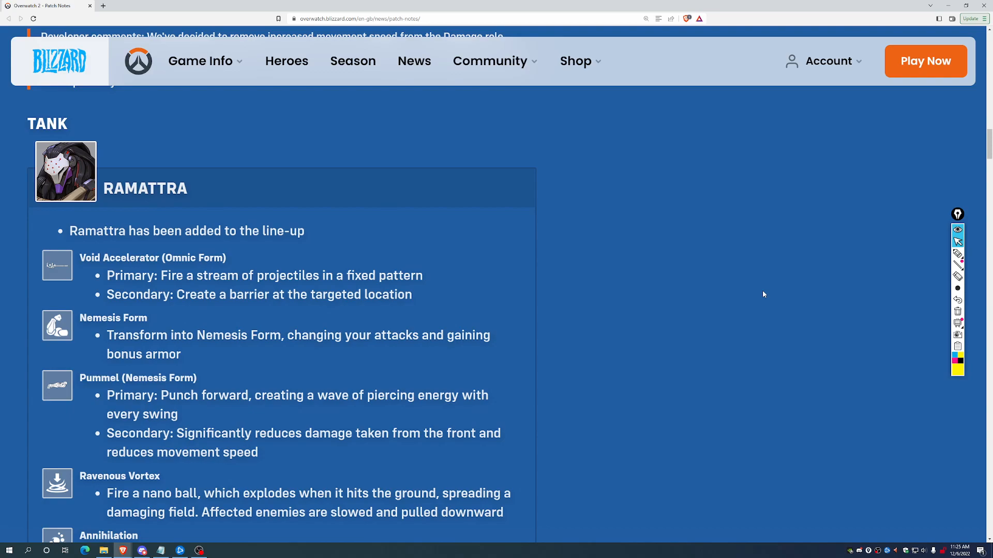
Handwrite 'Poke' in yellow pen beside Ramattra's ability list in the Tank section
scroll(down, 3)
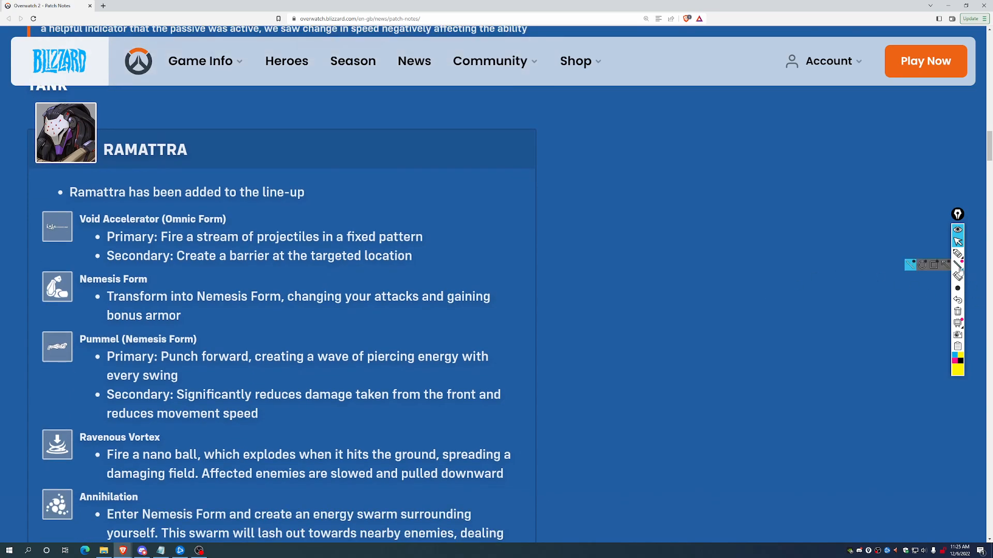
drag(379, 199, 443, 322)
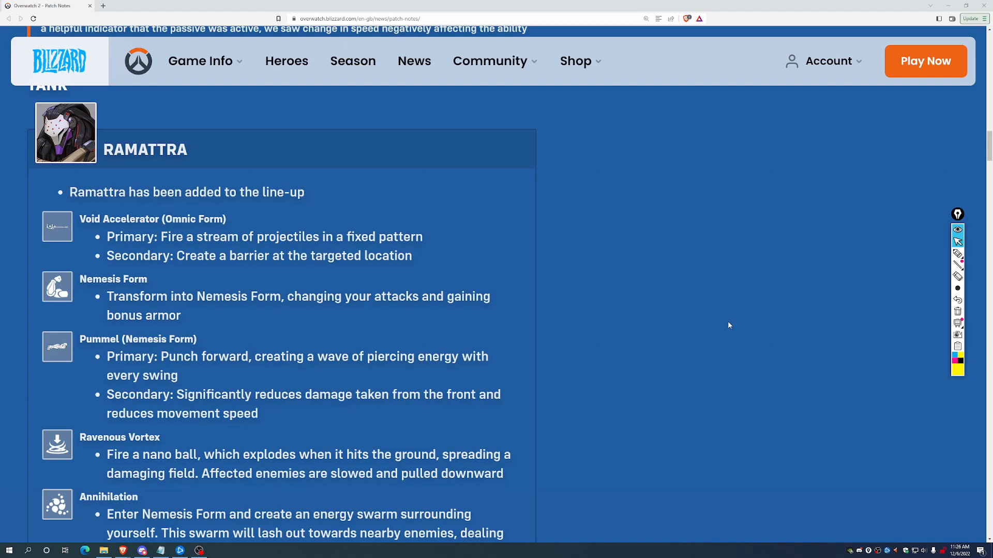
scroll(down, 3)
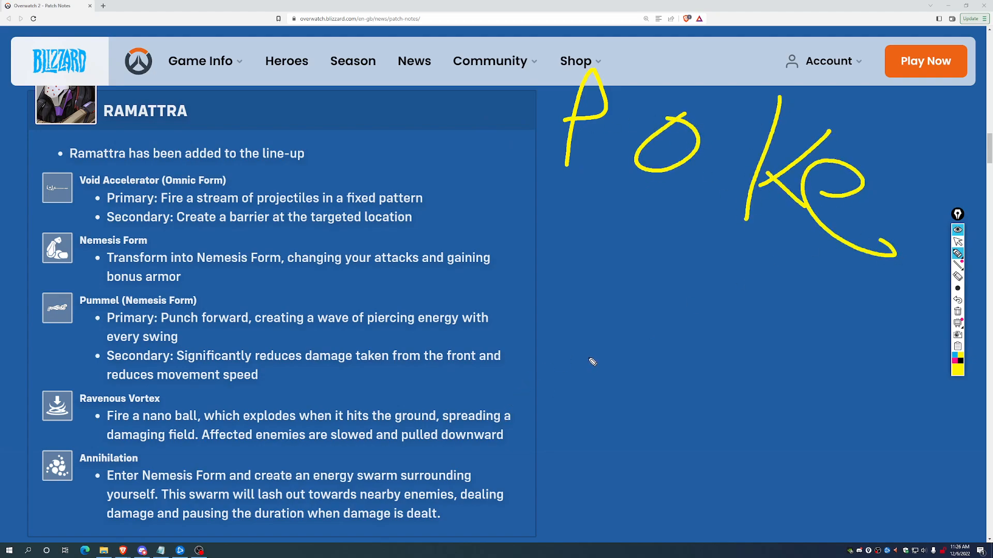
Draw a yellow arrow pointing at Ramattra's primary and secondary fire abilities
drag(576, 316, 877, 436)
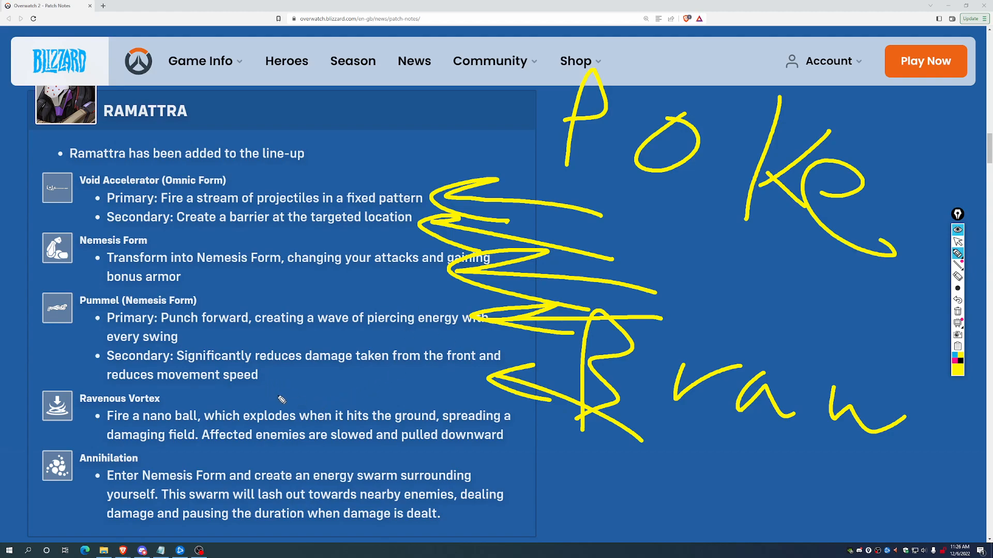
mouse_move(533, 420)
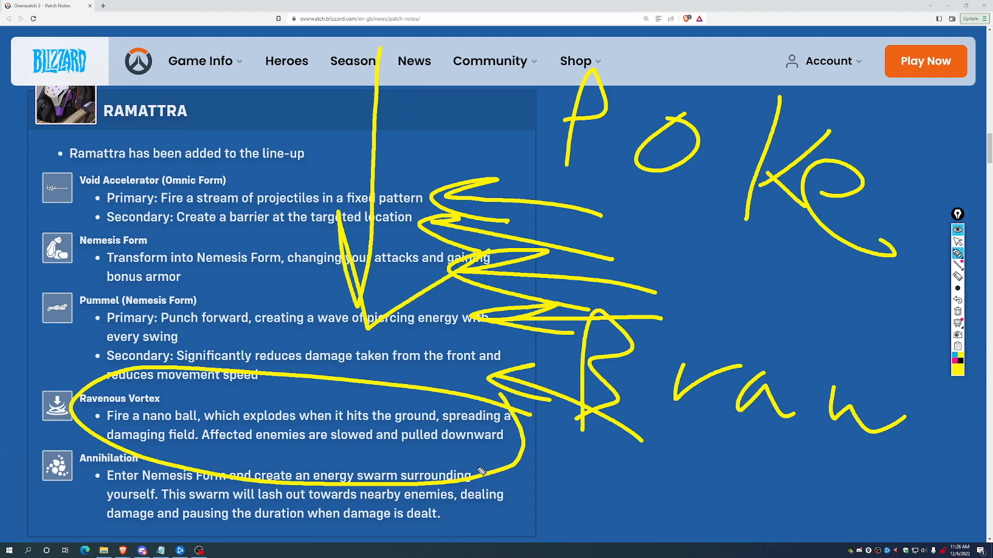
mouse_move(797, 367)
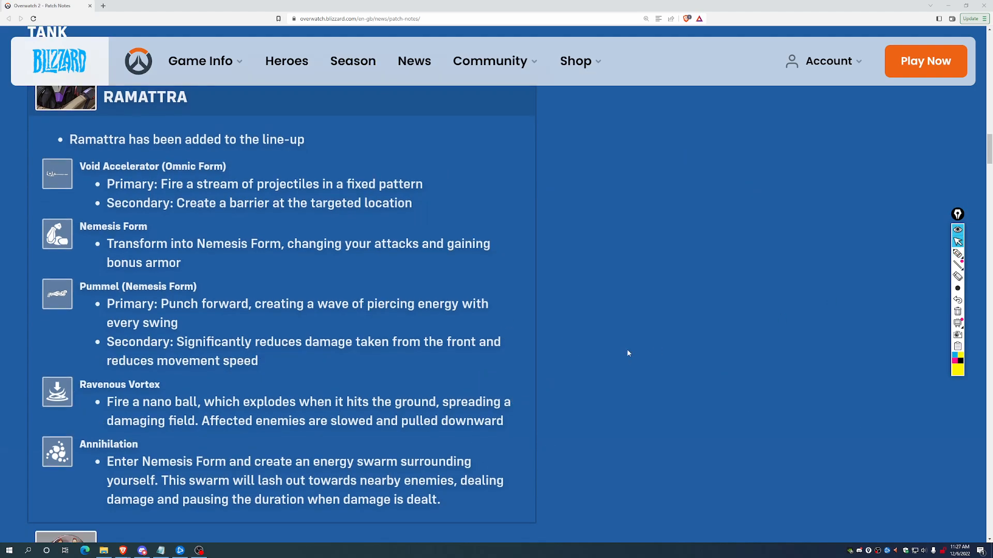
Reach Doomfist's section and highlight the Rocket Punch impact damage increase from 15-30 to 25-50
scroll(down, 3)
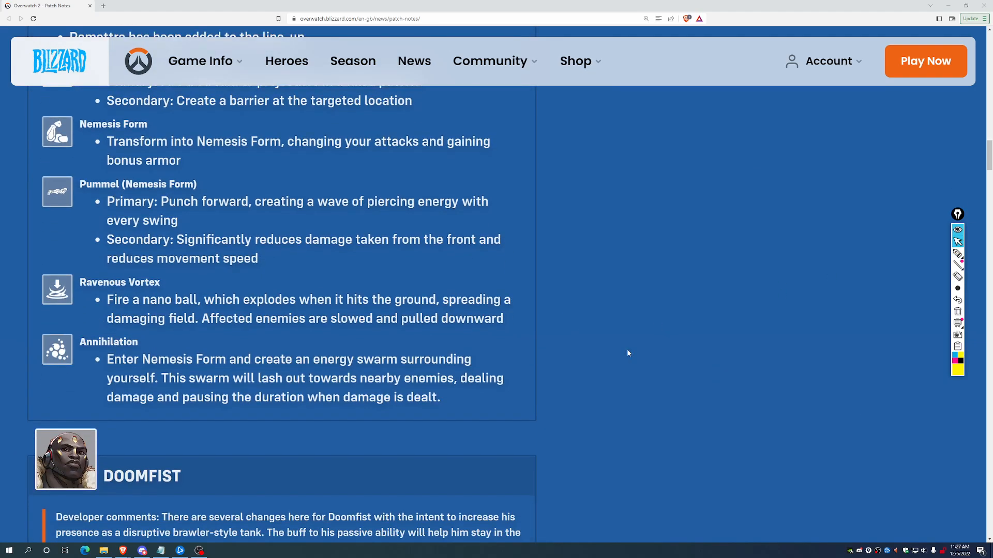
mouse_move(658, 351)
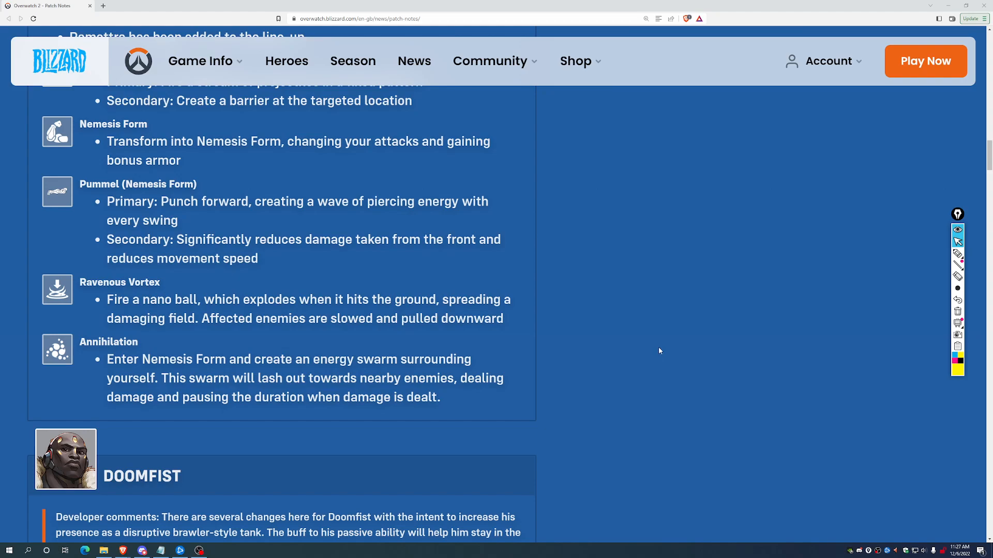
mouse_move(529, 370)
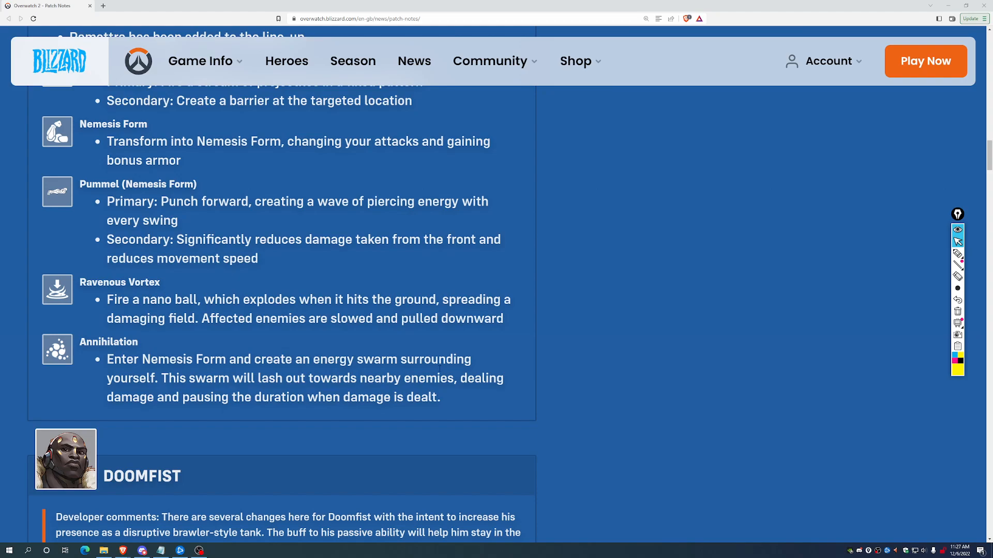
scroll(up, 3)
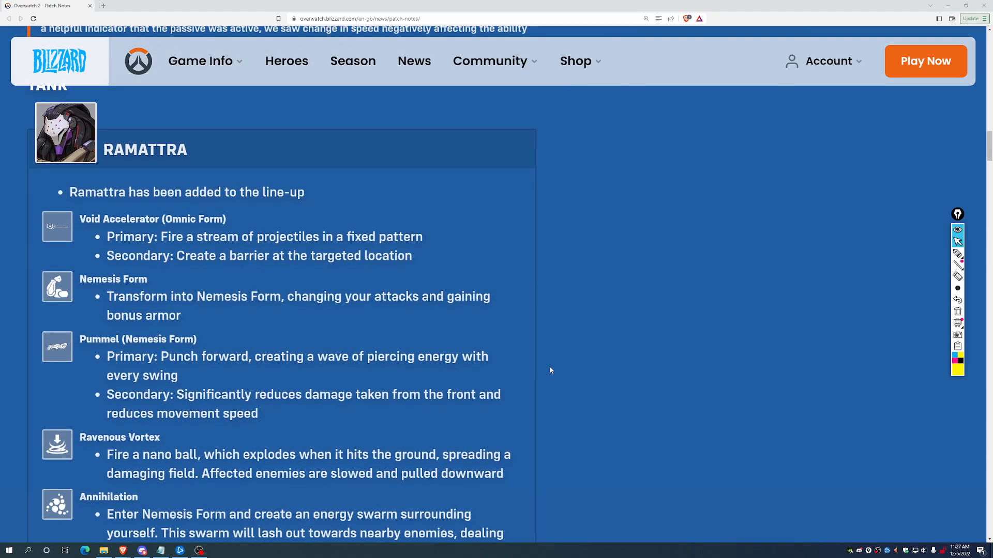
scroll(down, 3)
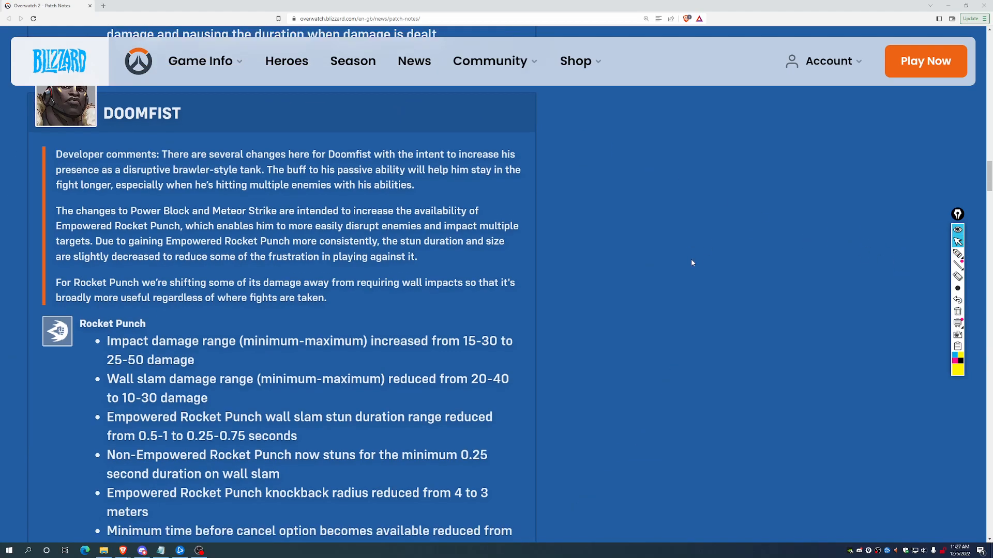
scroll(down, 3)
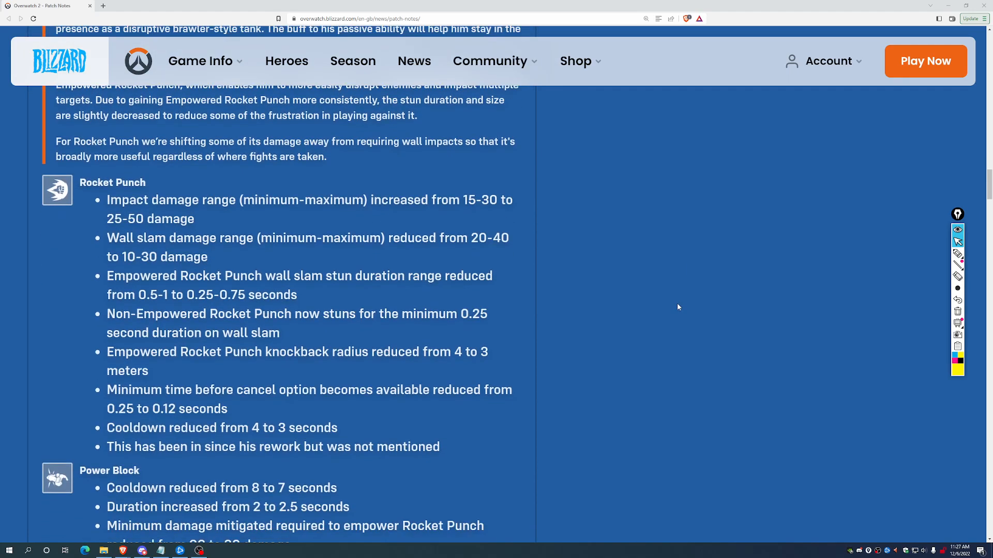
scroll(down, 3)
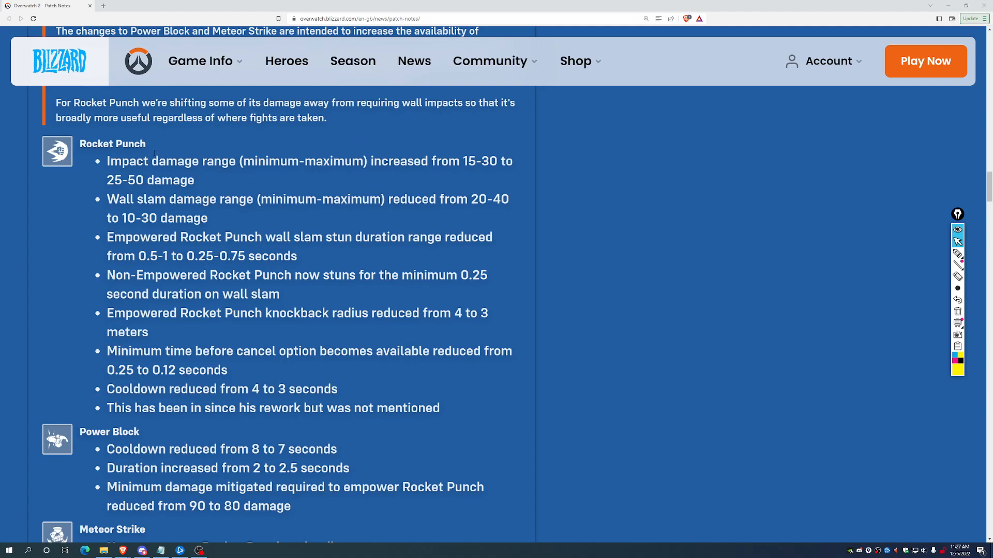
drag(146, 161, 440, 408)
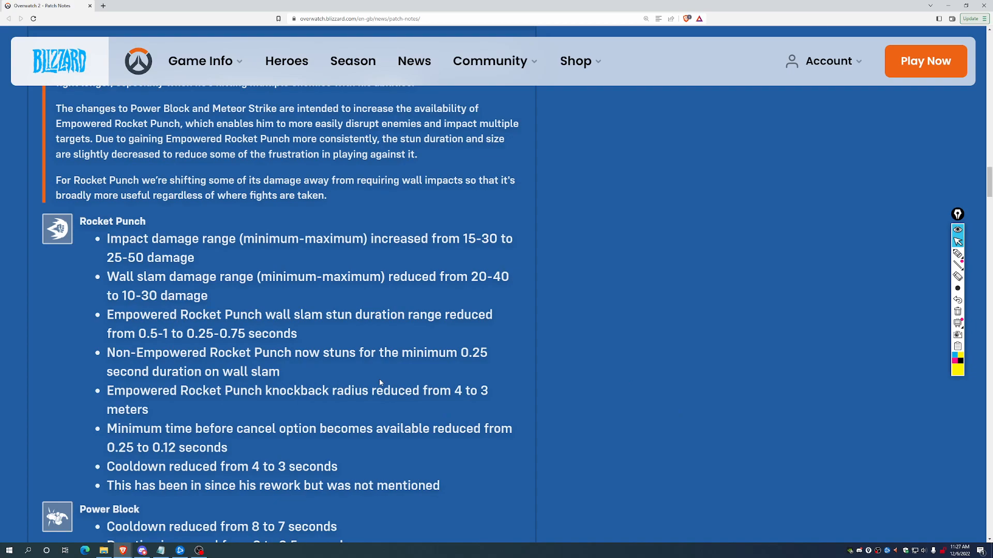
scroll(down, 3)
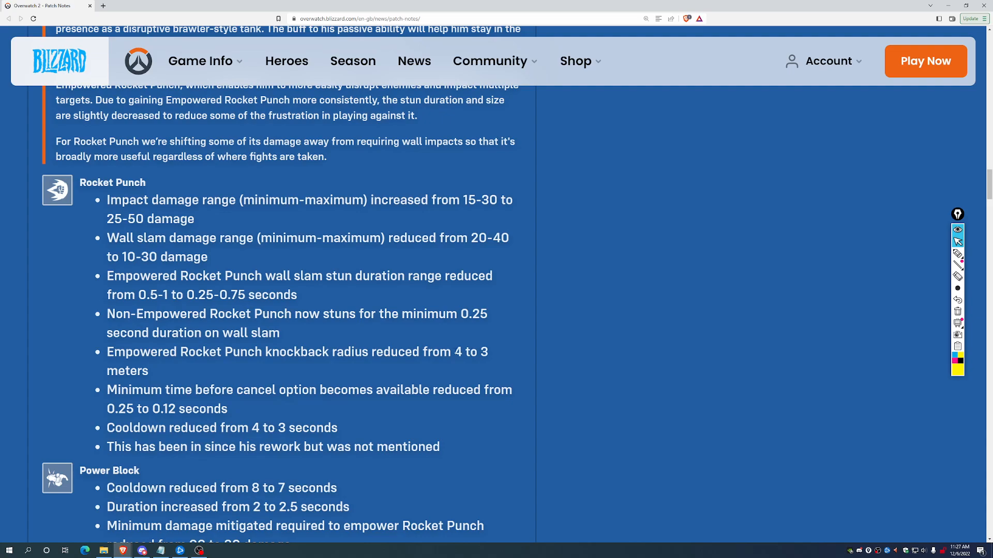
drag(454, 351, 149, 371)
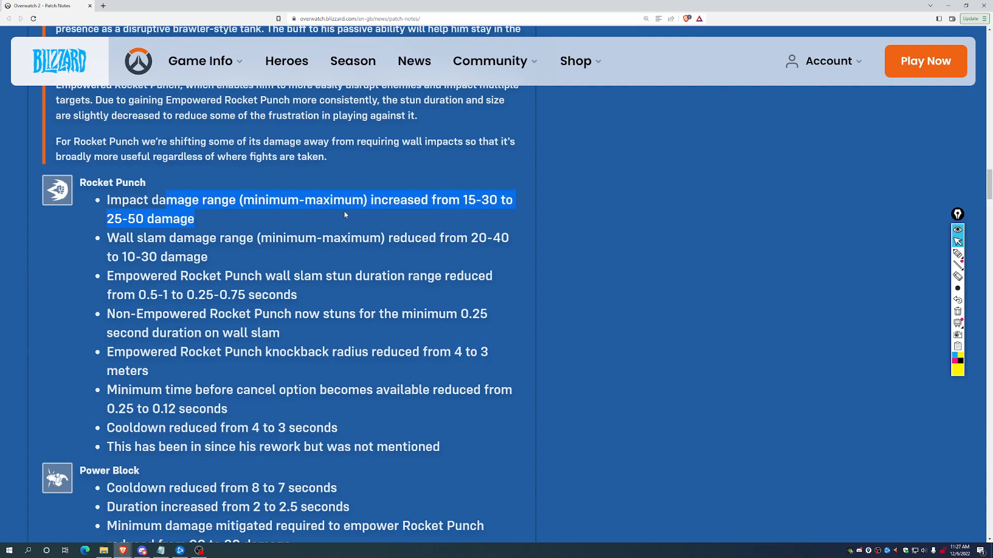
mouse_move(436, 213)
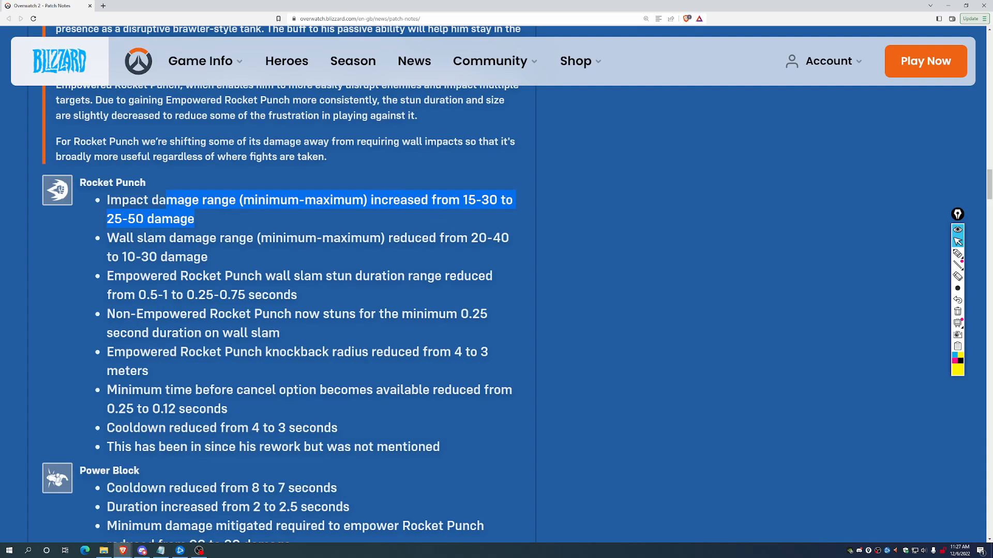
Highlight Power Block's lower minimum damage mitigated to empower Rocket Punch, then deselect it
scroll(down, 3)
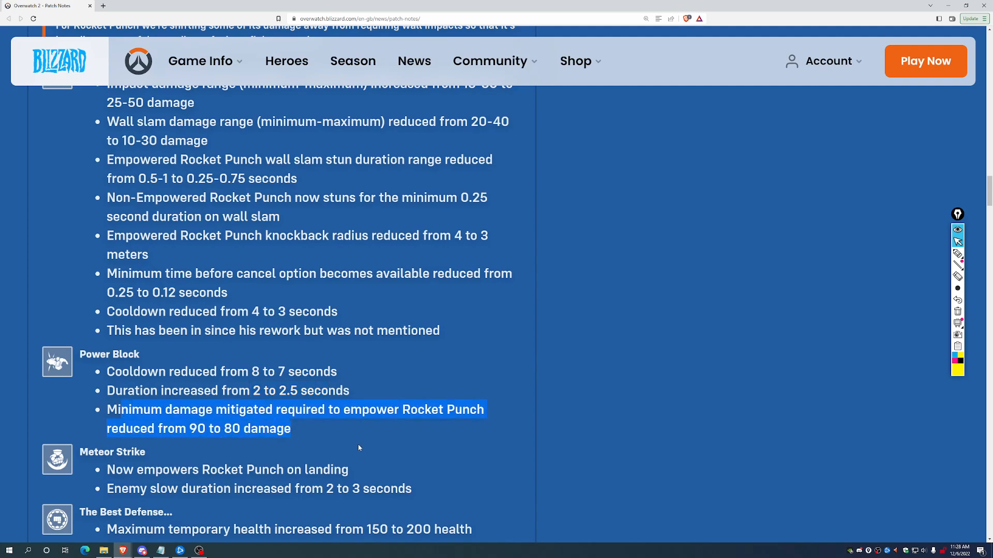
mouse_move(640, 447)
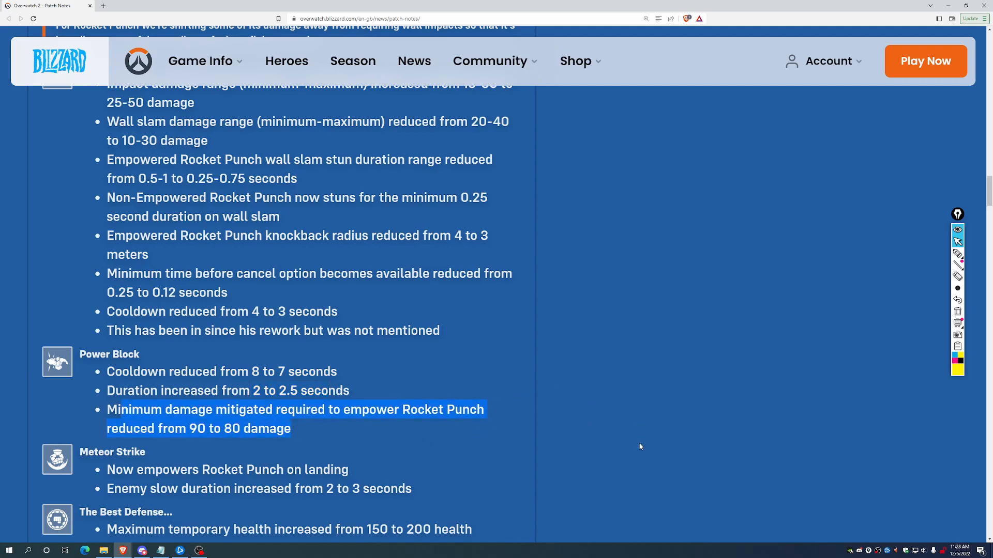
mouse_move(196, 450)
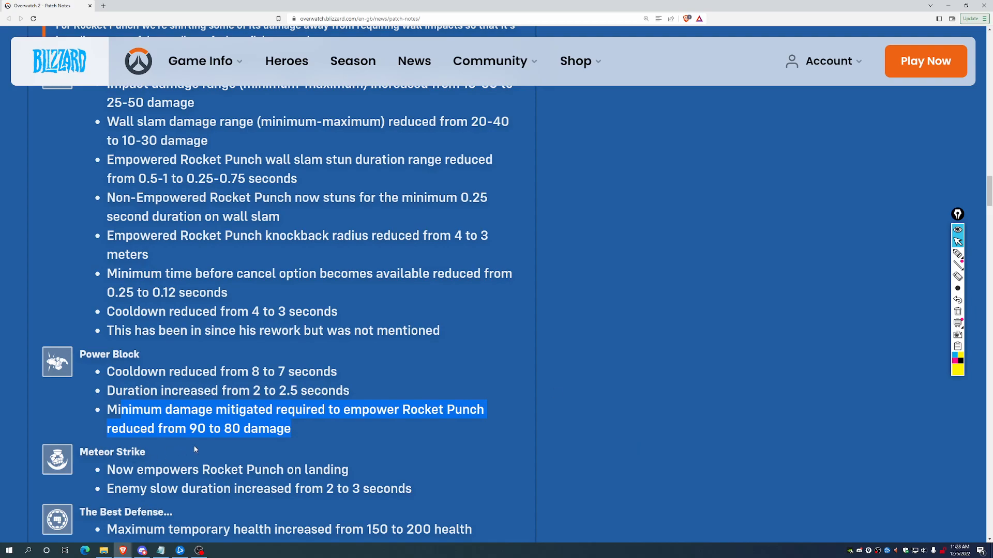
click(260, 442)
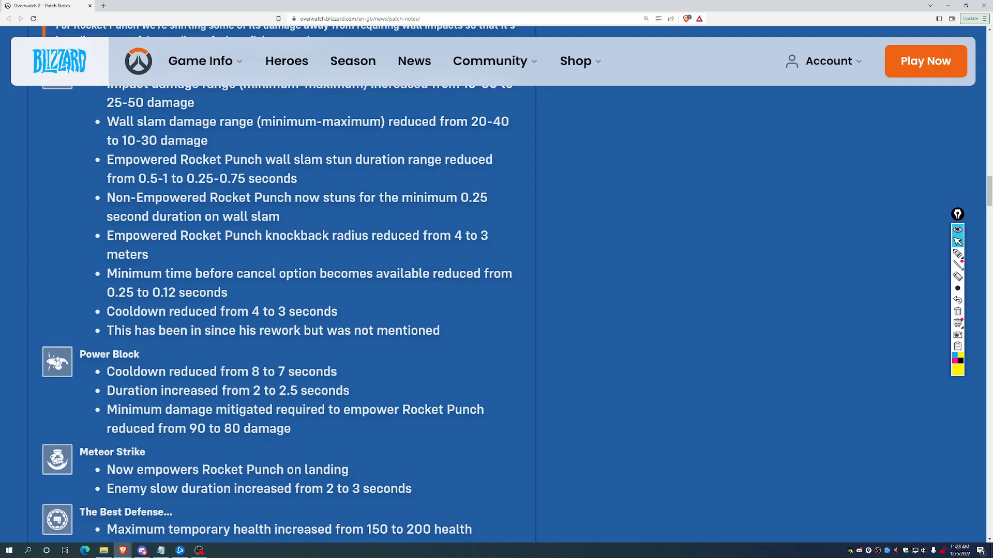
drag(188, 428, 262, 428)
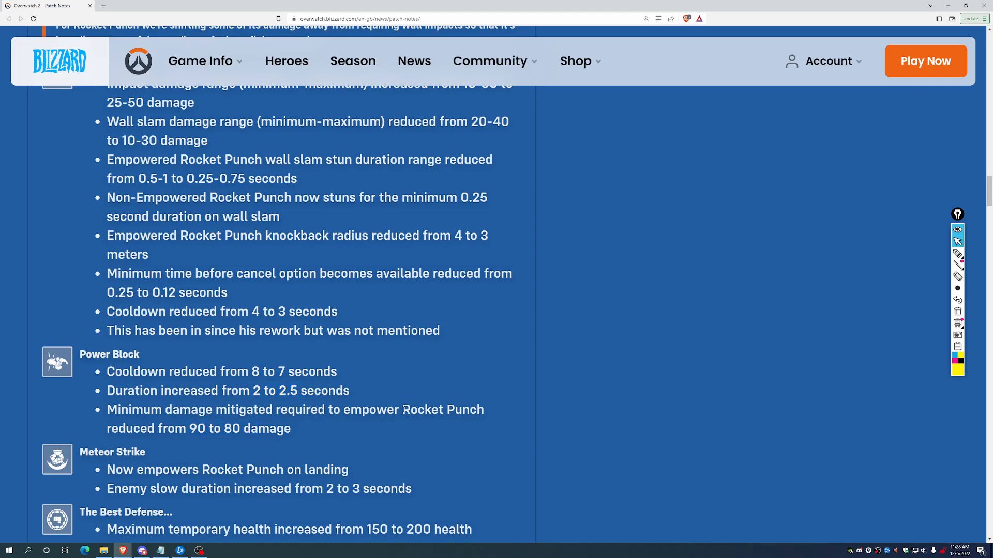
Highlight The Best Defense's temporary-health-per-hit line and draw a tall yellow sketch beside it
scroll(up, 3)
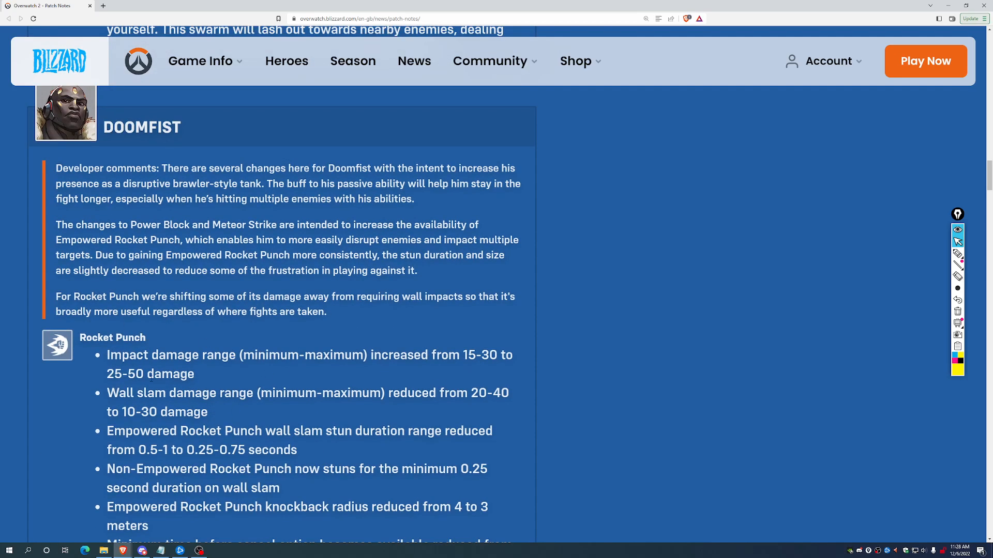
scroll(down, 3)
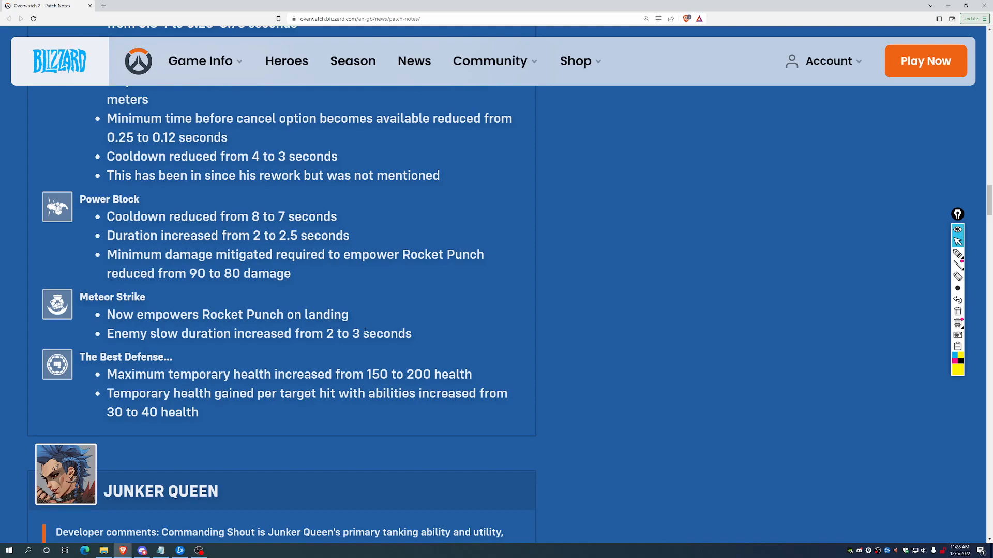
scroll(down, 3)
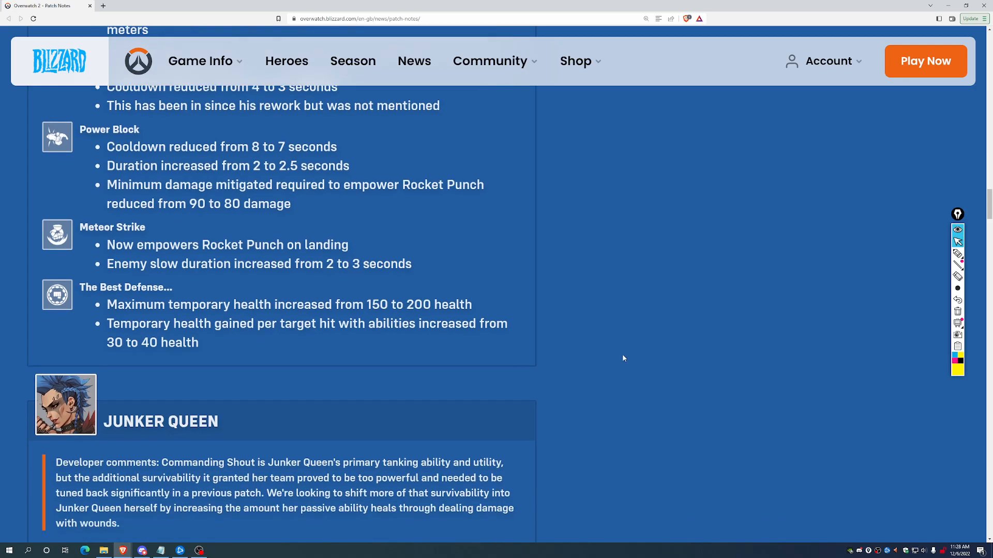
scroll(down, 3)
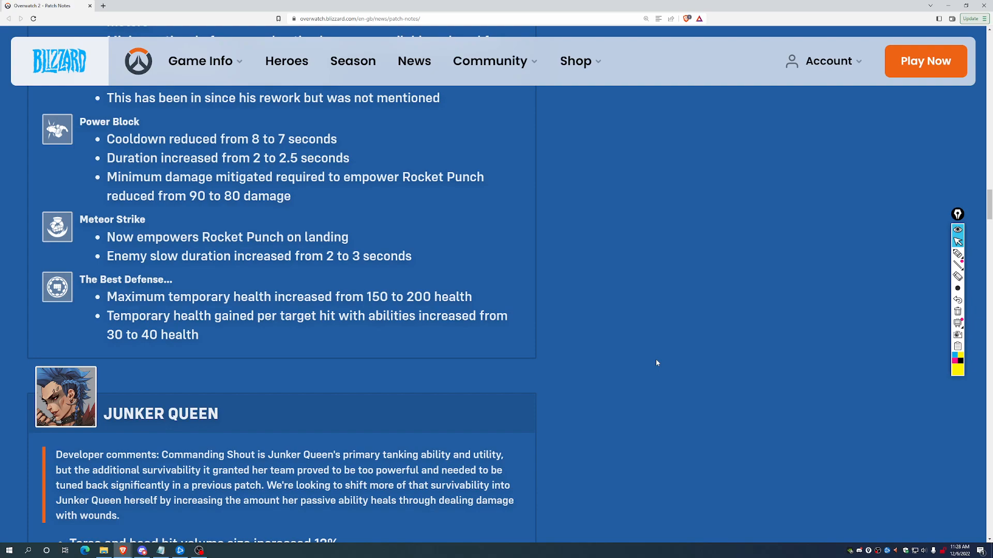
drag(107, 296, 198, 335)
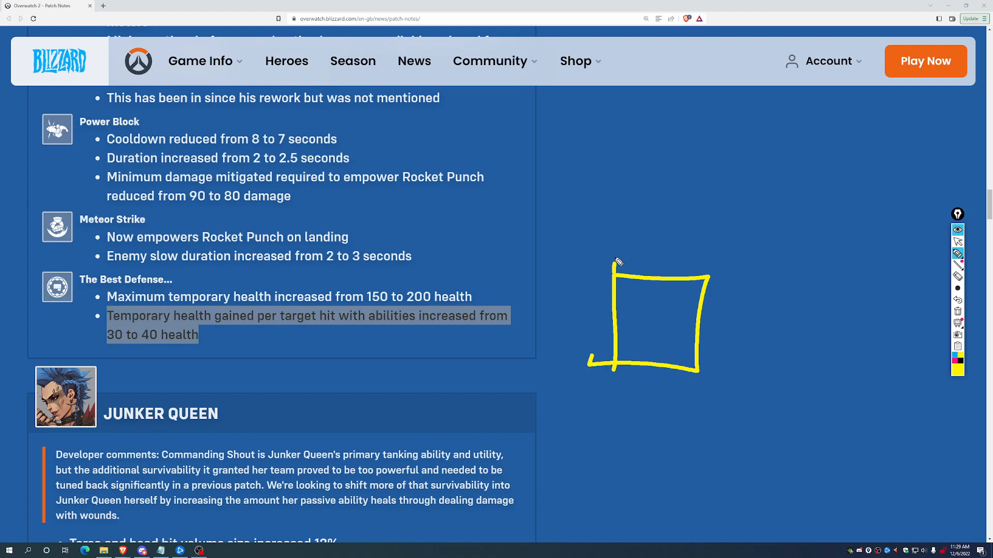
drag(617, 263, 709, 72)
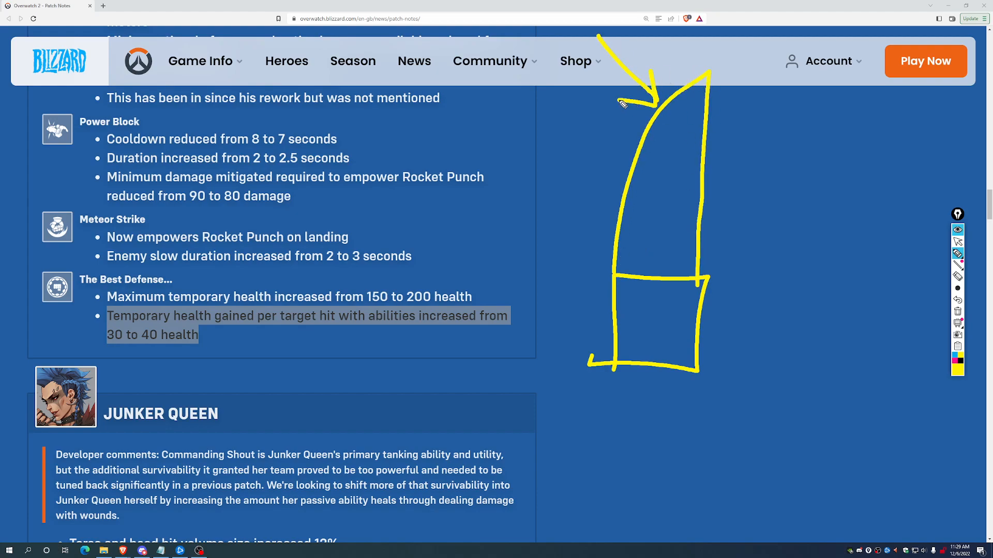
mouse_move(241, 308)
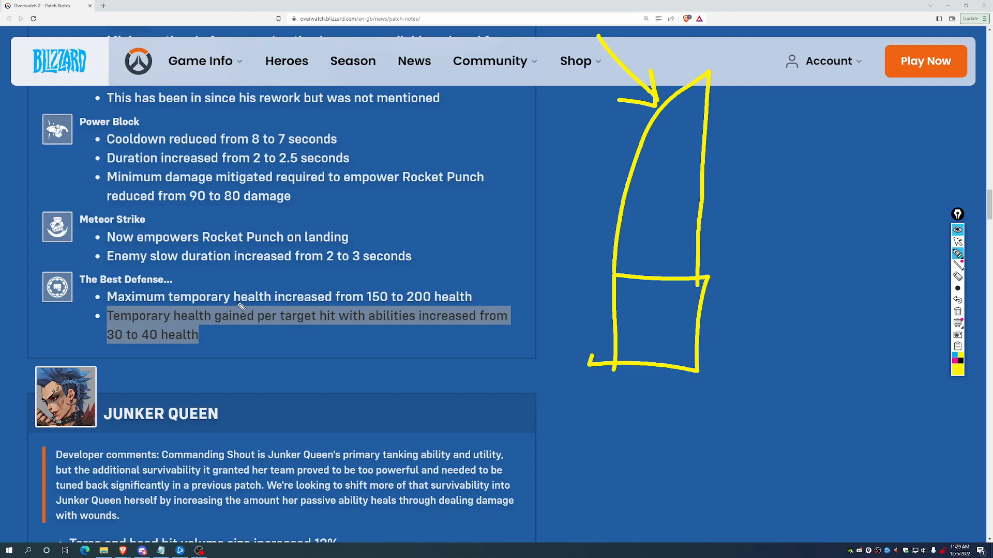
mouse_move(758, 328)
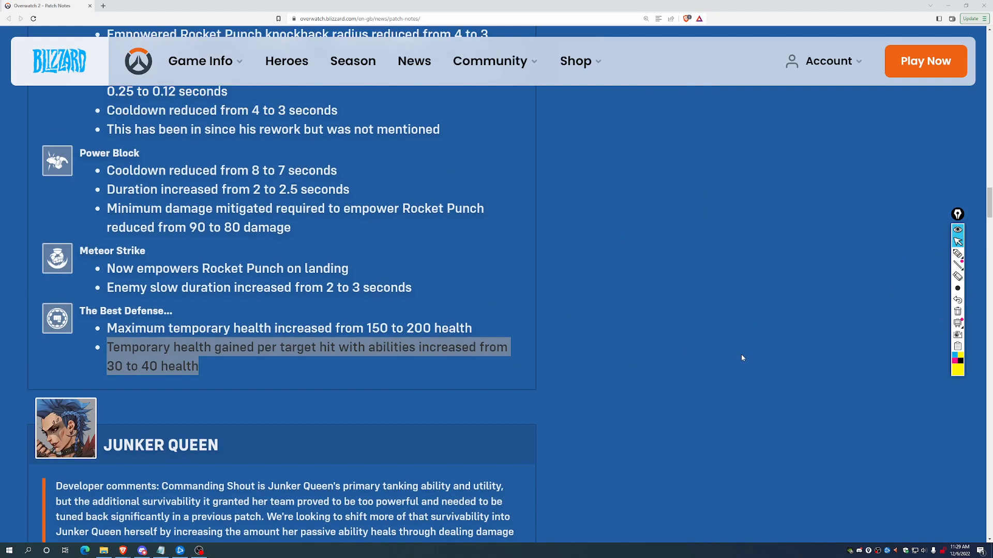
Move down the cleared page to Junker Queen's changes
scroll(up, 3)
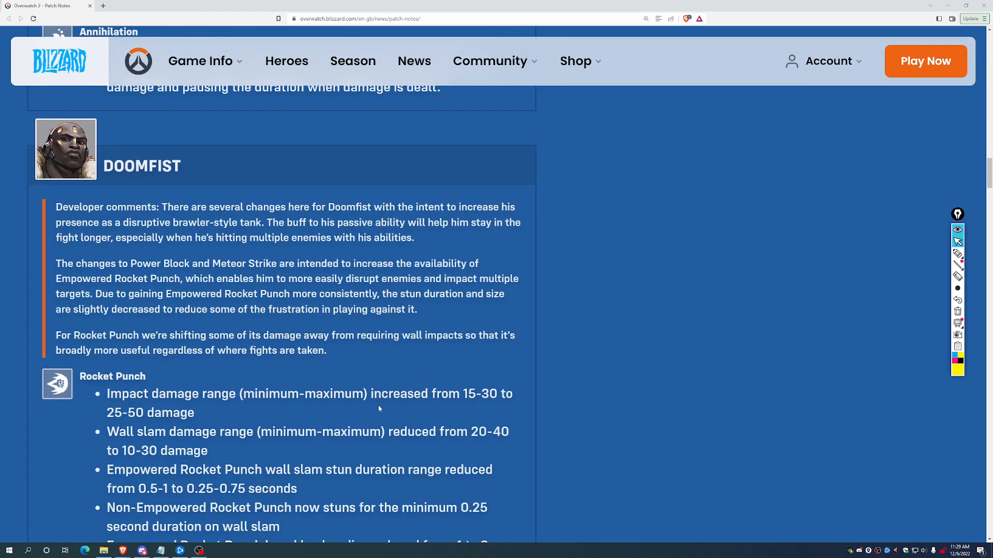
scroll(down, 3)
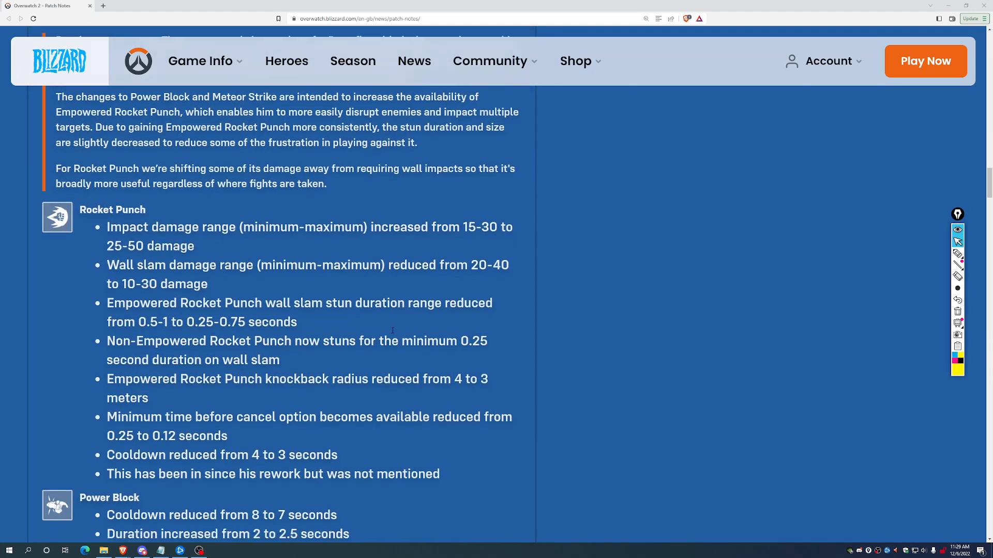
scroll(down, 3)
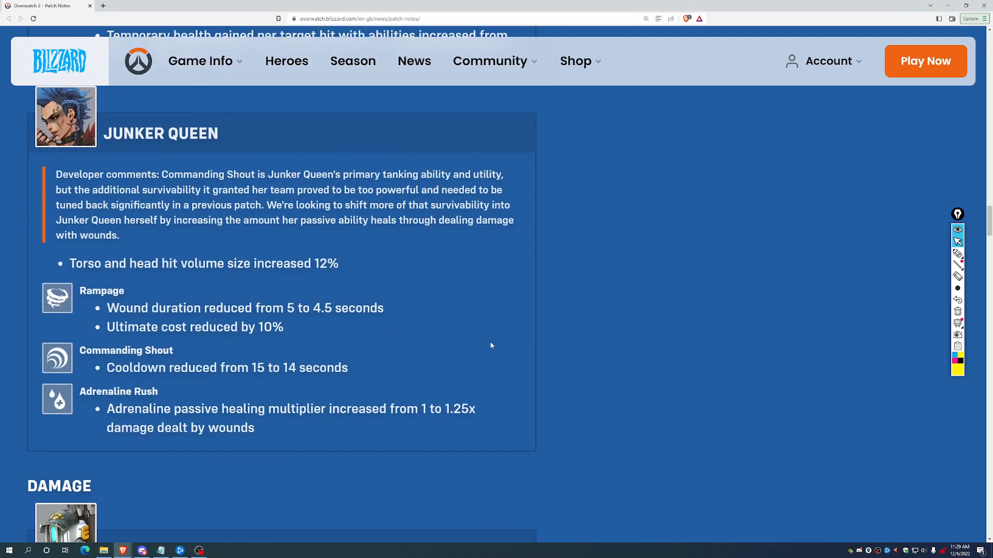
Scroll past Junker Queen into the Damage section to Bastion's changes
scroll(down, 3)
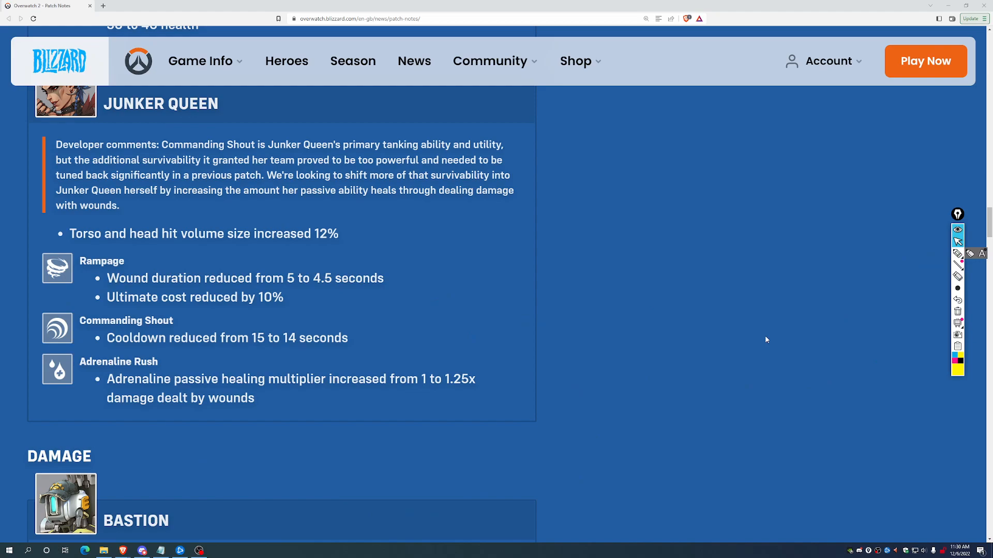
scroll(down, 3)
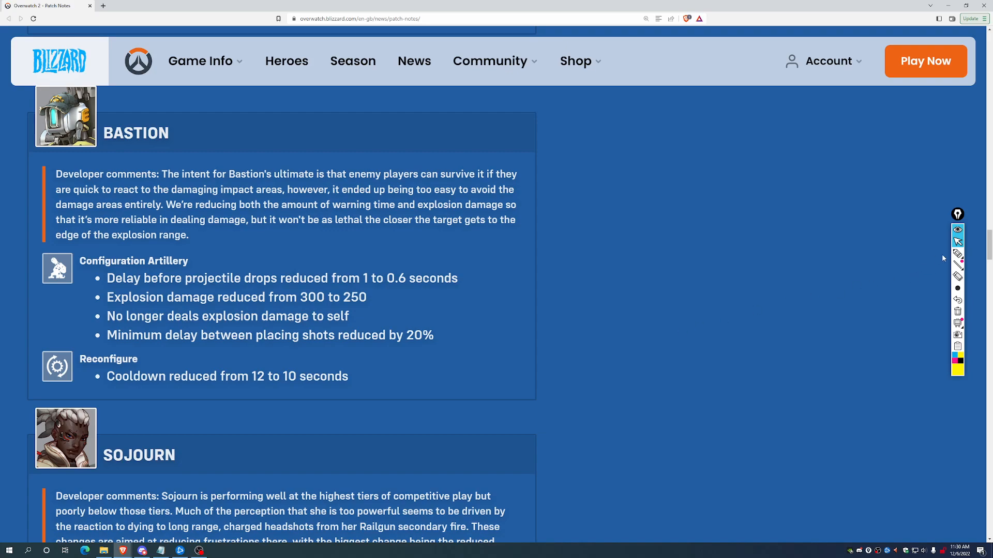
Circle Bastion's Reconfigure cooldown reduction in yellow and handwrite a note beside it
click(957, 253)
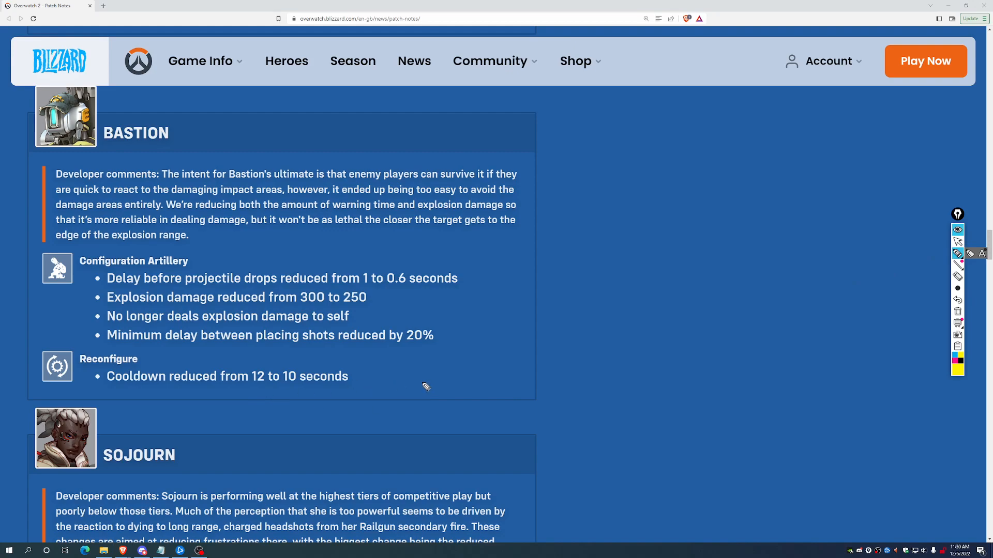
mouse_move(409, 384)
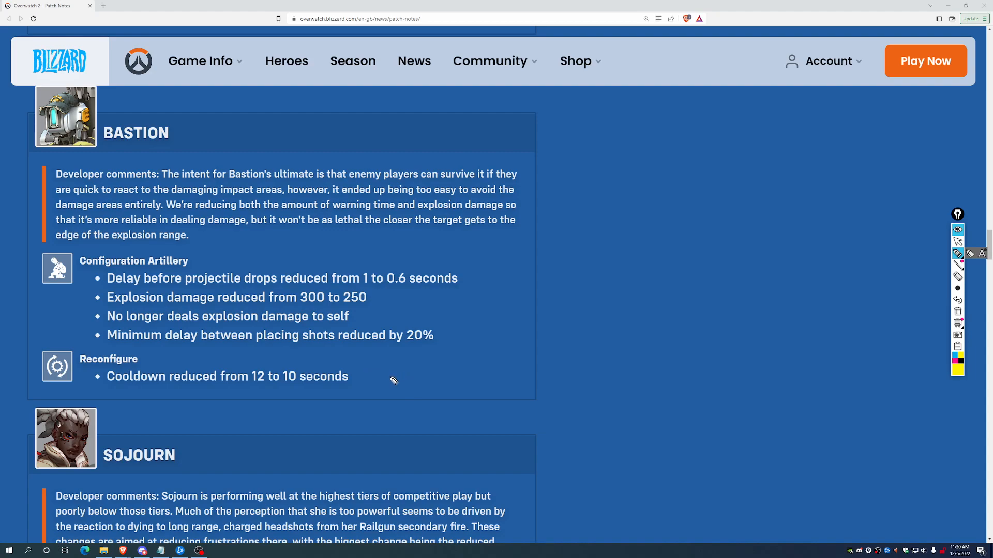
drag(355, 364, 393, 383)
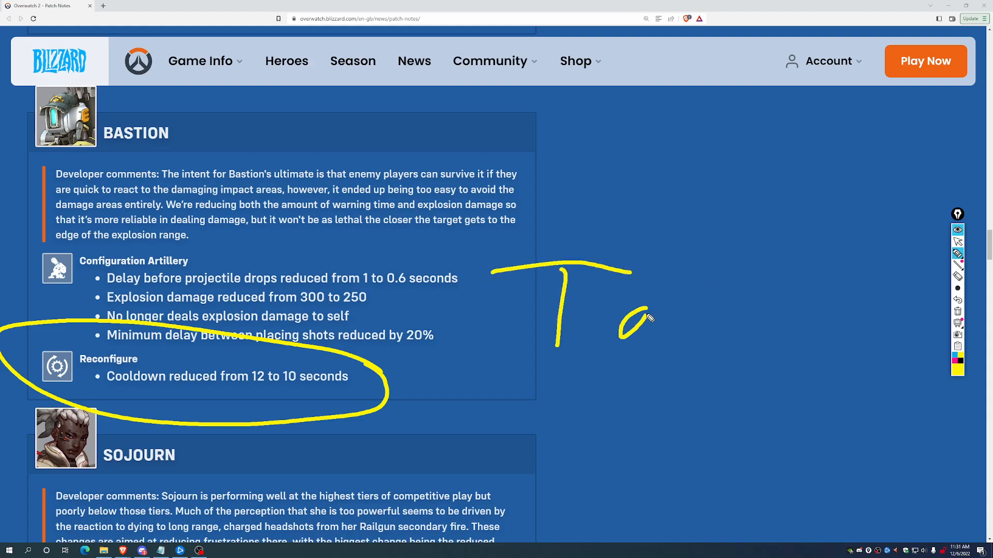
drag(624, 319, 782, 335)
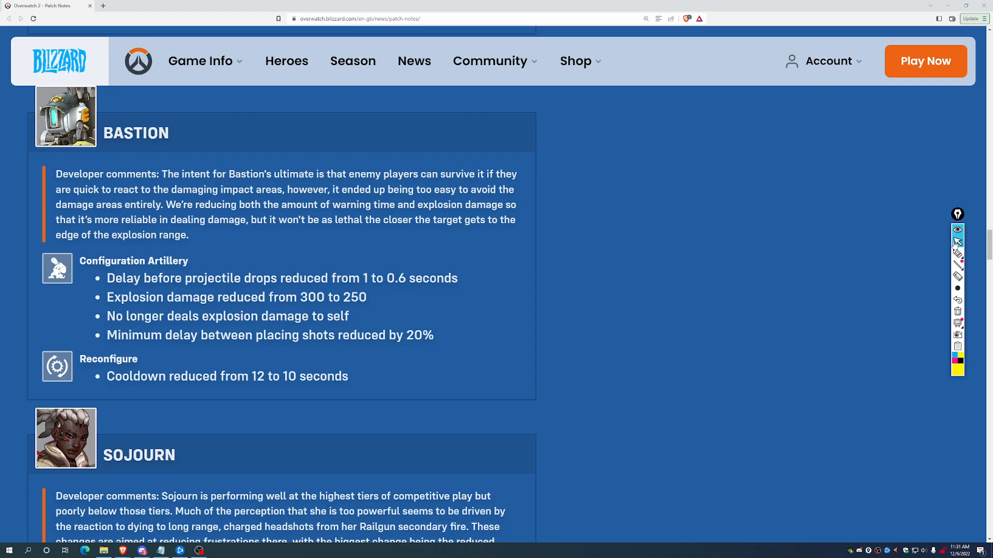
mouse_move(465, 297)
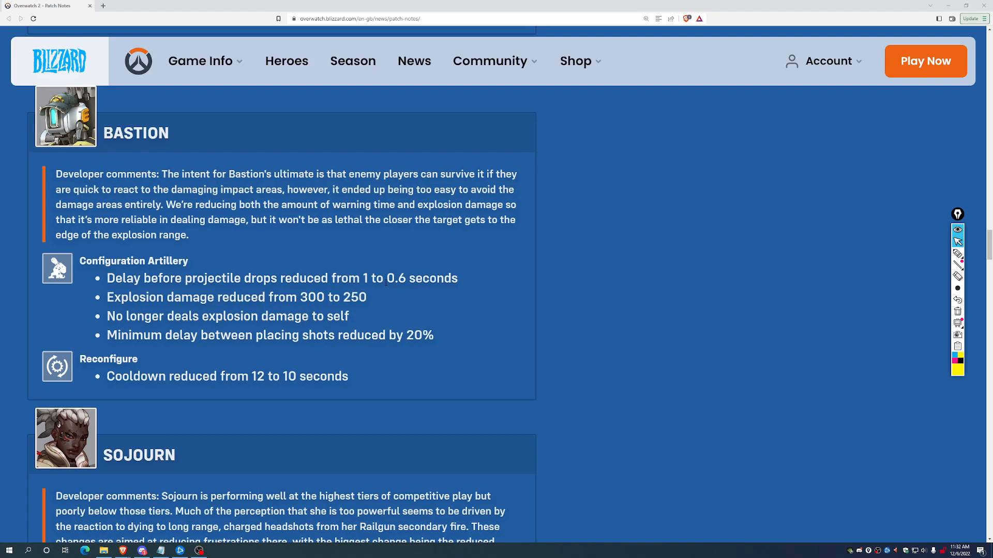
double_click(394, 279)
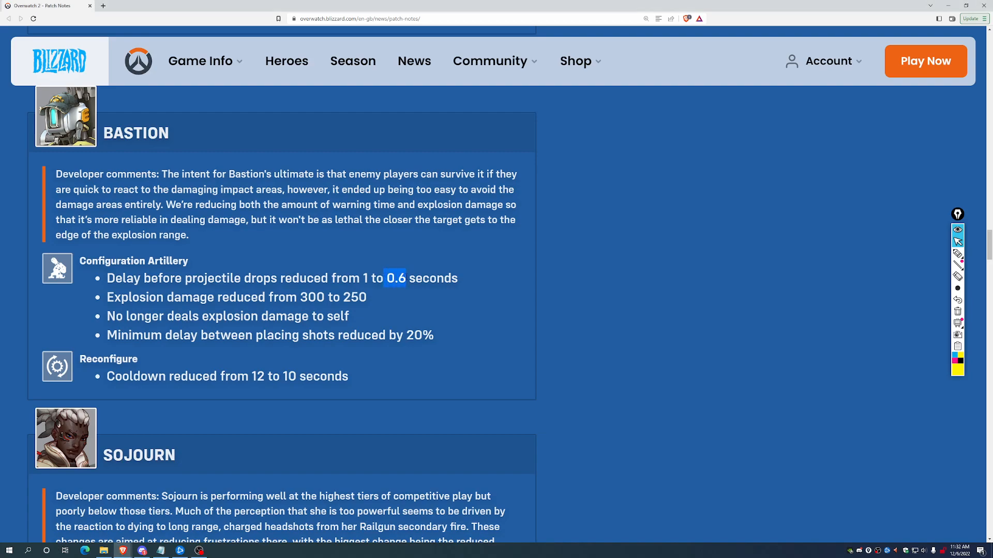
mouse_move(293, 307)
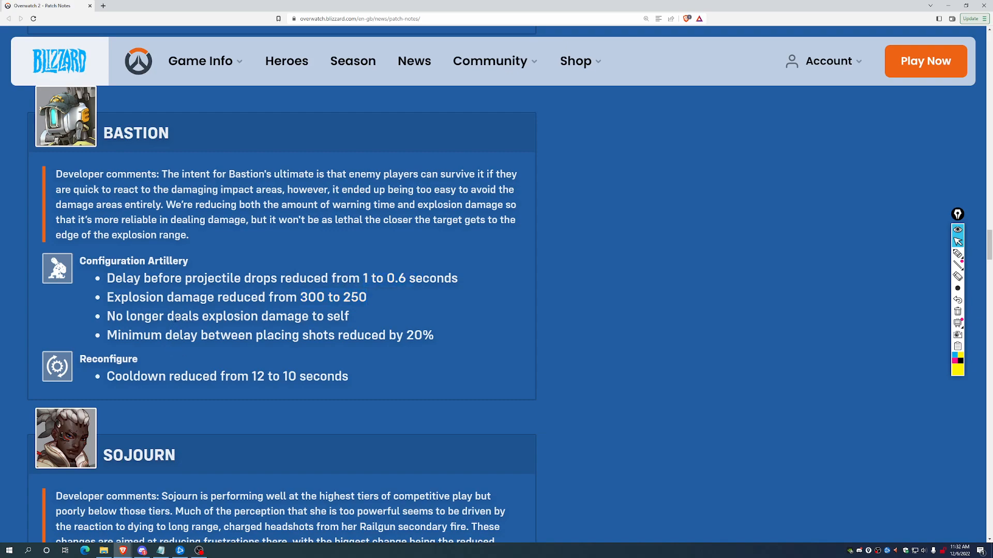
drag(174, 316, 347, 316)
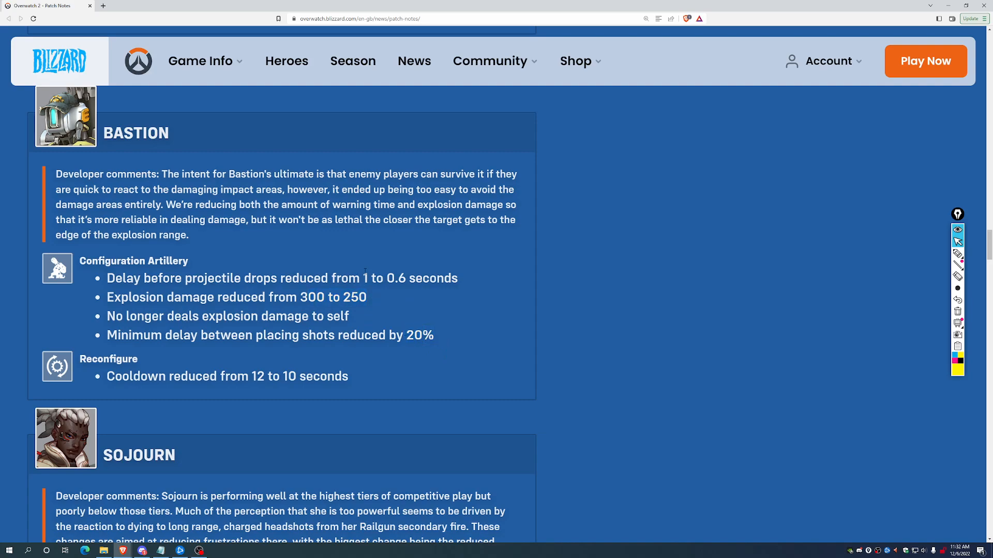
drag(365, 278, 410, 278)
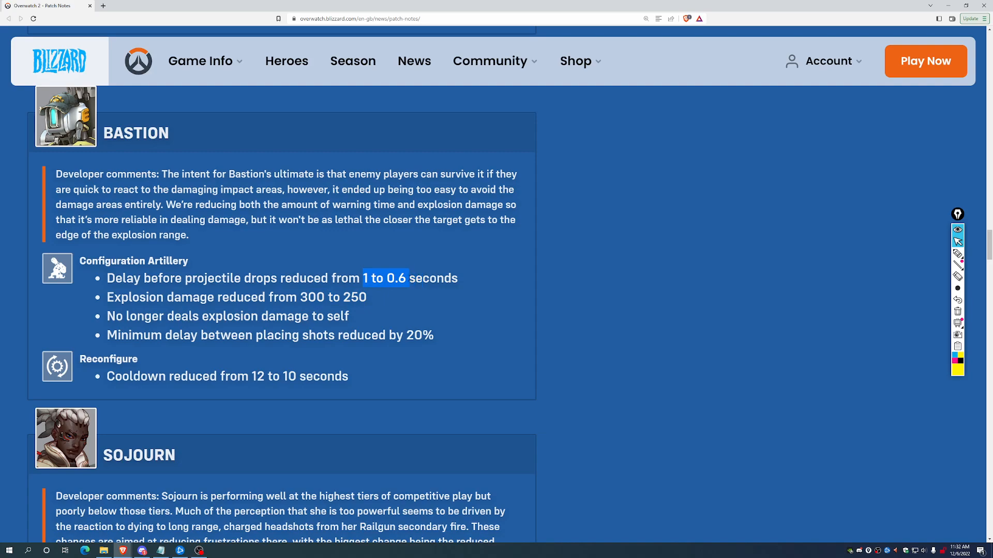
click(917, 286)
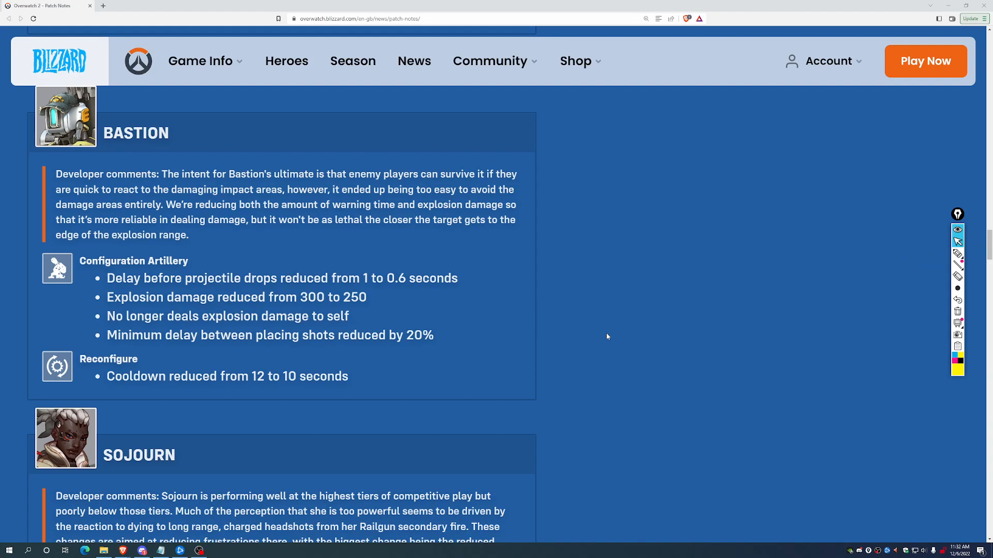
Scroll past Bastion to Sojourn's full Railgun changes
scroll(down, 3)
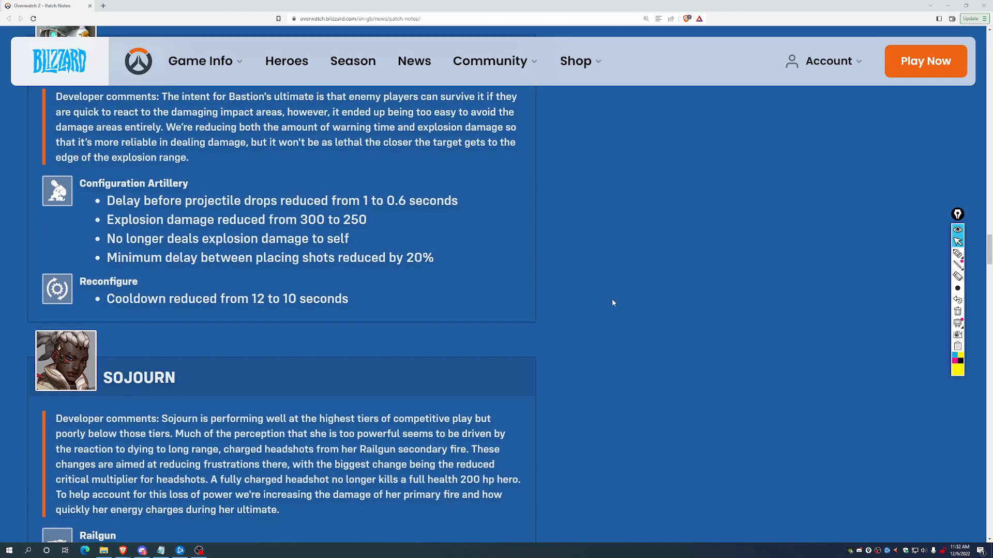
scroll(down, 3)
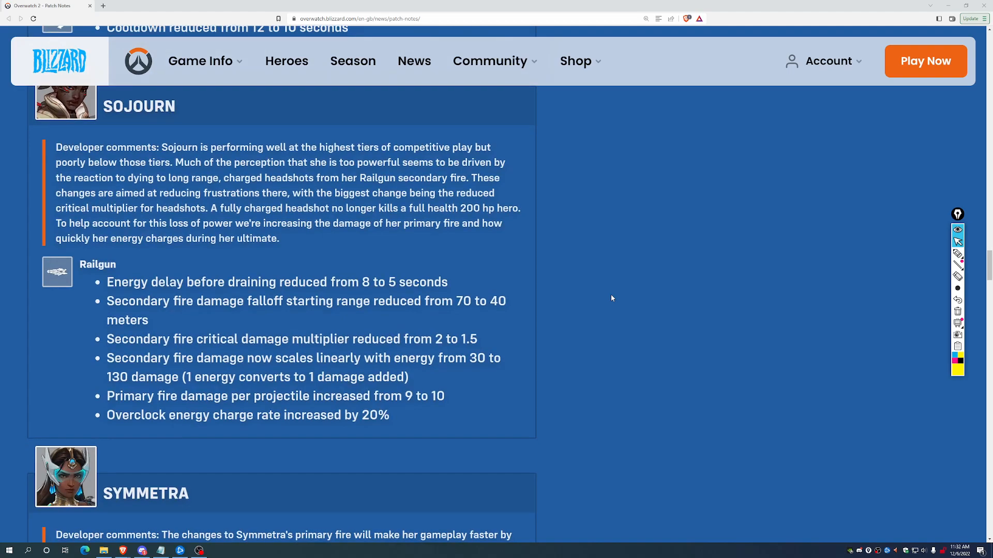
mouse_move(923, 246)
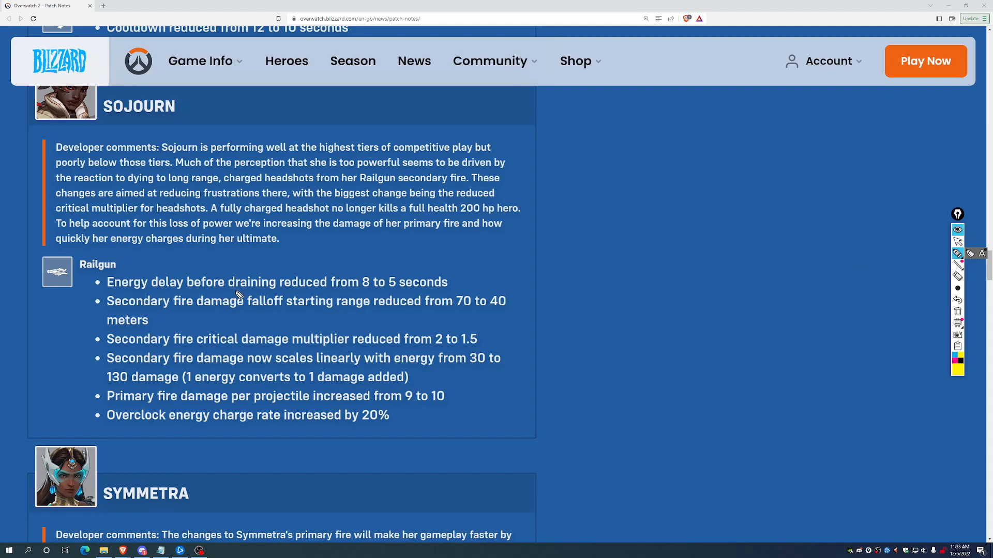
Underline the 8 to 5 seconds energy delay and circle the 70 to 40 falloff range change
drag(361, 291, 418, 298)
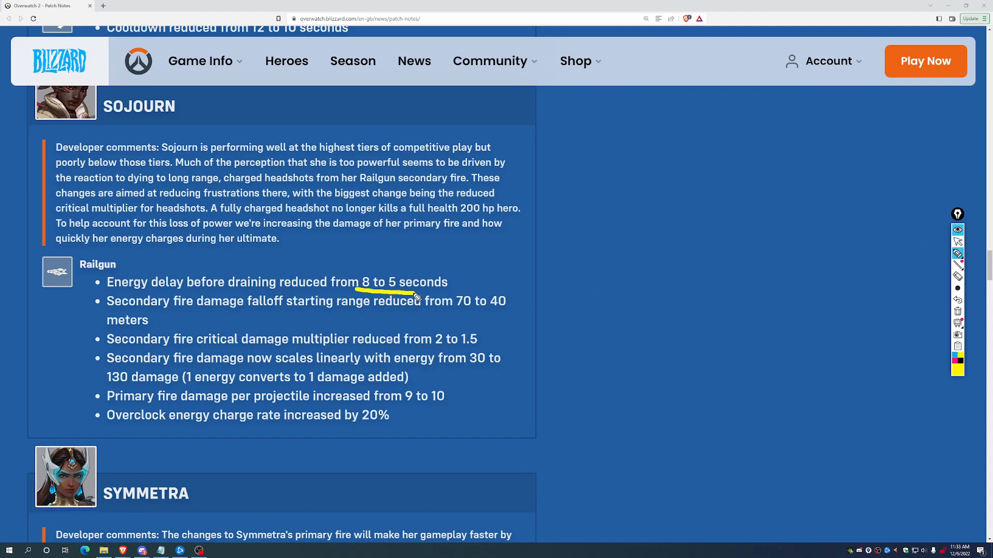
drag(355, 292, 484, 294)
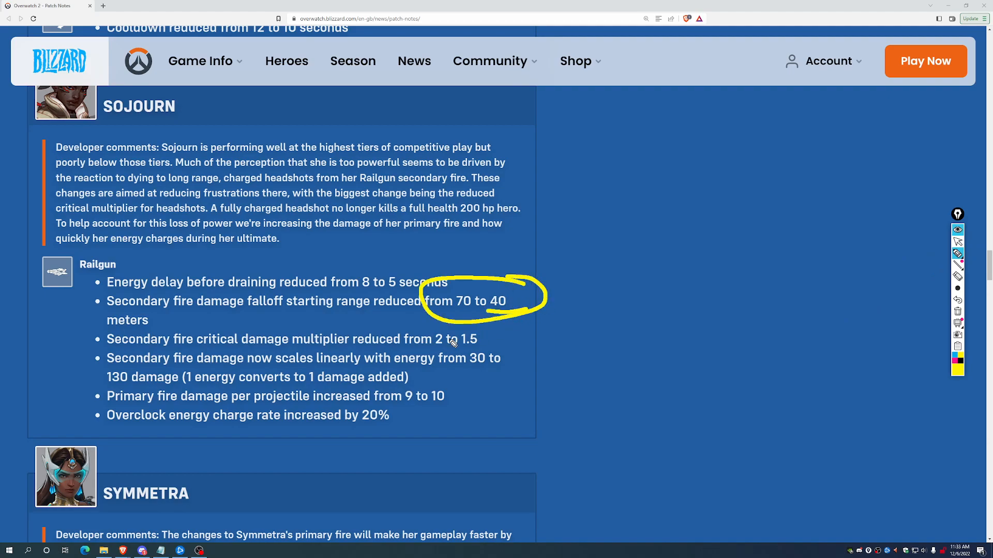
mouse_move(600, 346)
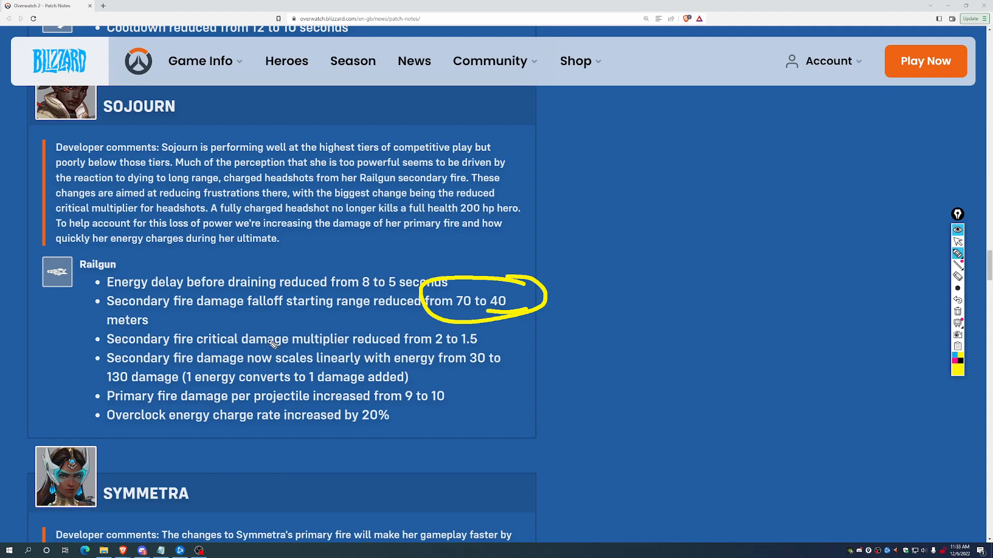
mouse_move(436, 354)
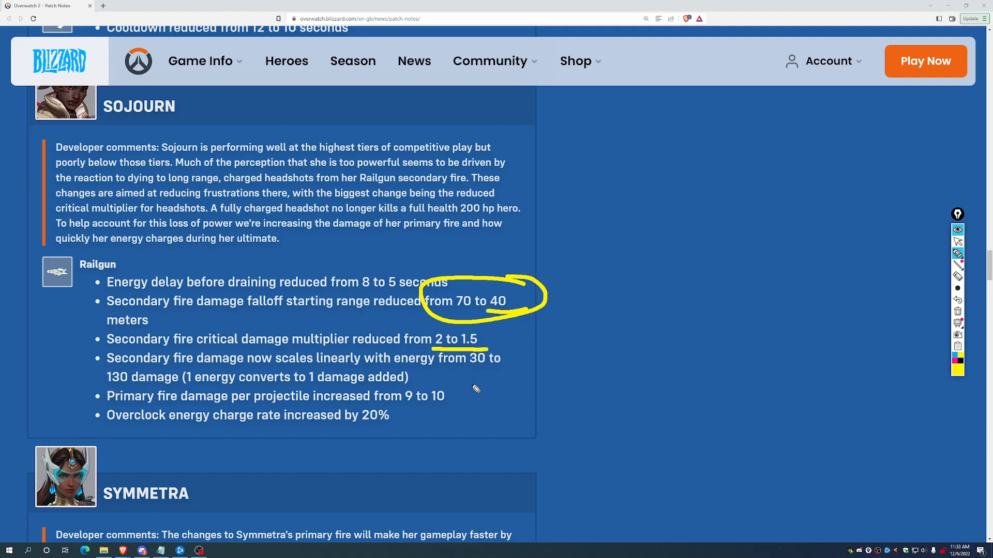
mouse_move(480, 369)
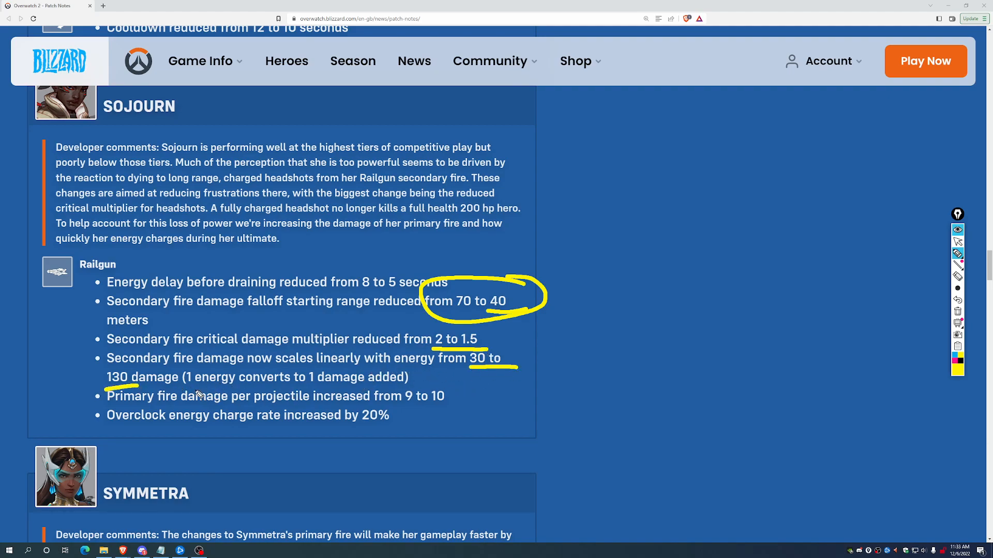
mouse_move(584, 402)
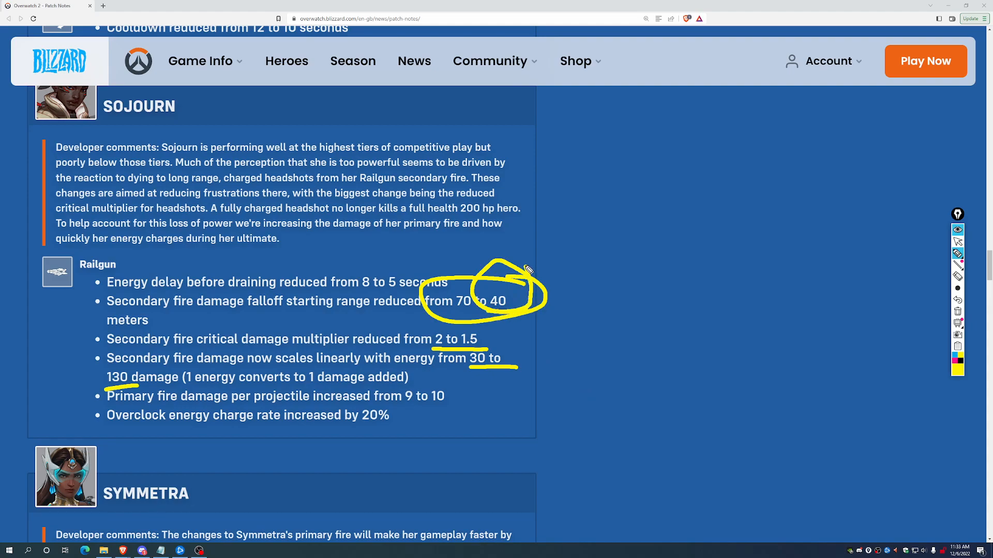
drag(631, 175, 690, 173)
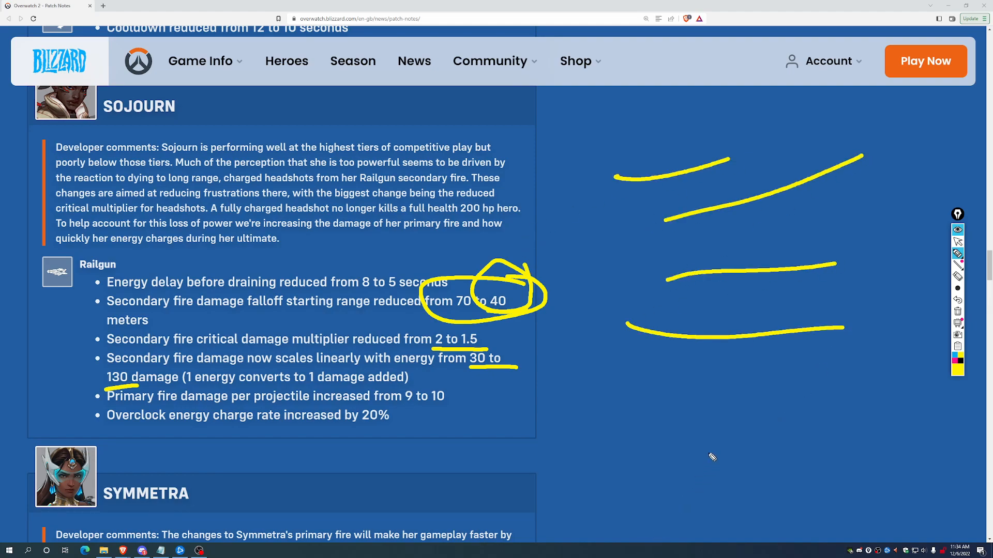
mouse_move(625, 262)
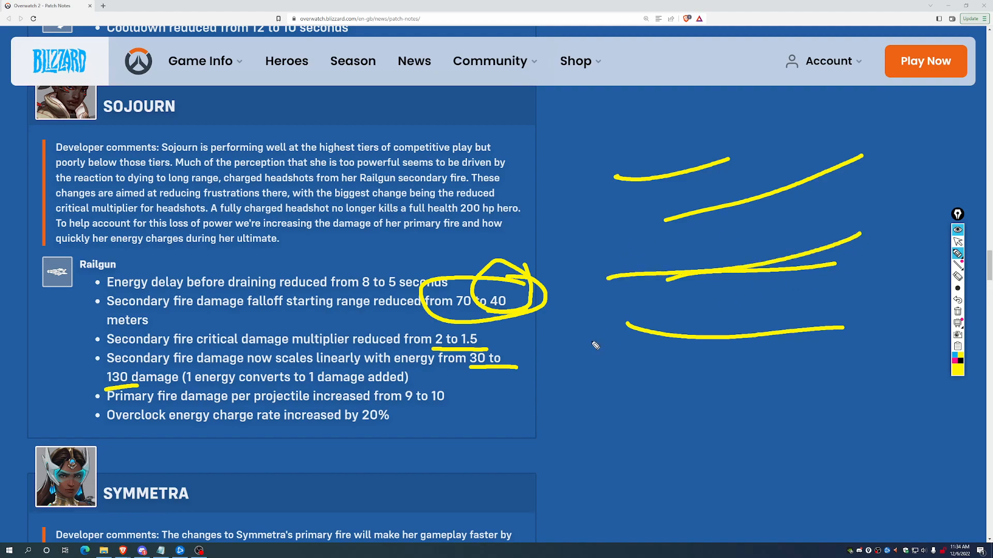
Scribble yellow strokes over Sojourn's developer comments
drag(209, 125, 221, 193)
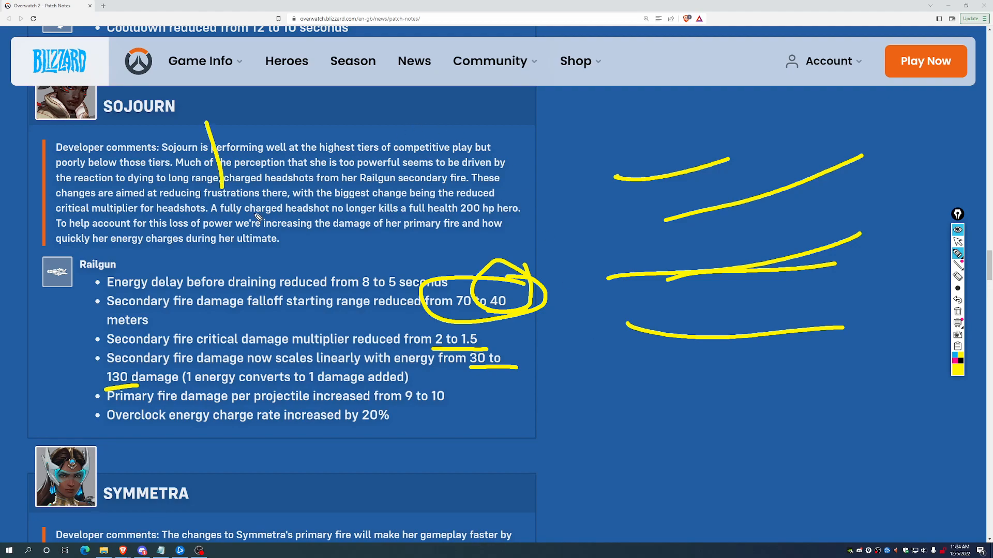
drag(209, 126, 254, 253)
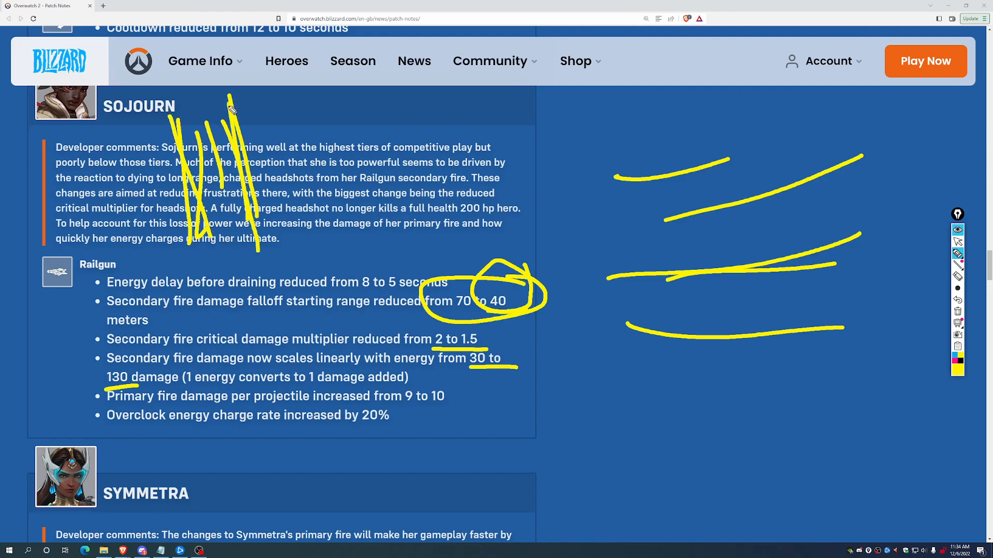
drag(275, 379, 680, 114)
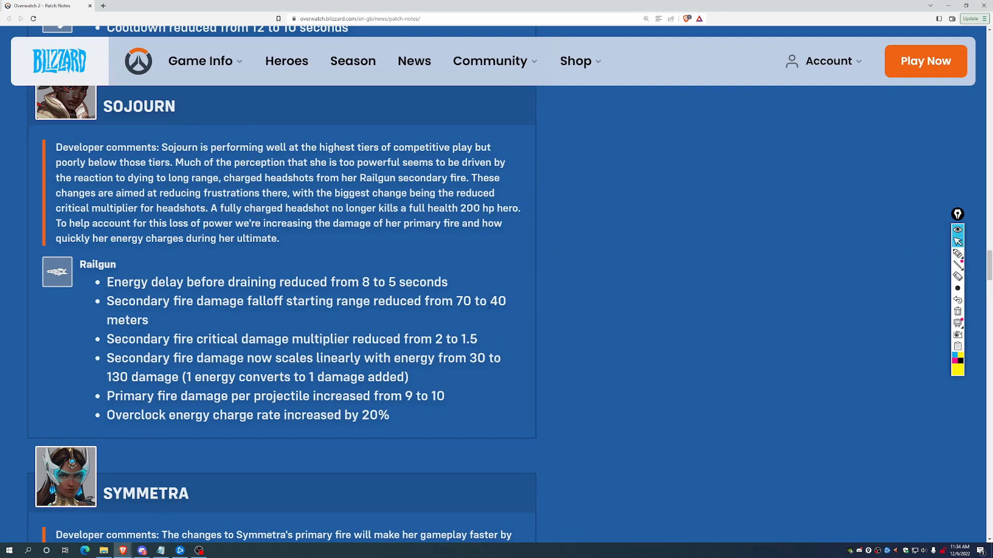
Briefly select Sojourn's new 40-metre falloff value, then deselect it
double_click(497, 301)
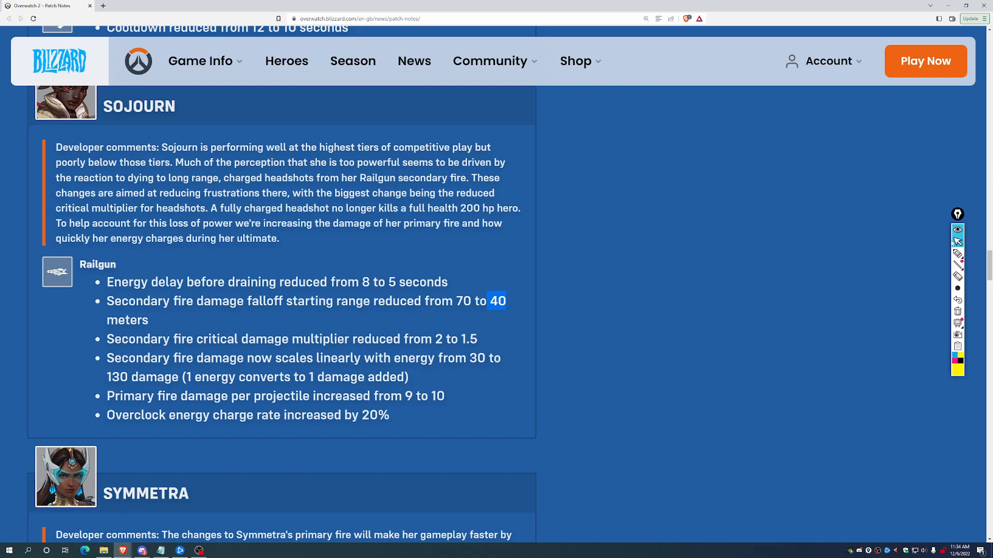
drag(515, 173, 828, 373)
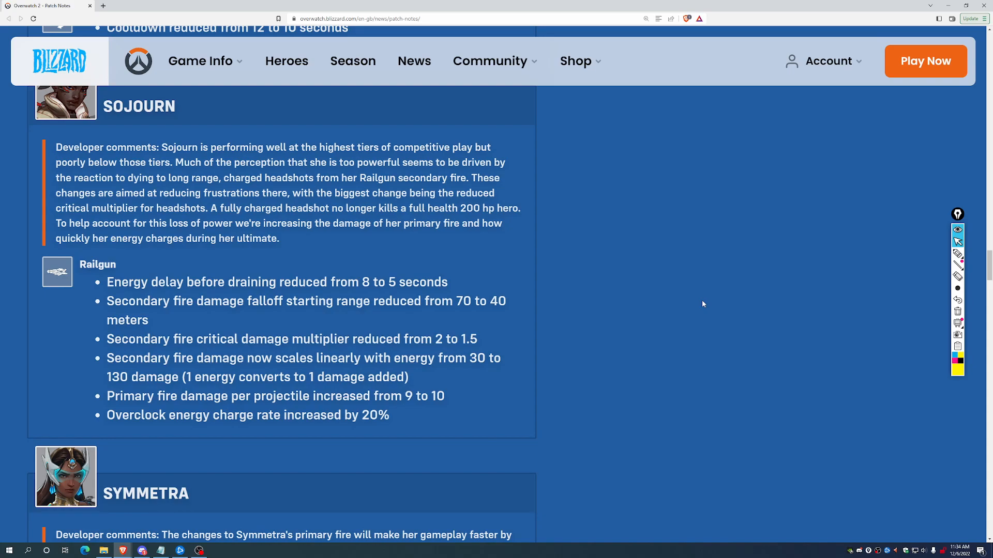
mouse_move(700, 238)
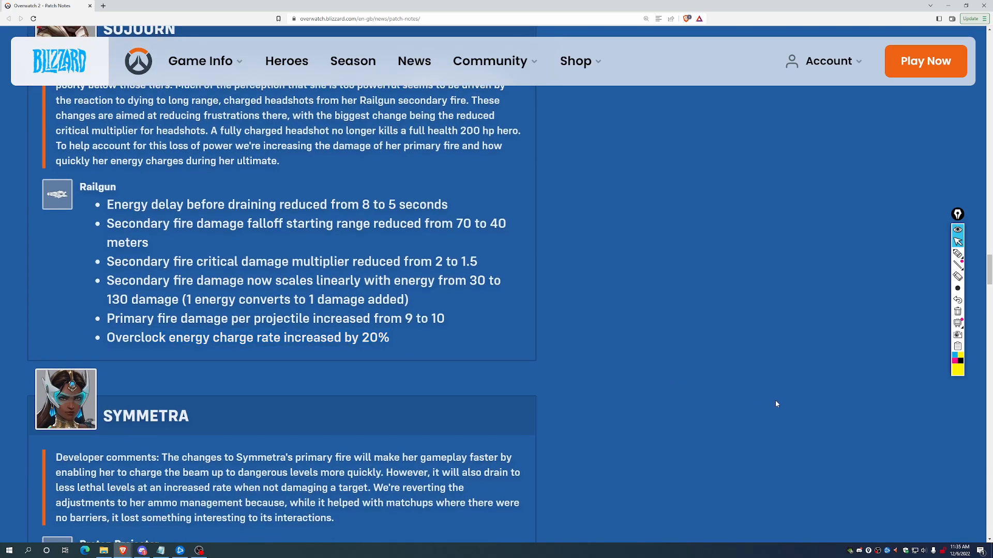
Underline Symmetra's 20% beam charge and decay rate change and arrow it in yellow
scroll(down, 3)
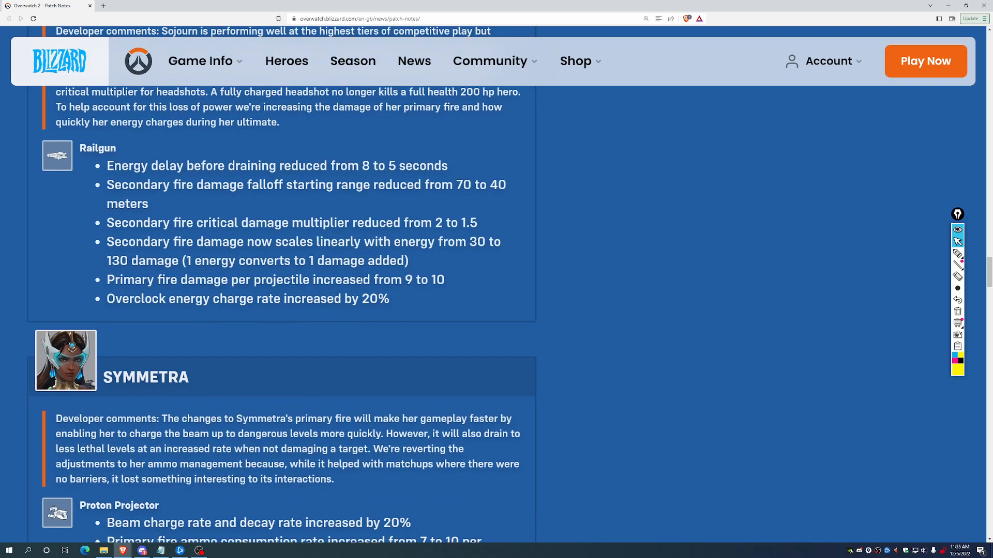
scroll(down, 3)
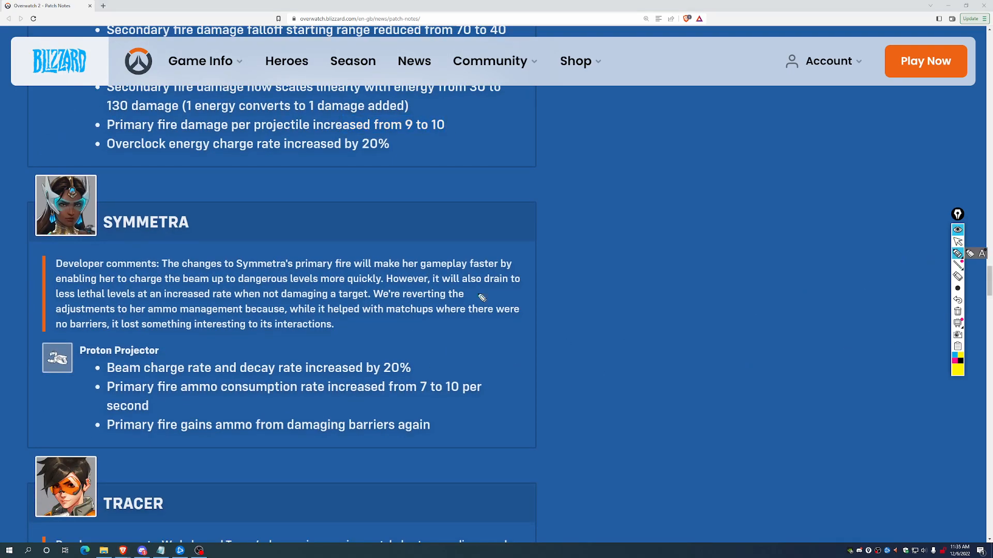
mouse_move(285, 375)
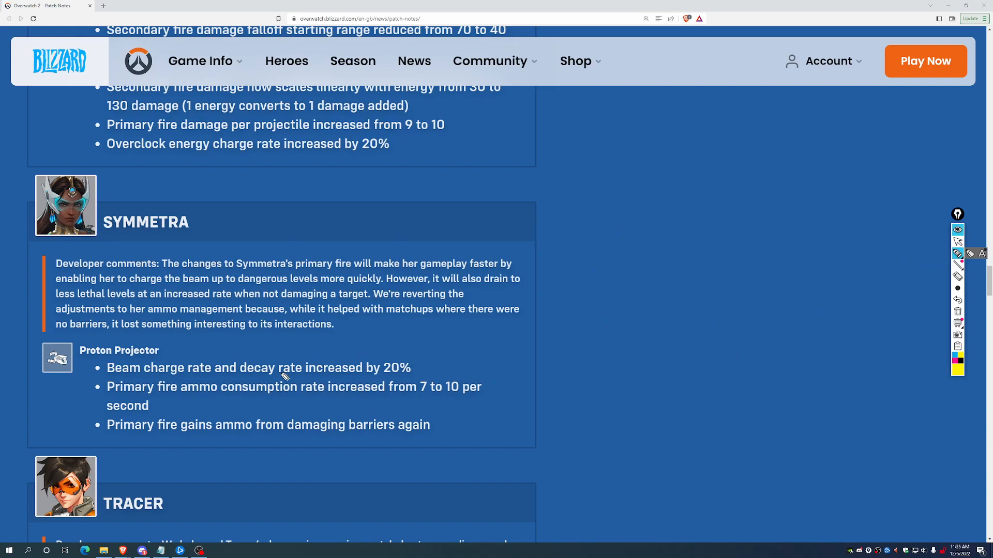
drag(134, 376, 418, 382)
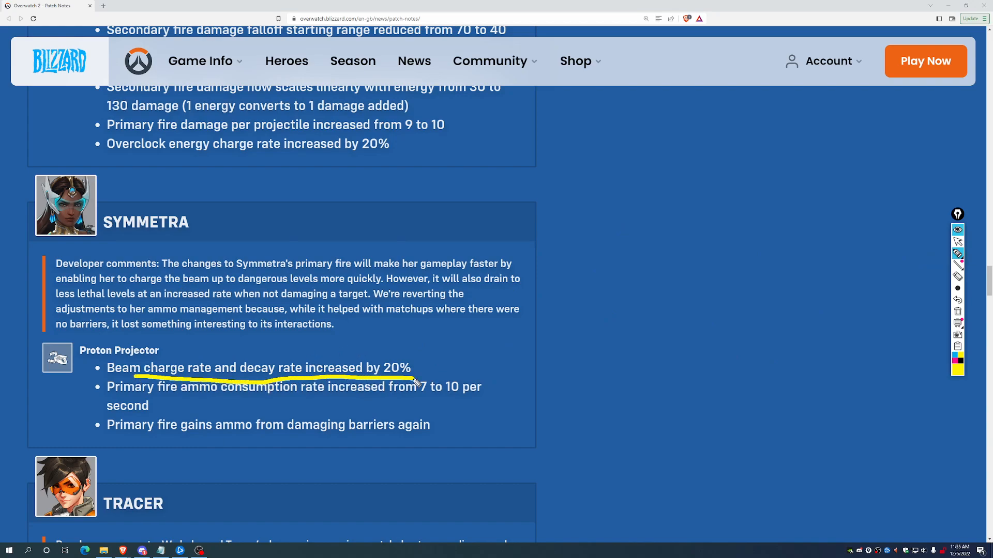
drag(405, 256, 440, 355)
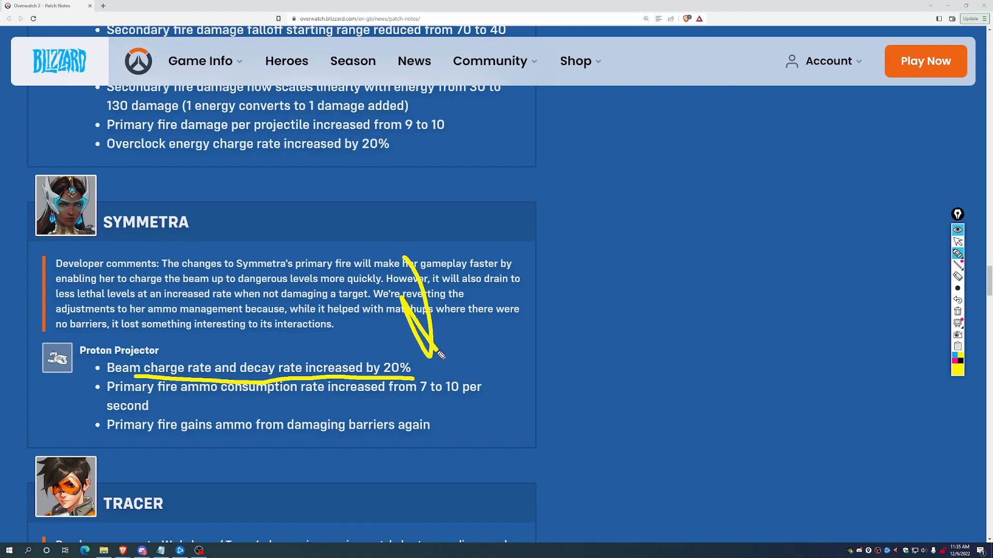
drag(441, 355, 537, 292)
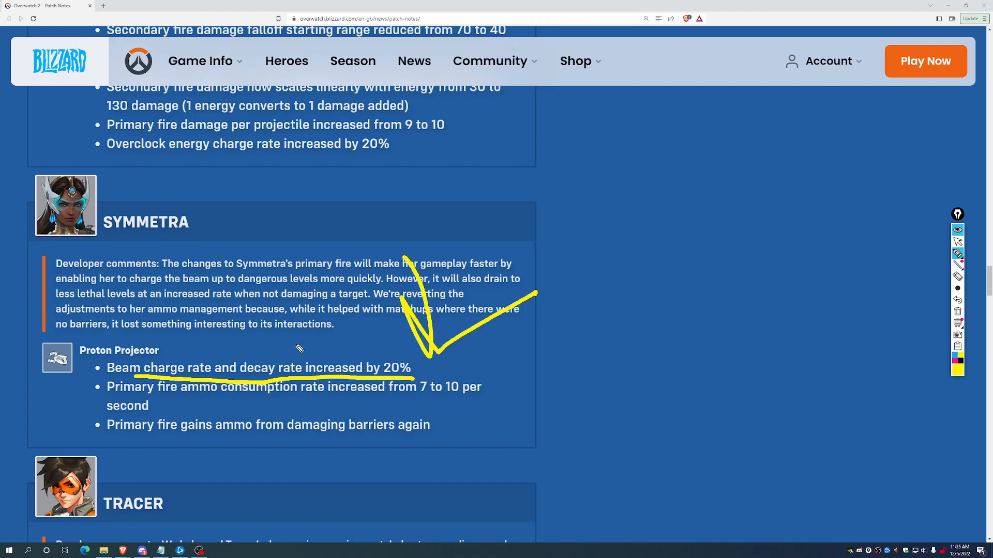
mouse_move(315, 400)
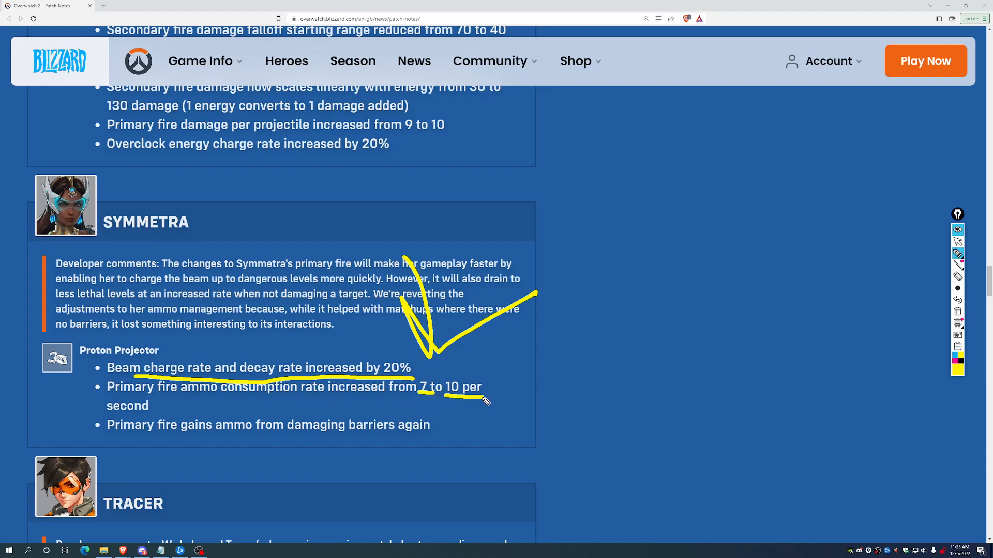
mouse_move(671, 297)
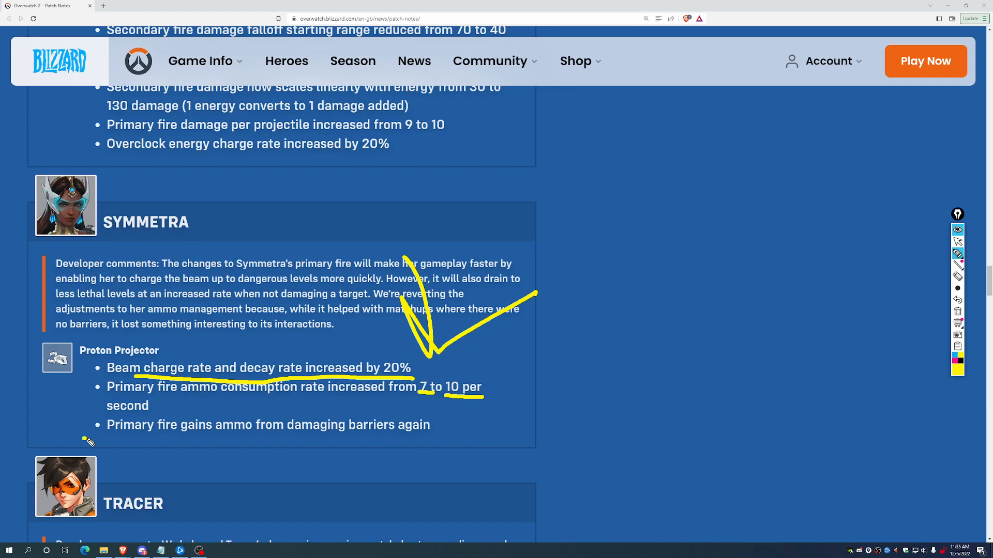
Underline the ammo consumption change from 7 to 10 in yellow
drag(86, 437, 455, 436)
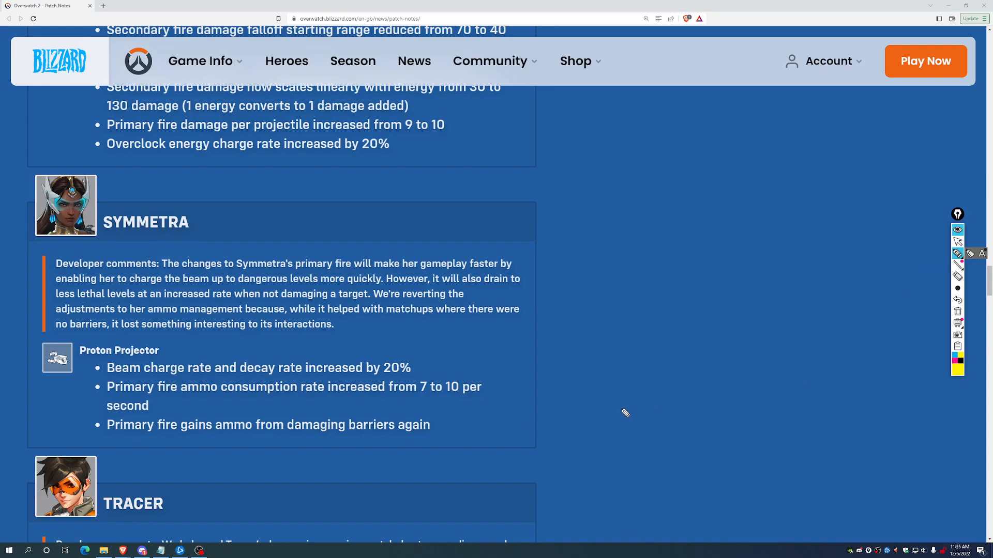
mouse_move(751, 413)
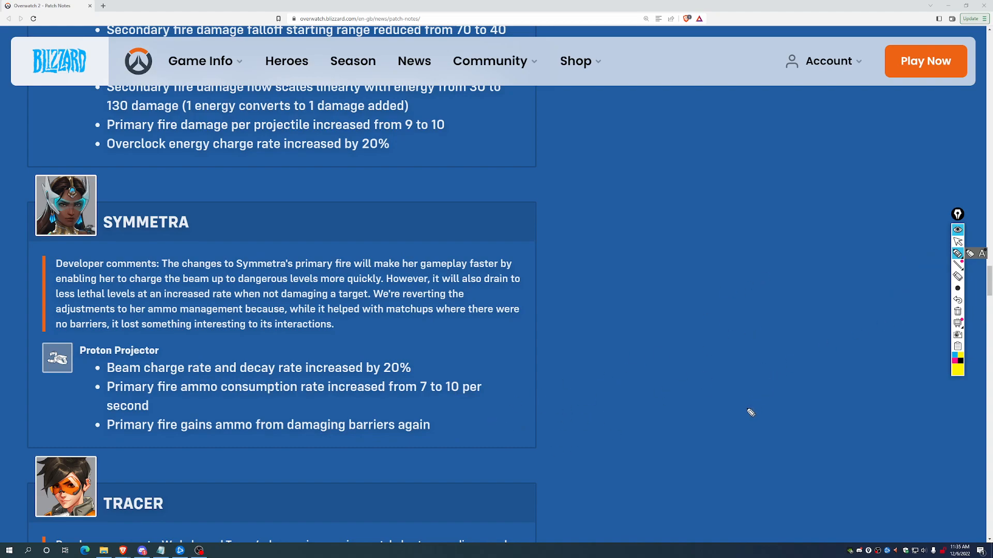
mouse_move(539, 365)
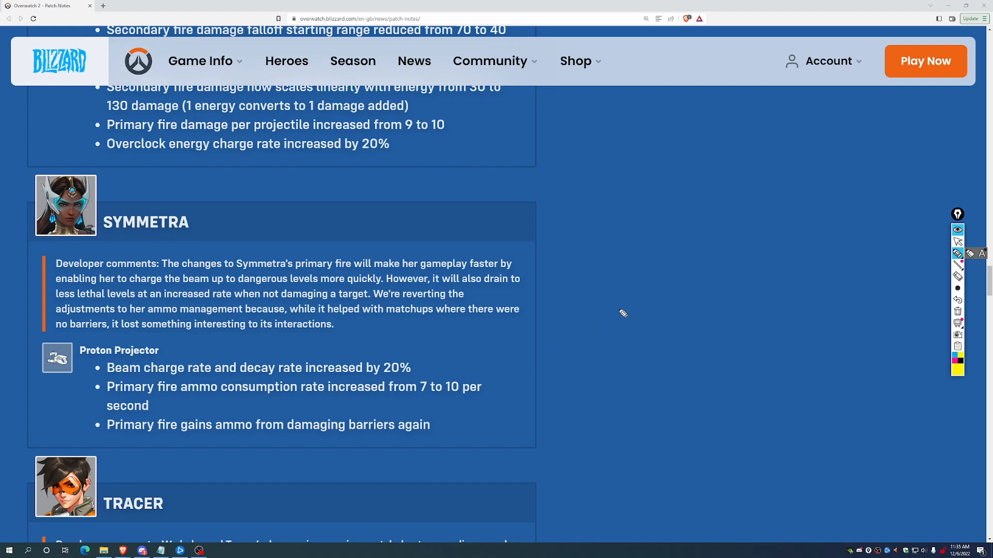
mouse_move(634, 305)
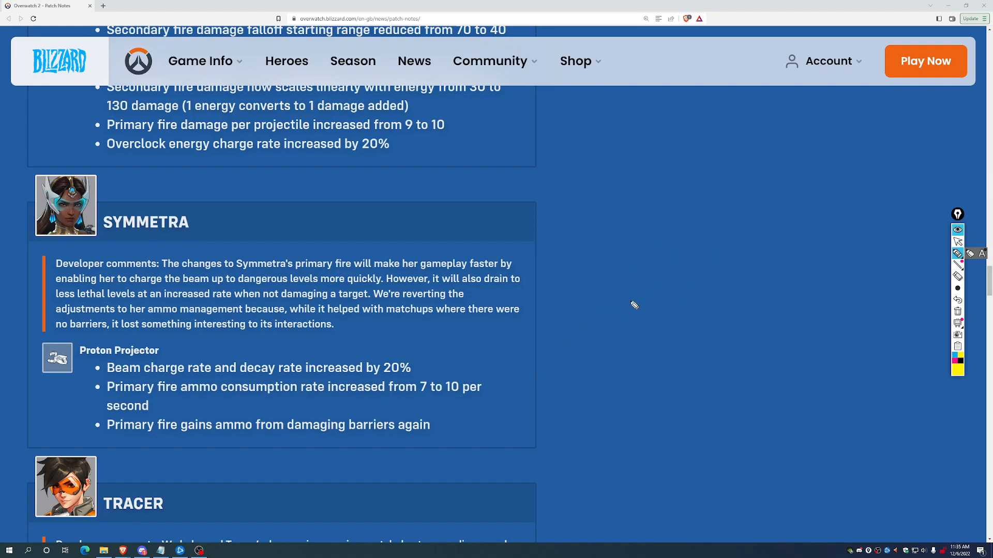
mouse_move(613, 370)
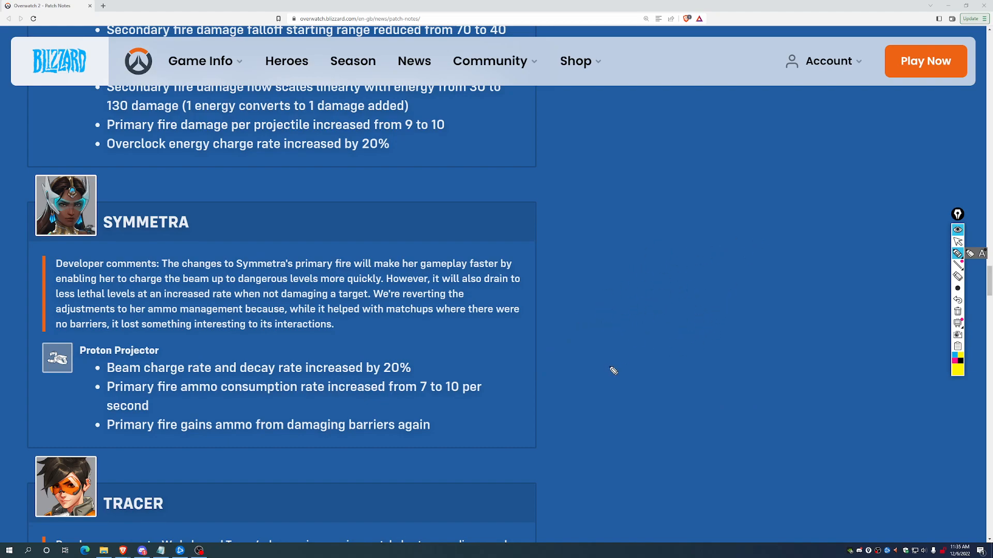
mouse_move(607, 305)
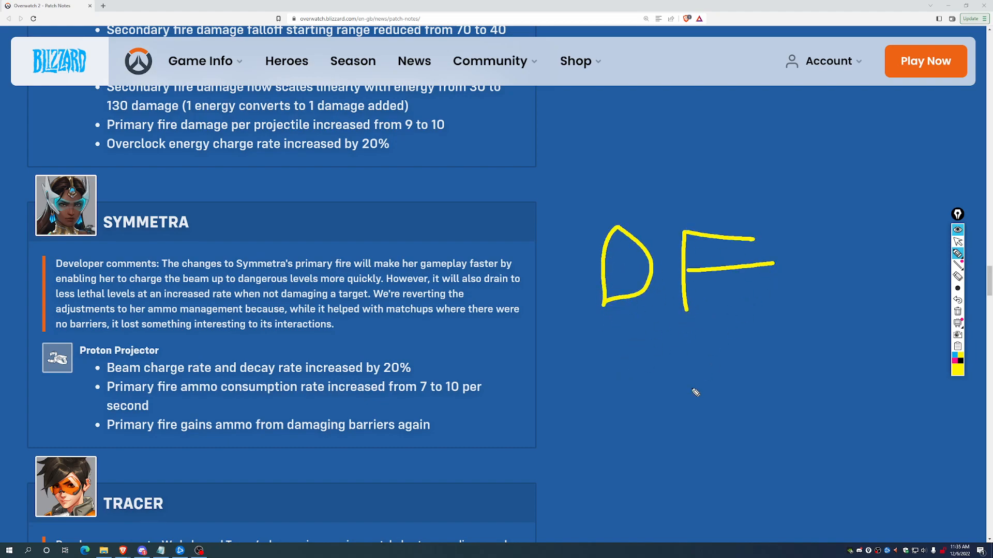
mouse_move(659, 349)
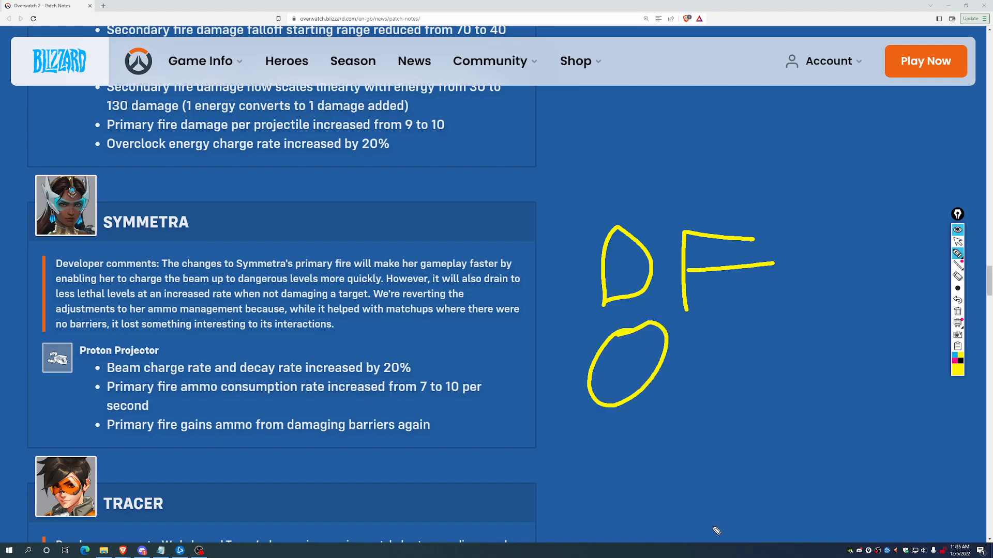
mouse_move(721, 510)
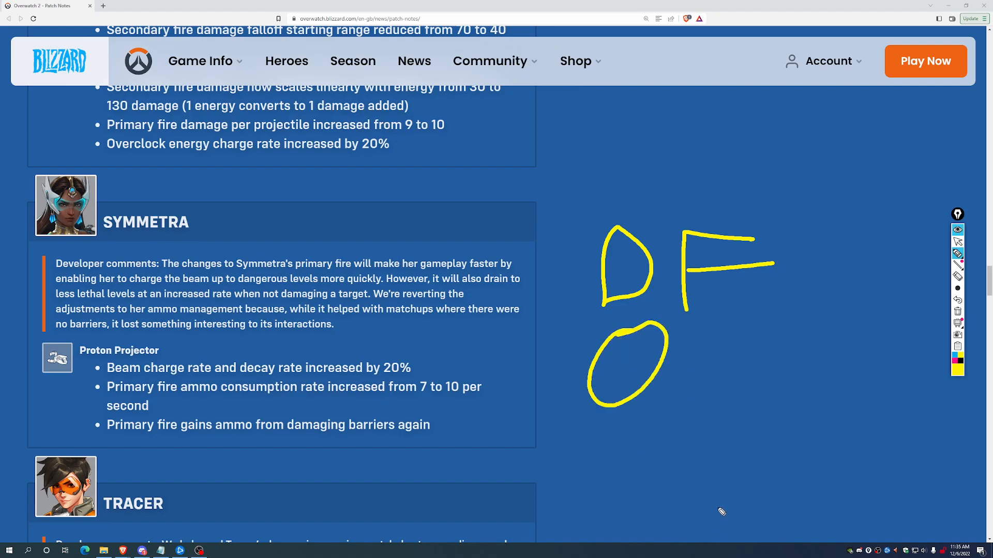
mouse_move(661, 461)
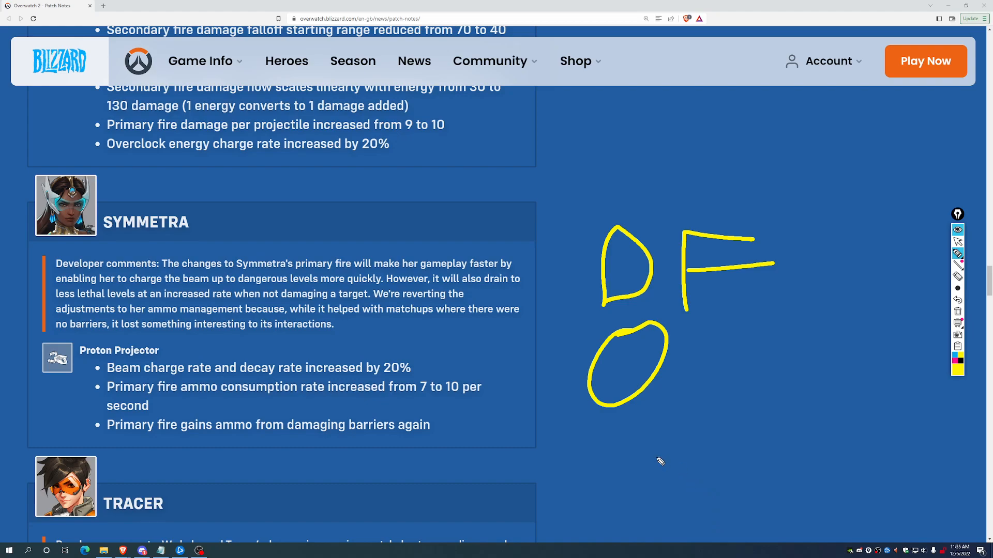
Scribble yellow handwritten letters in the empty area beside Symmetra's notes
drag(573, 436, 639, 500)
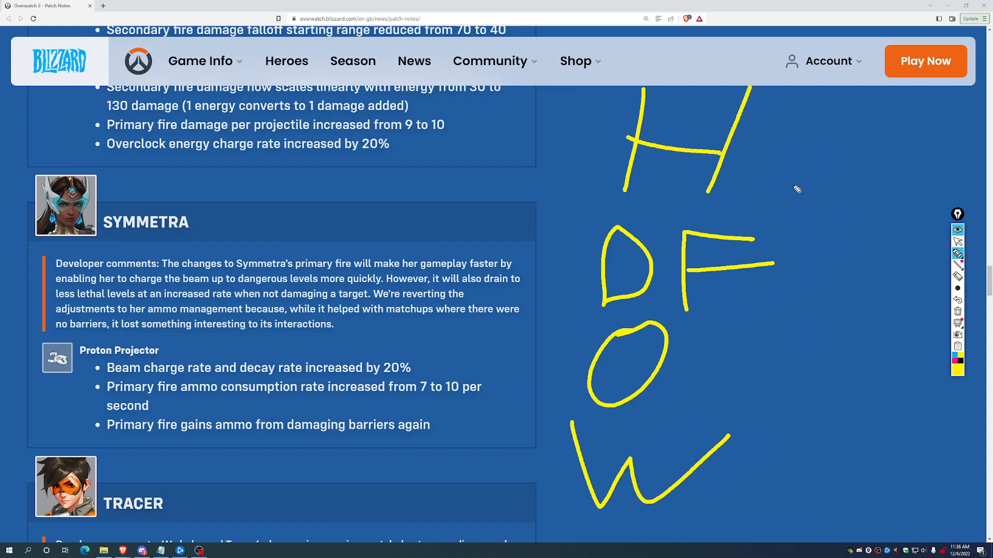
drag(690, 45, 576, 519)
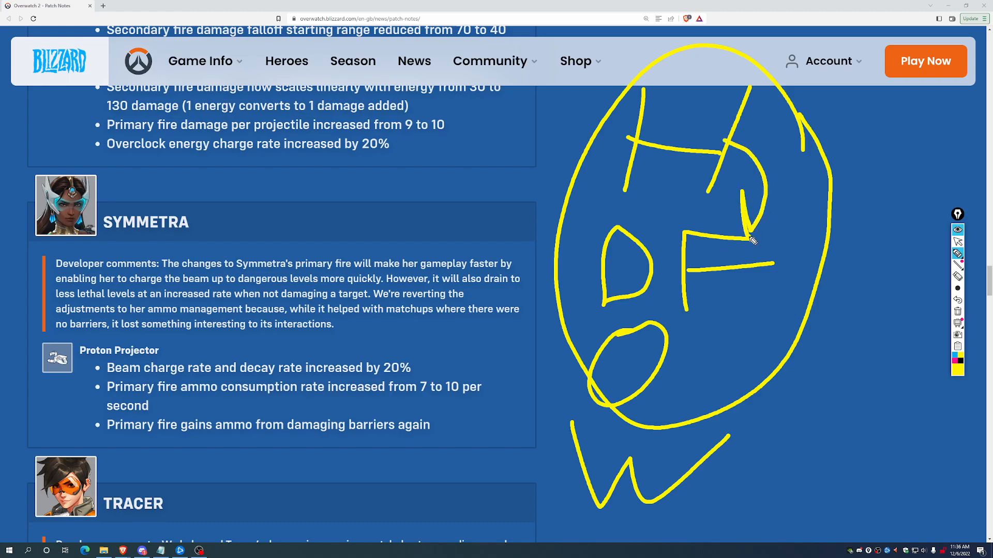
drag(754, 239, 687, 310)
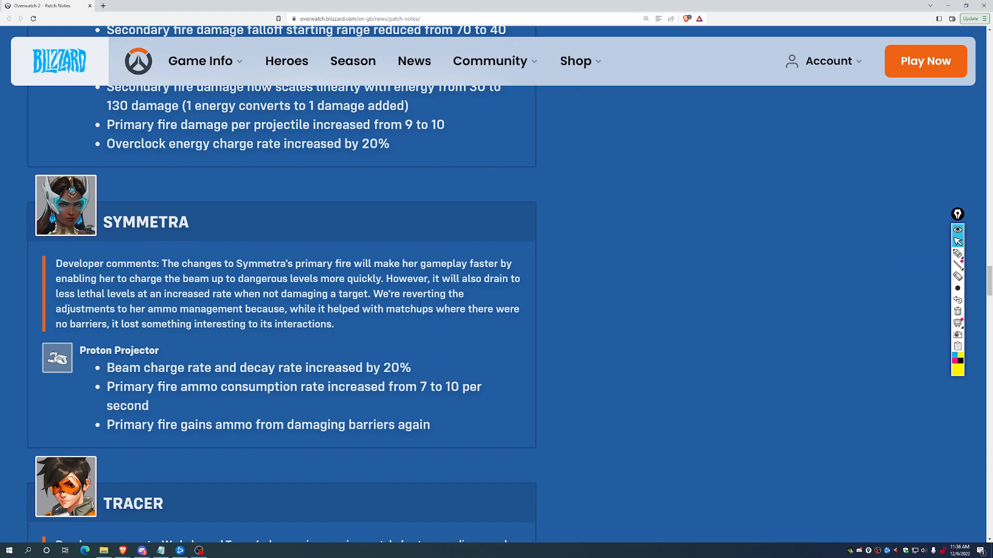
Highlight Tracer's developer comments text above the Pulse Pistols 5 to 6 damage change
scroll(down, 3)
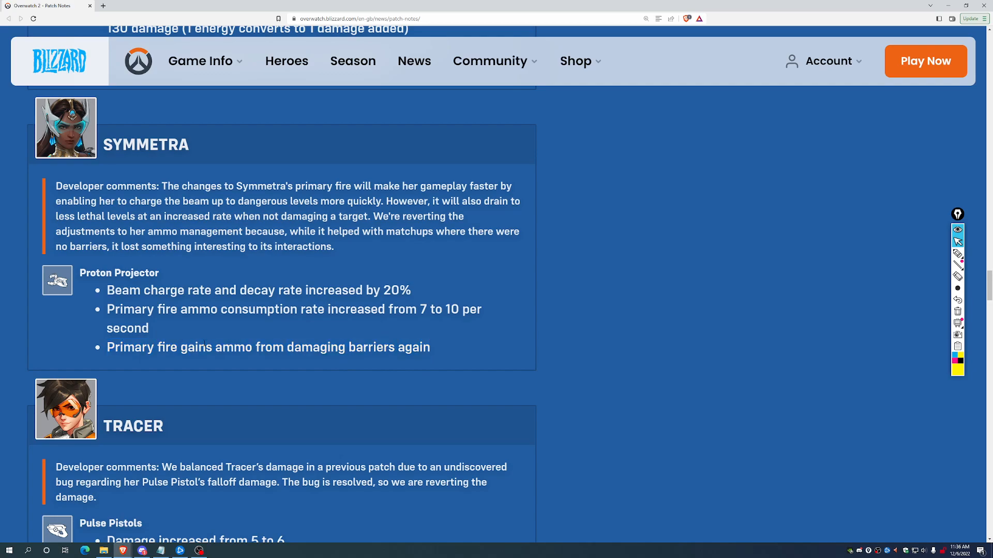
scroll(down, 3)
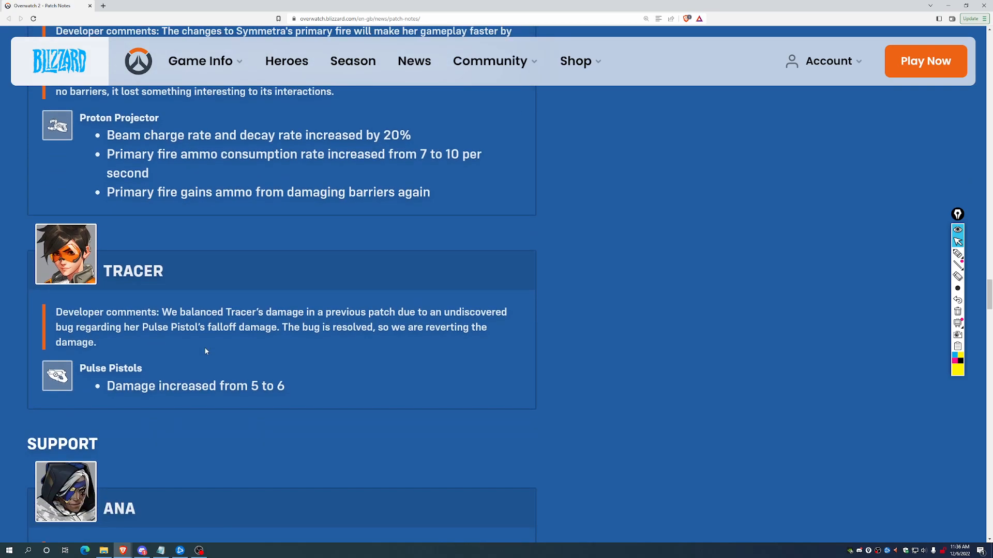
drag(134, 312, 342, 328)
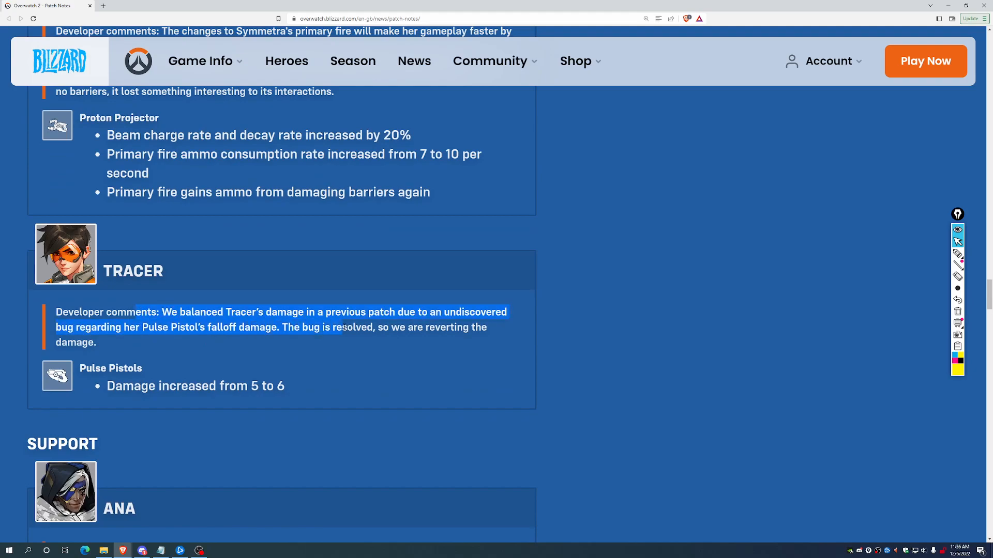
drag(335, 328, 370, 342)
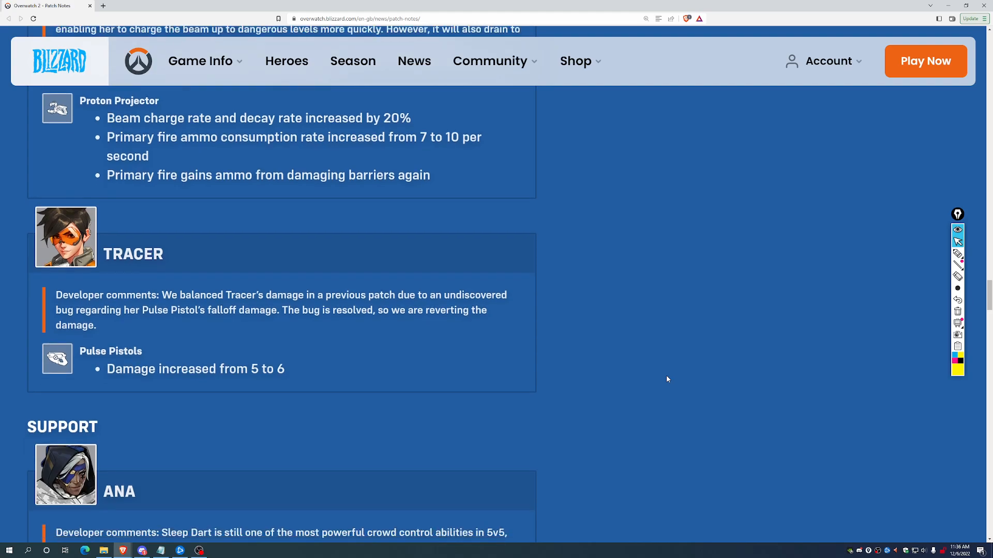
Point yellow arrows at Kiriko's Kitsune Rush ultimate cost, movement speed bonus and cooldown rate changes
scroll(down, 3)
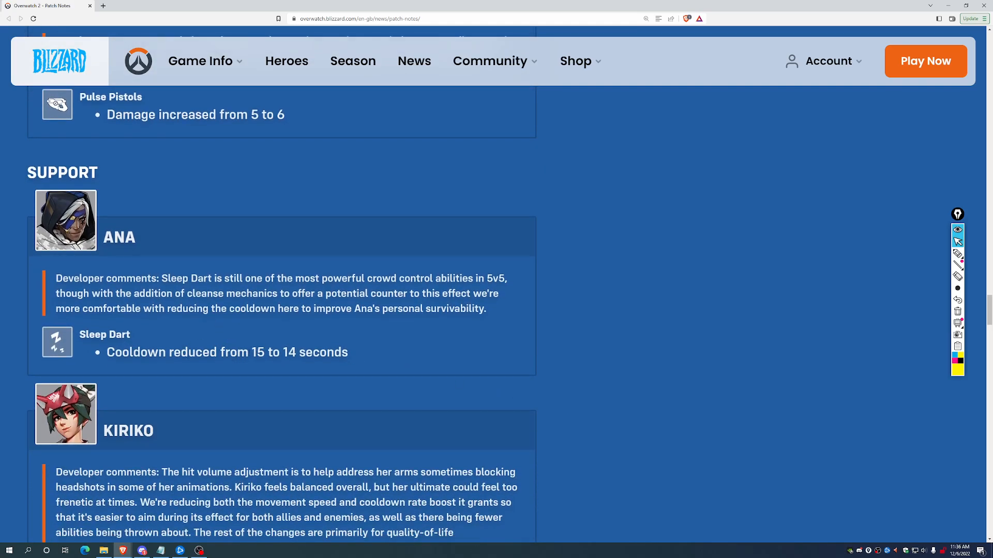
scroll(down, 3)
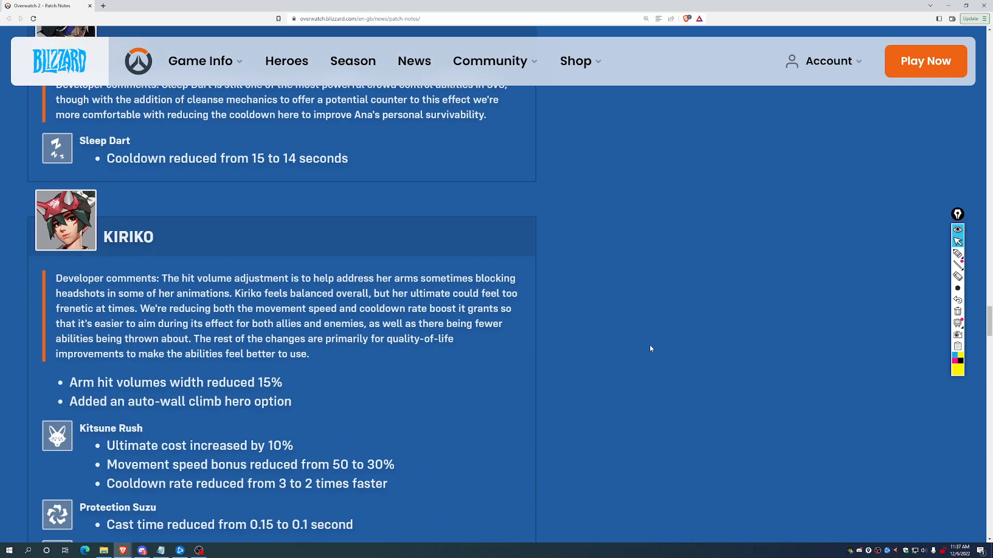
scroll(down, 3)
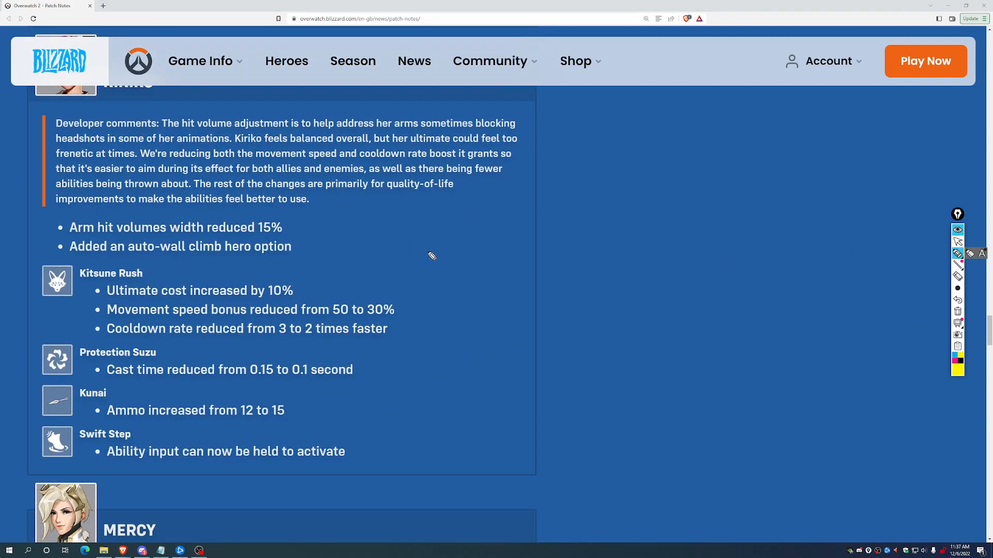
mouse_move(577, 285)
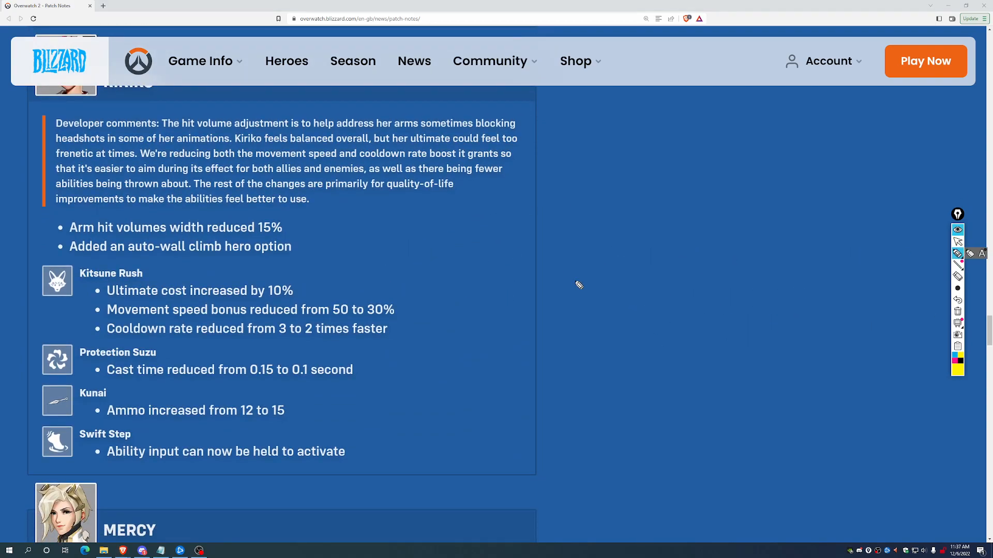
drag(447, 199, 275, 281)
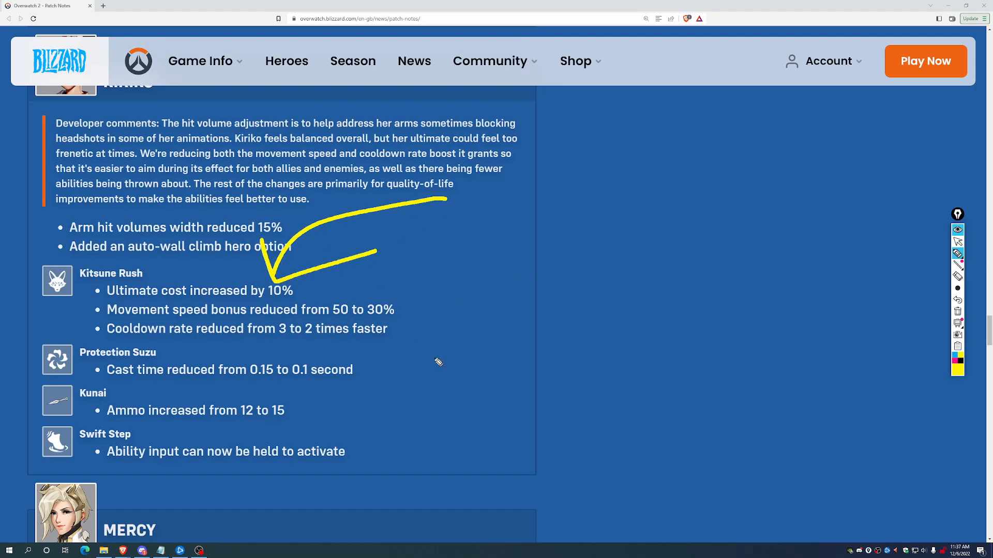
drag(599, 307, 396, 307)
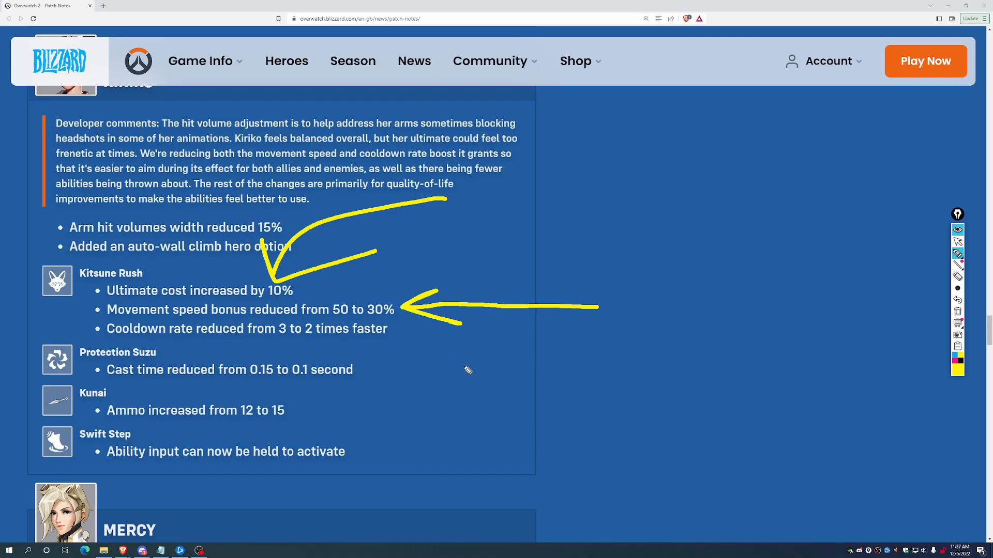
drag(393, 335, 620, 415)
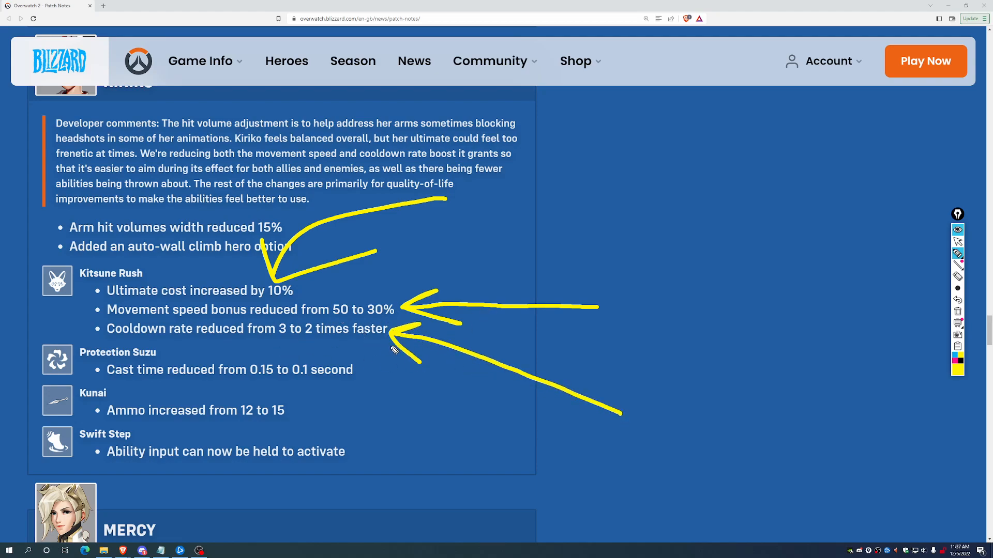
mouse_move(543, 353)
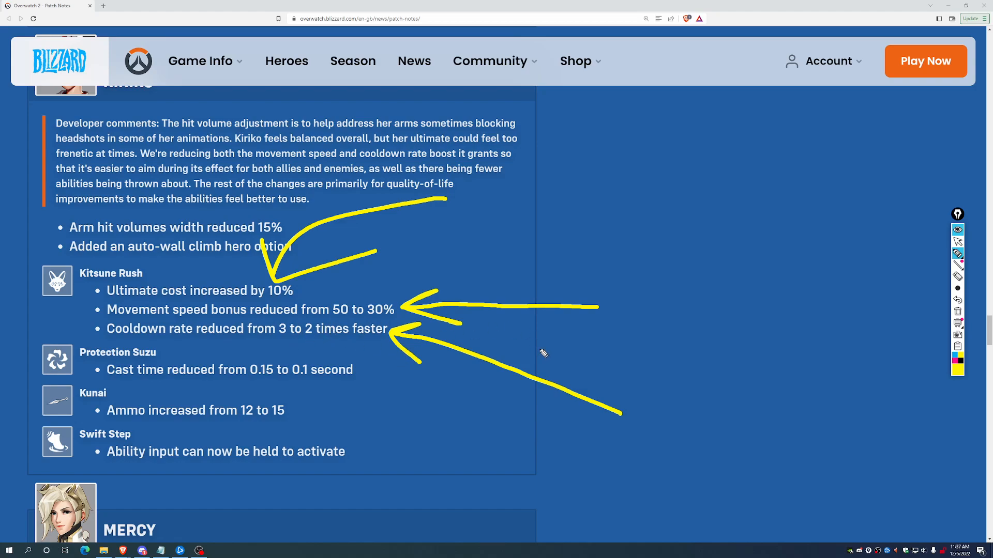
mouse_move(326, 193)
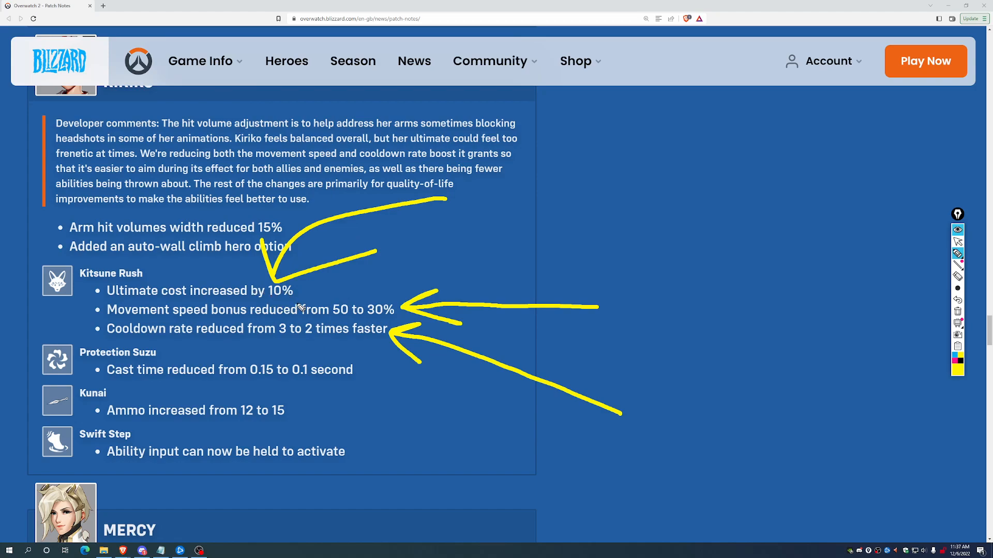
mouse_move(582, 228)
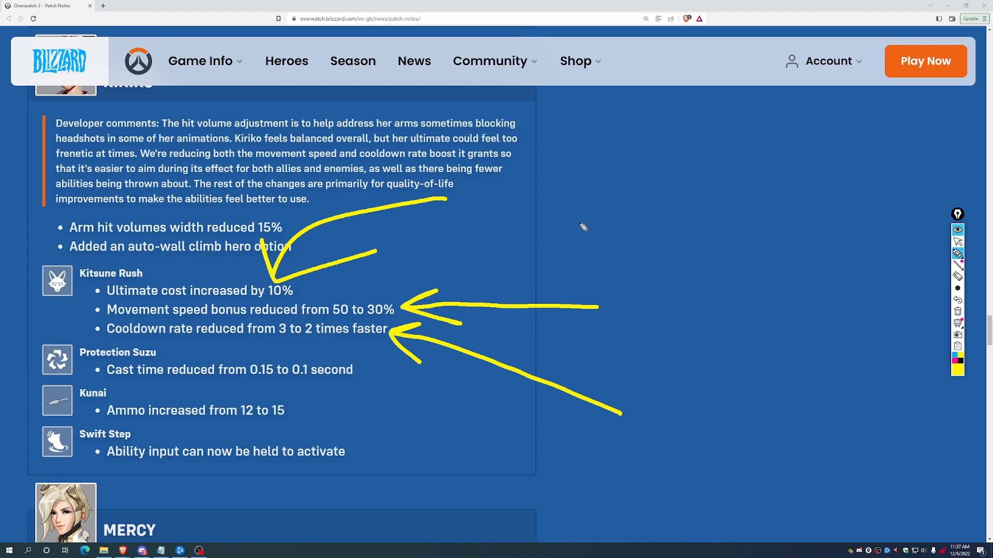
mouse_move(583, 258)
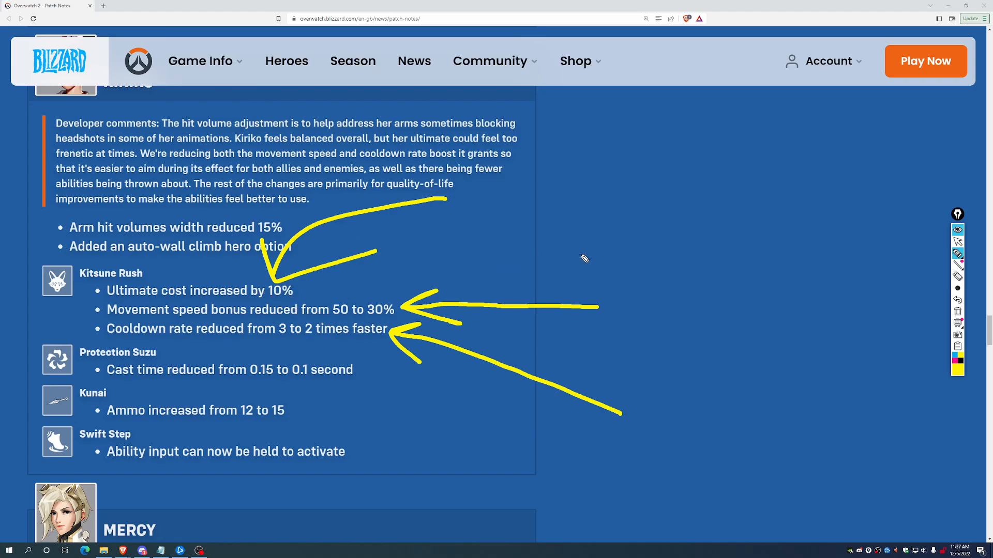
mouse_move(578, 250)
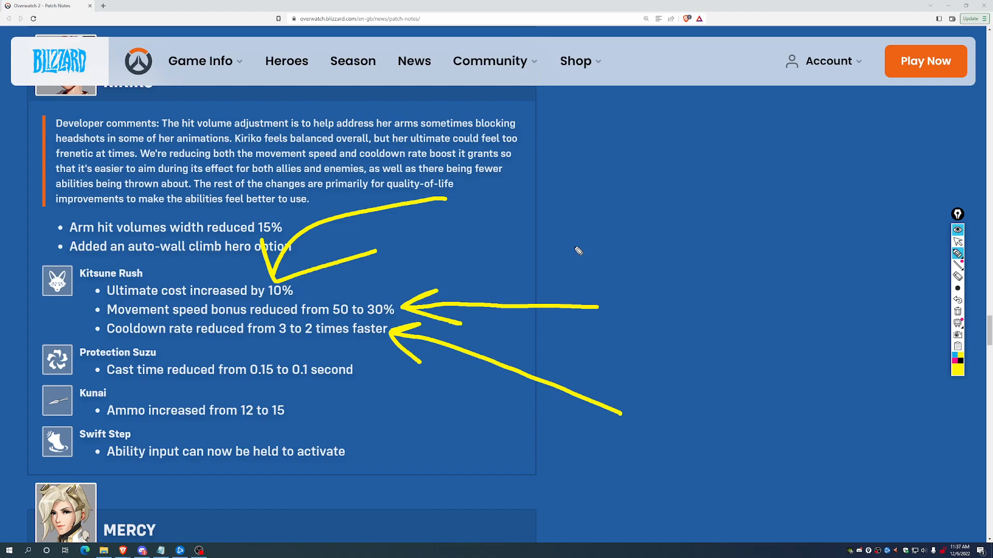
mouse_move(100, 146)
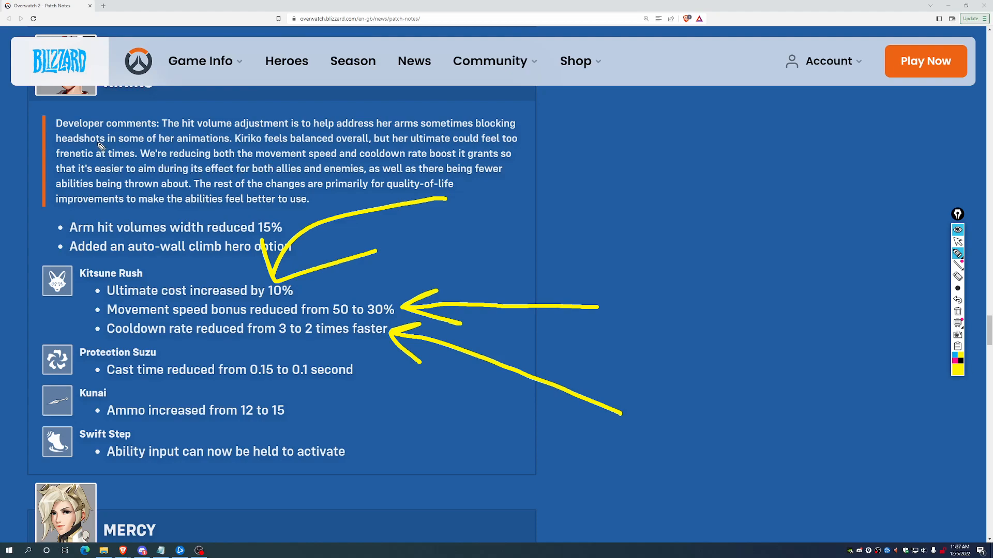
Point a yellow arrow at Kiriko's arm hit volumes width reduction
drag(89, 126, 171, 224)
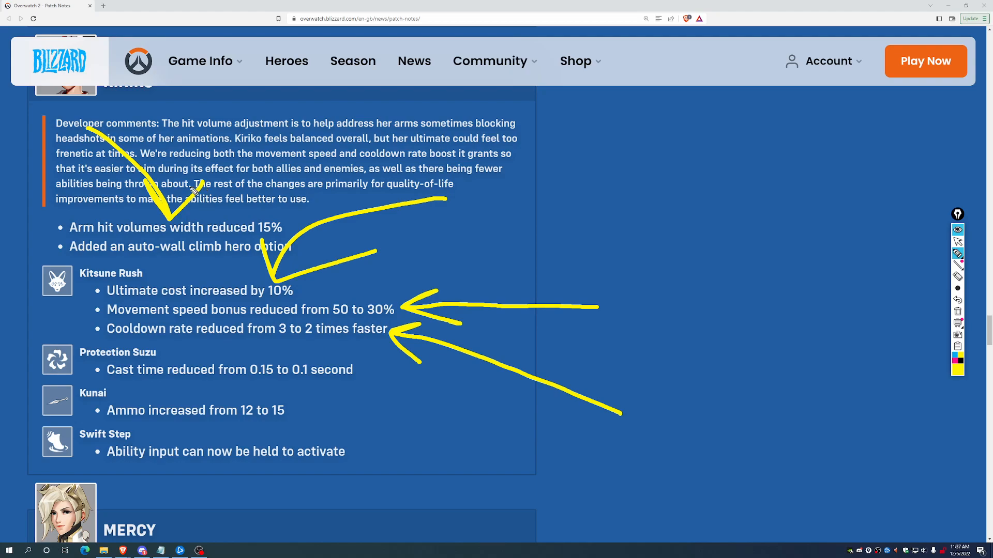
mouse_move(301, 193)
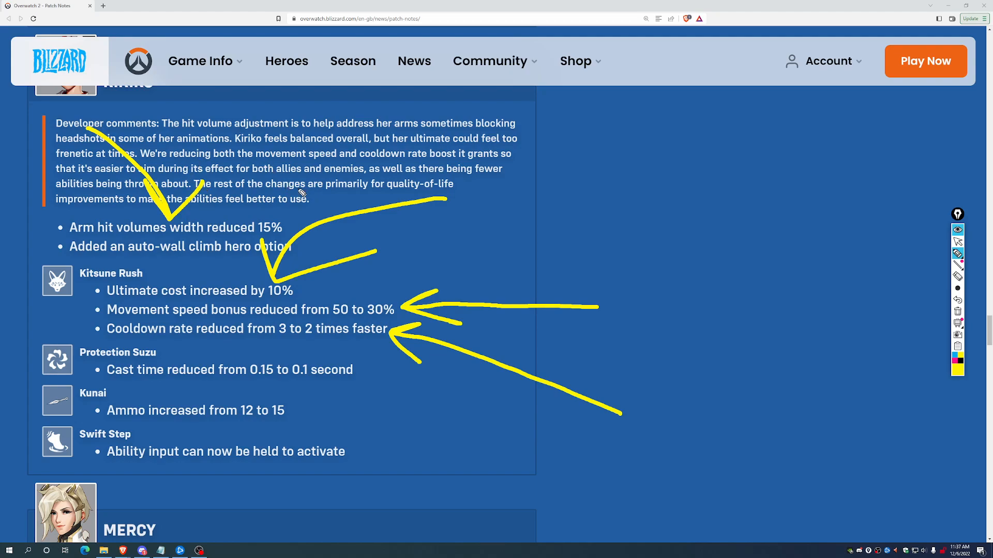
mouse_move(450, 497)
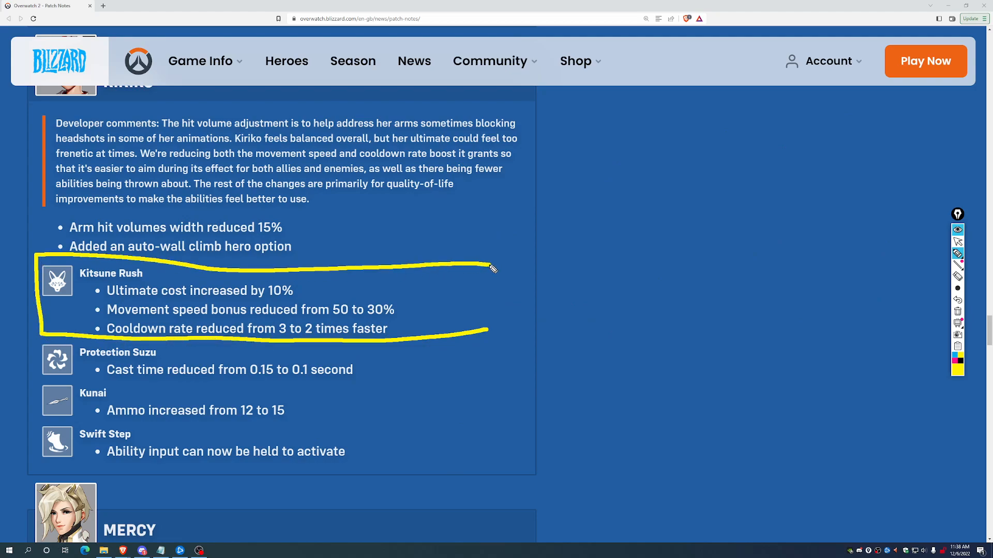
Close the yellow outline enclosing the whole Kitsune Rush block
drag(495, 266, 487, 329)
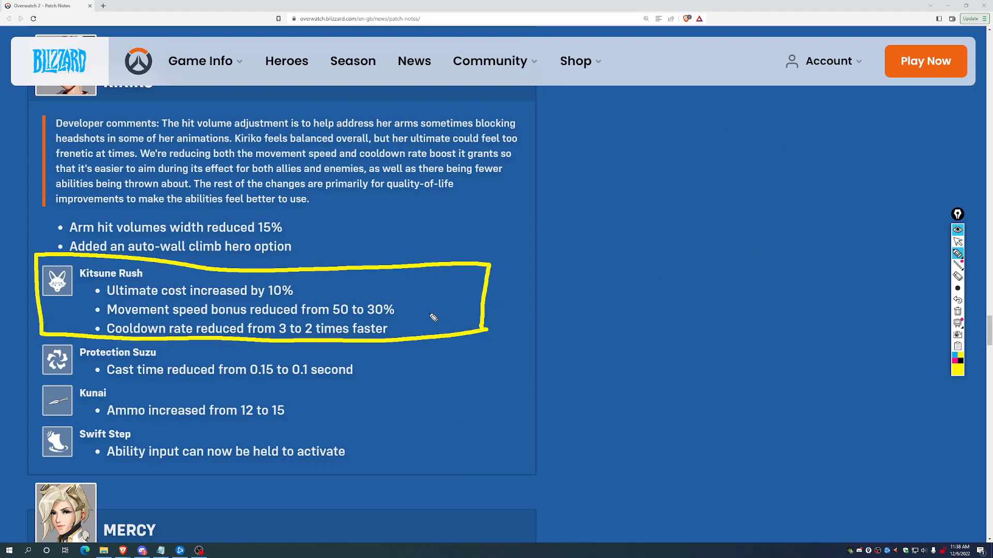
mouse_move(726, 370)
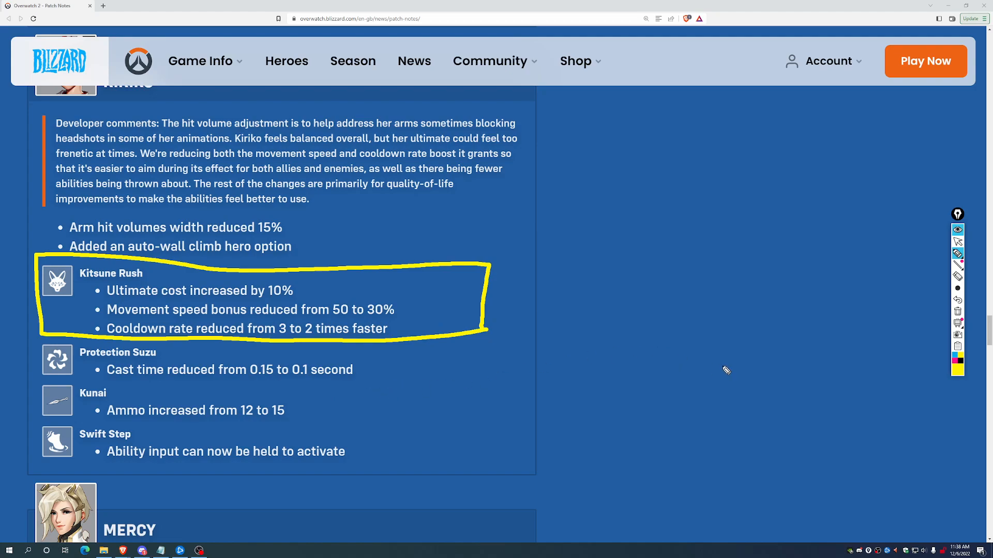
mouse_move(912, 318)
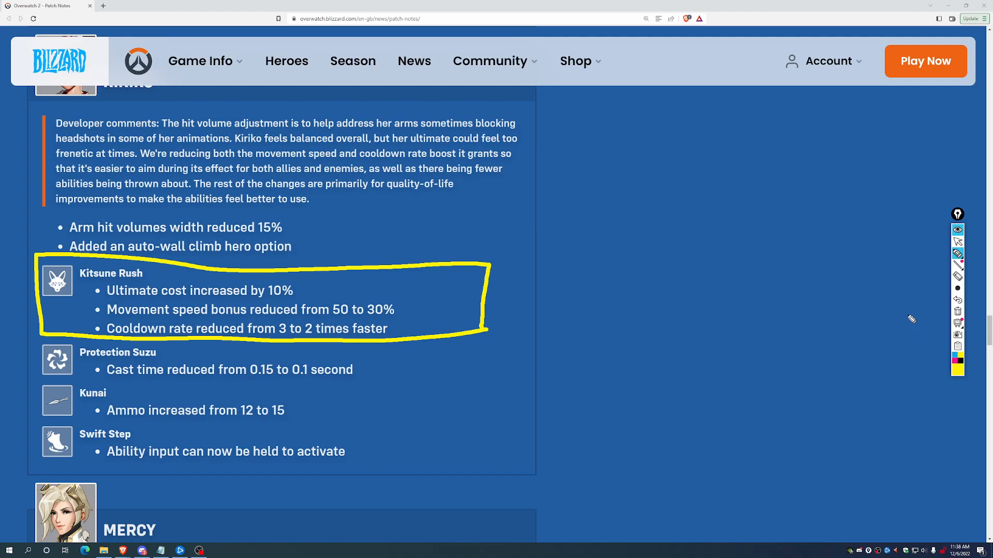
mouse_move(833, 334)
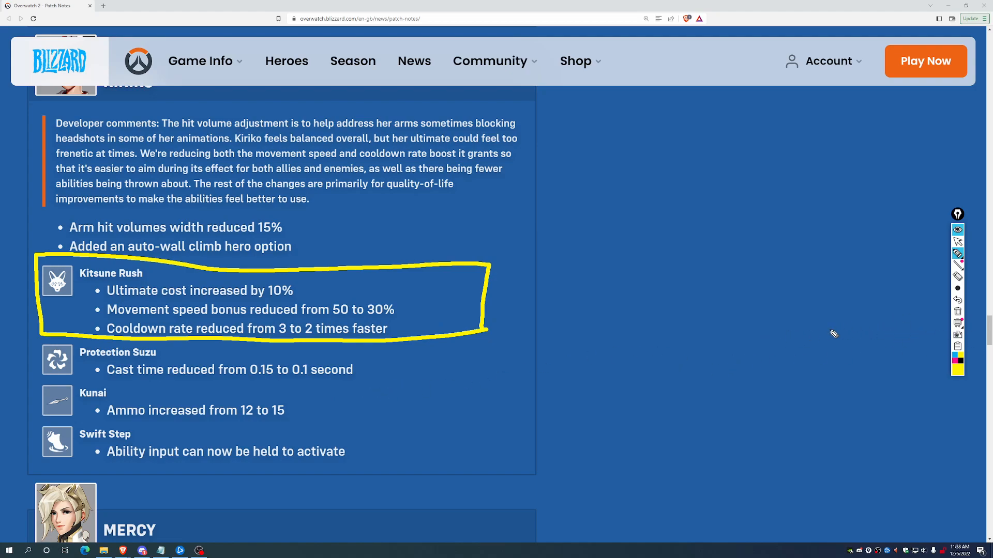
mouse_move(597, 272)
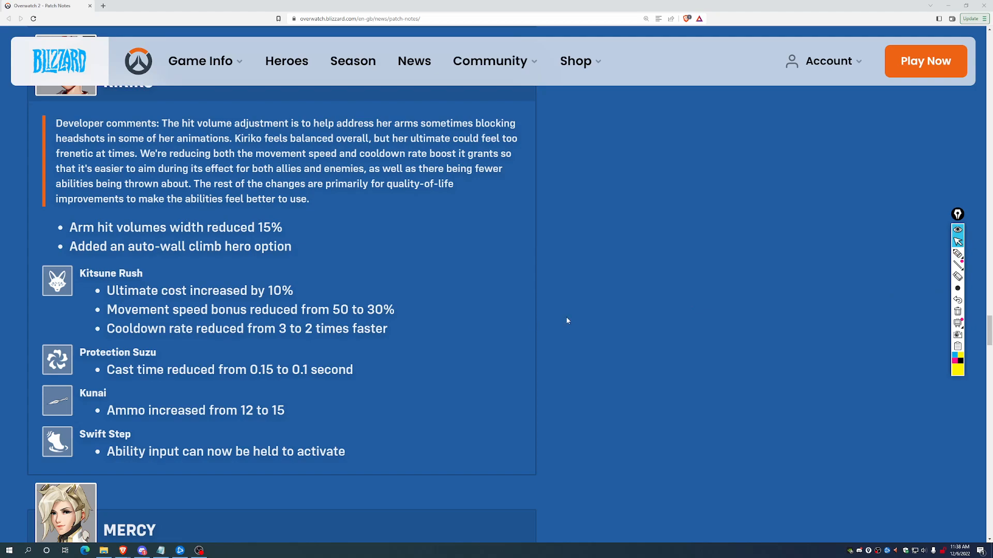
Move down past Kiriko to Mercy's changes and the Season 2 Map Pools heading
scroll(down, 3)
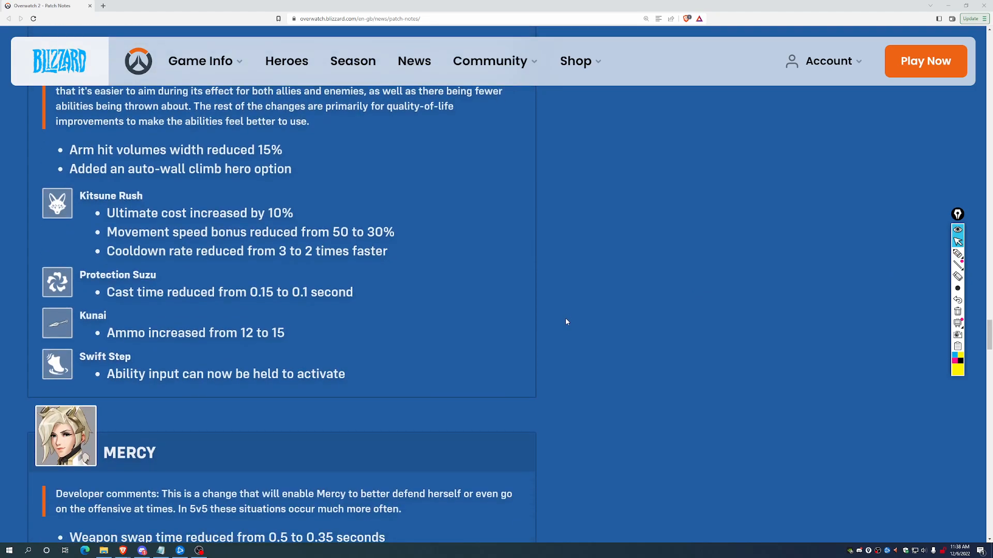
scroll(down, 3)
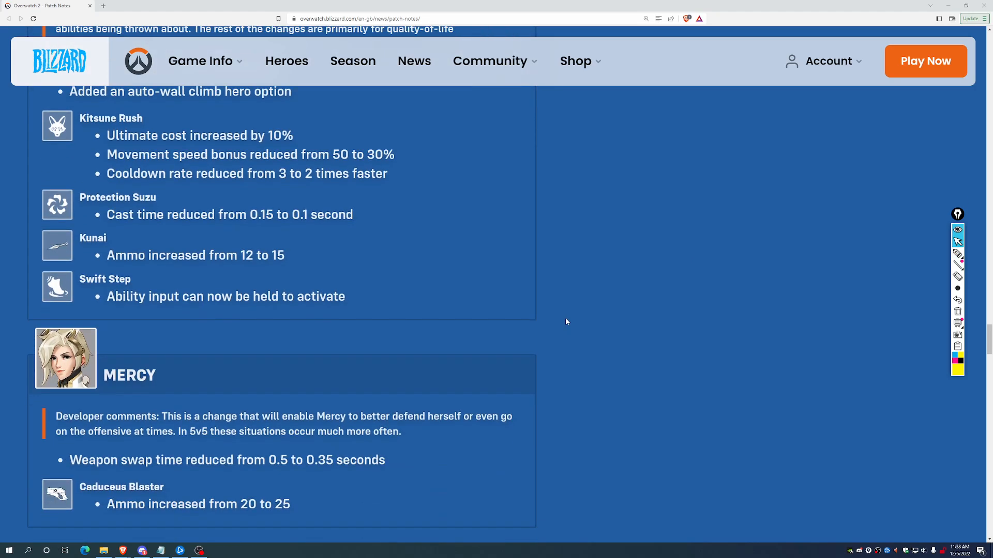
scroll(down, 3)
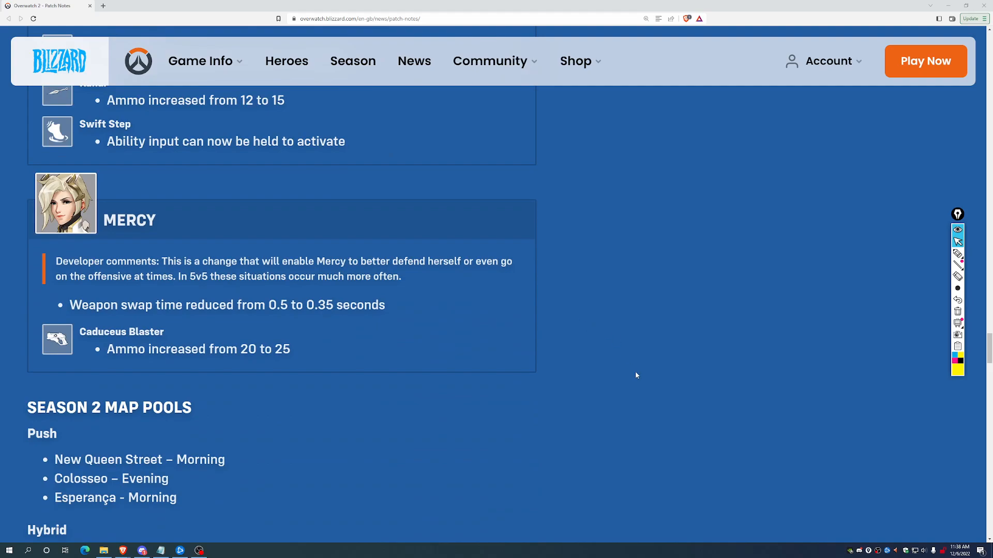
drag(535, 298, 677, 312)
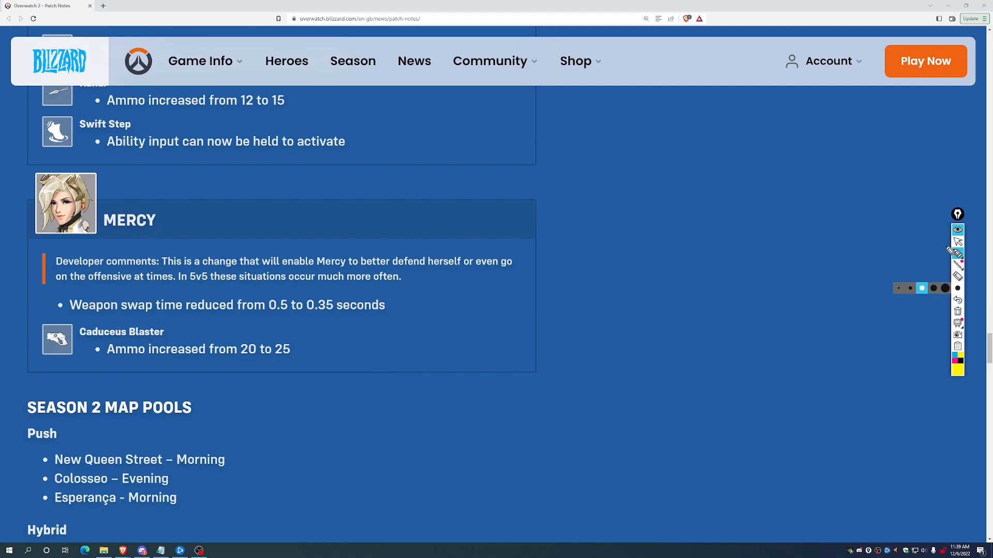
Mark Mercy's 'Ammo increased from 20 to 25' line, then clear the marking
scroll(down, 3)
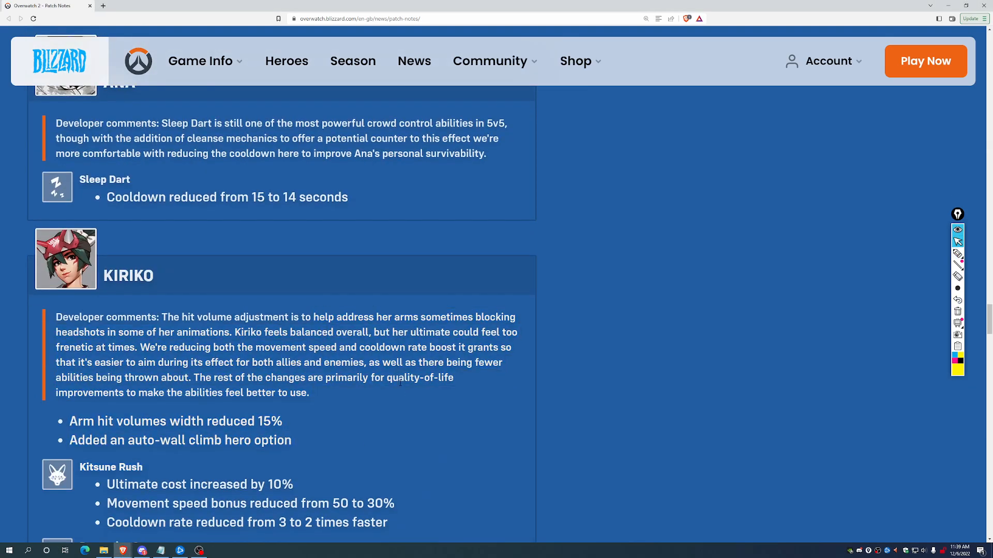
scroll(down, 3)
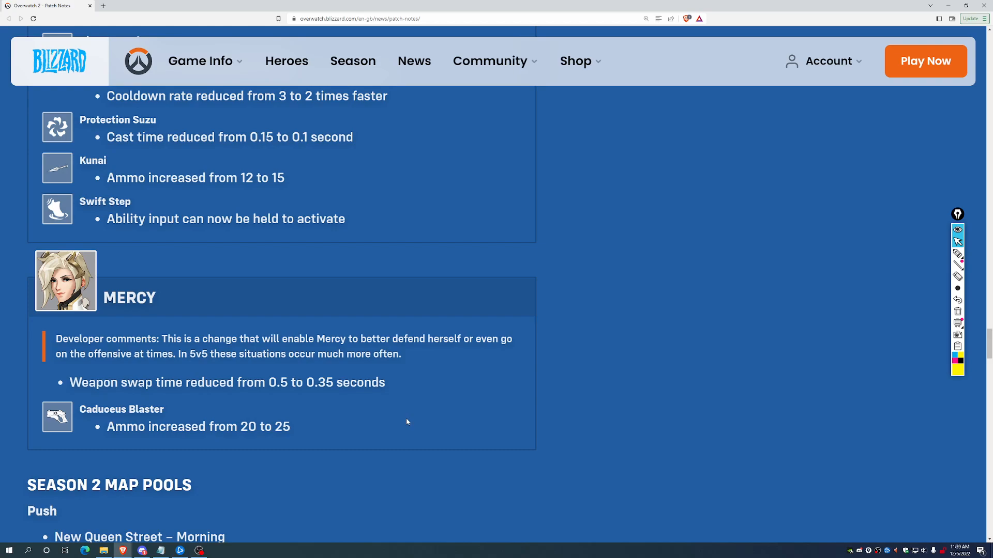
drag(122, 409, 291, 427)
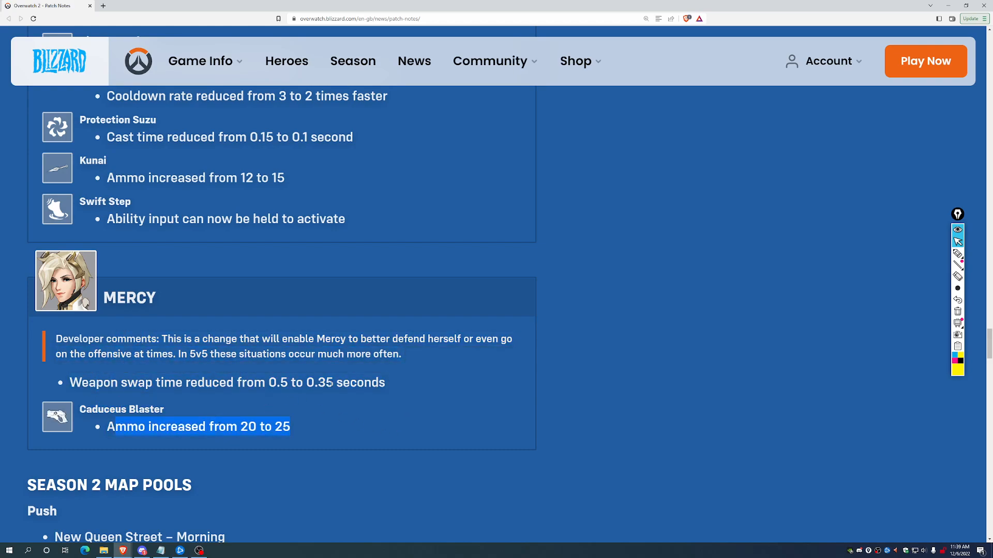
click(438, 399)
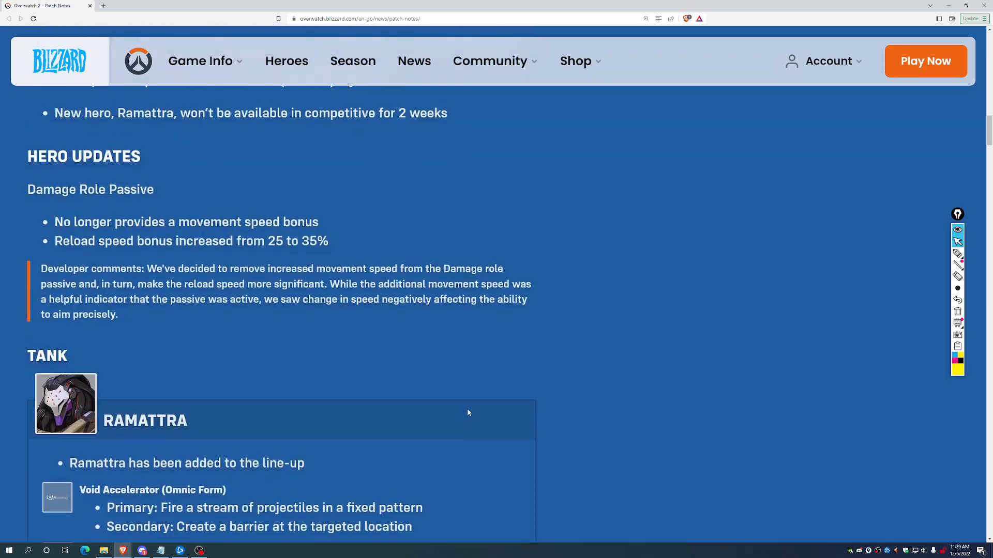
Read down Doomfist's Rocket Punch, Power Block, Meteor Strike and The Best Defense changes
scroll(down, 3)
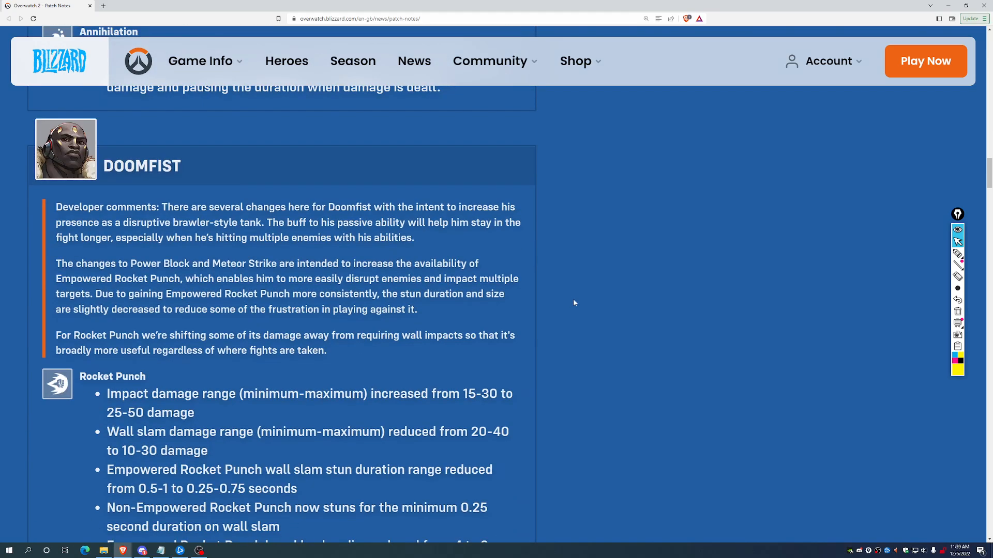
scroll(down, 3)
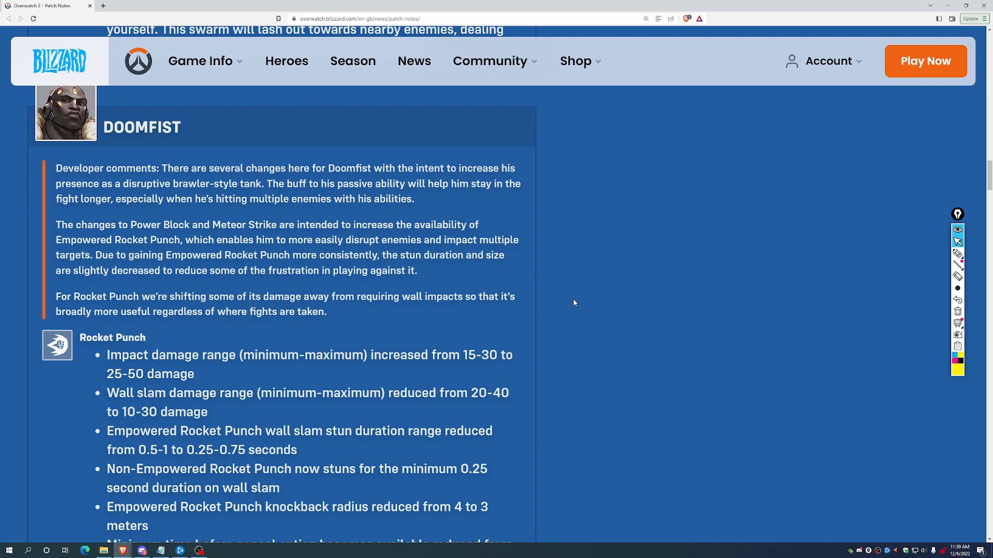
scroll(down, 3)
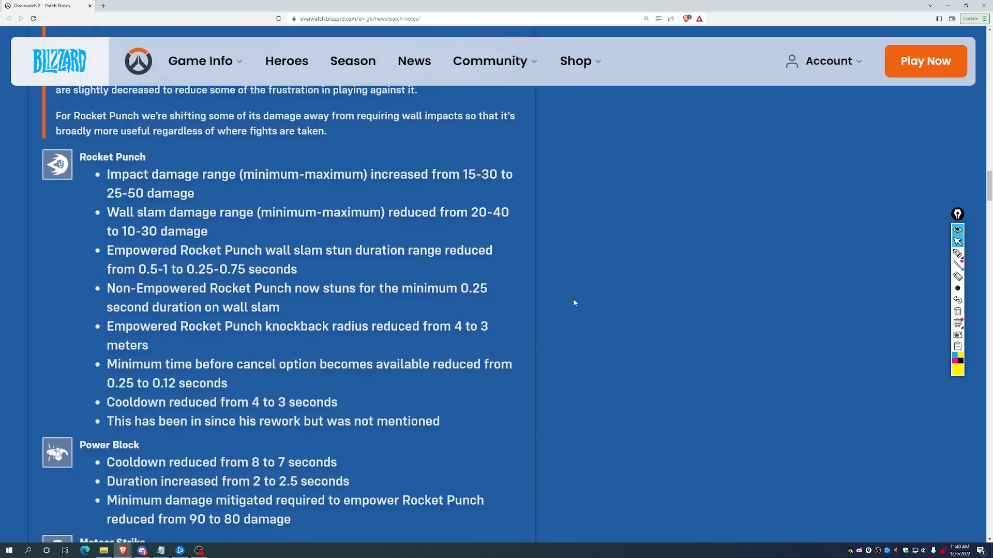
scroll(down, 3)
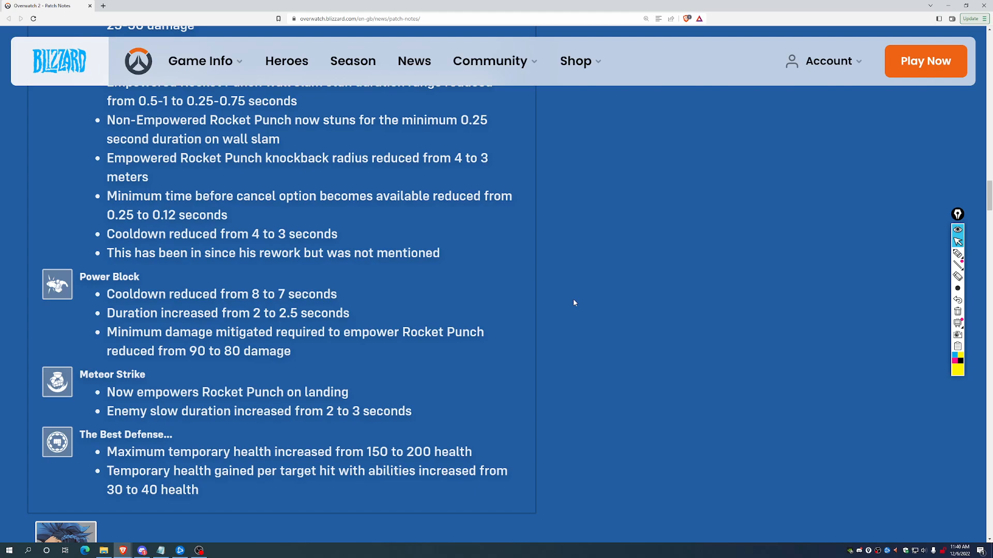
Skim down past Bastion, Sojourn, Symmetra and Tracer to Kiriko's changes
scroll(down, 3)
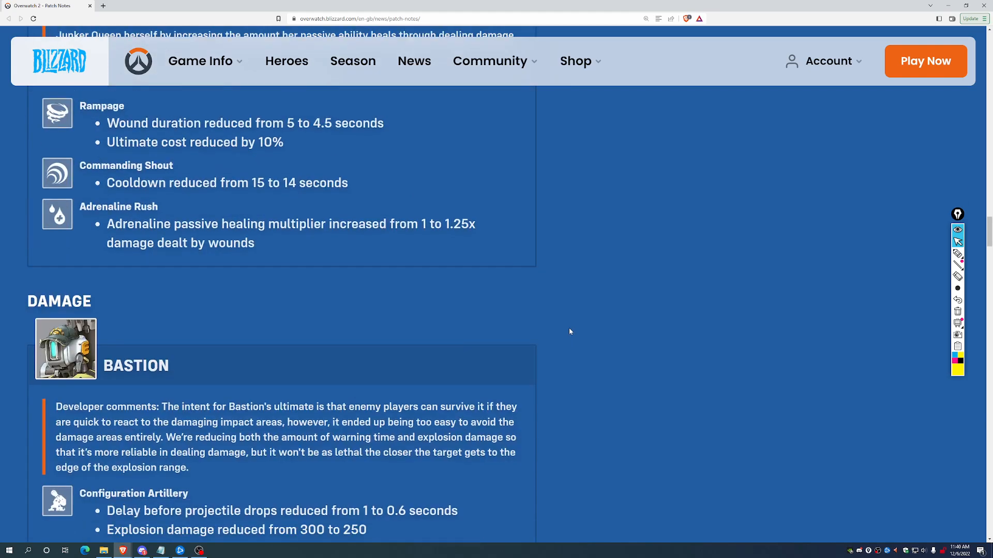
scroll(down, 3)
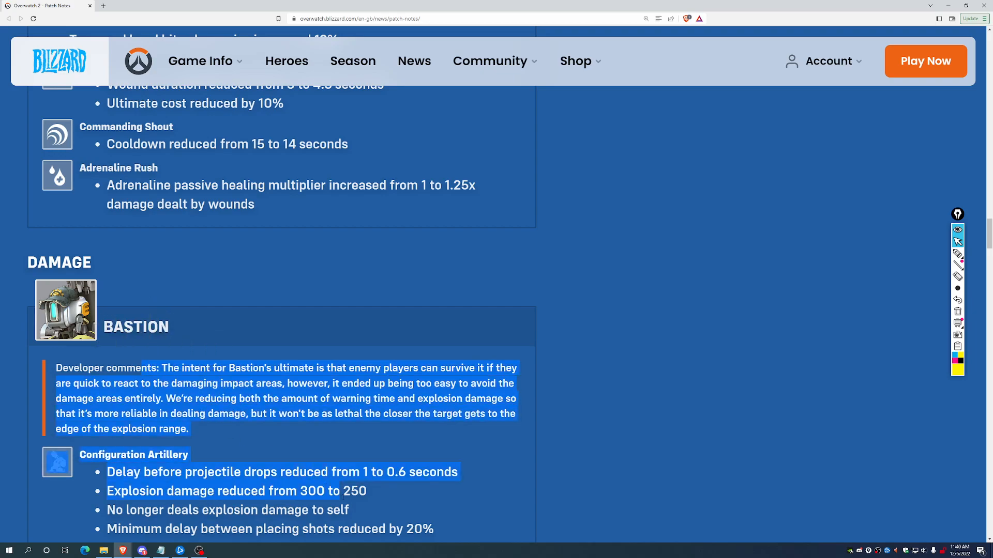
scroll(down, 3)
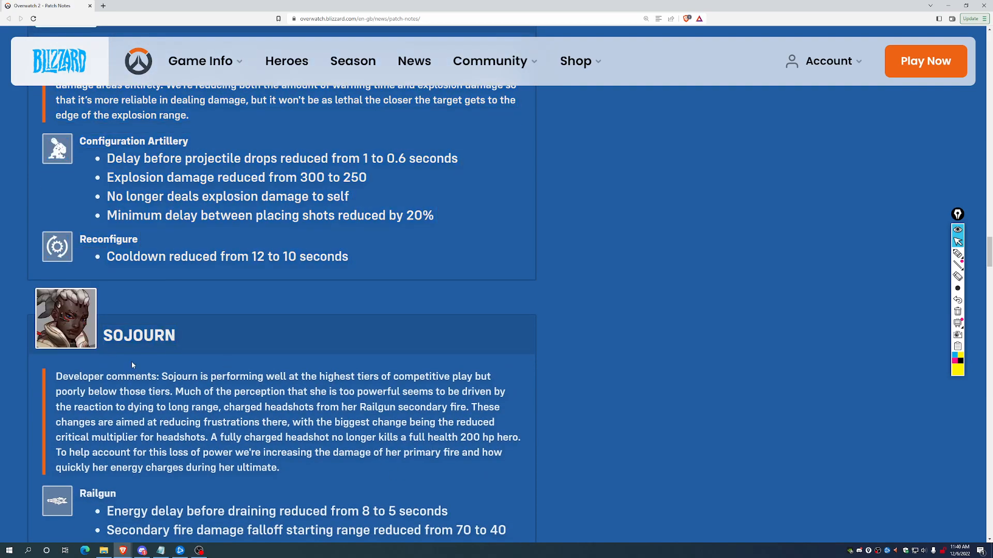
scroll(down, 3)
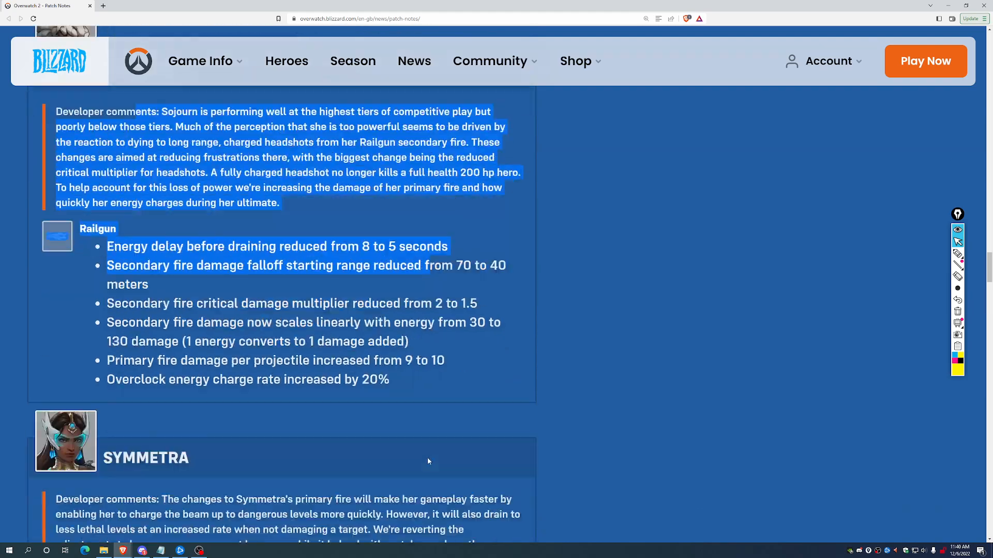
scroll(down, 3)
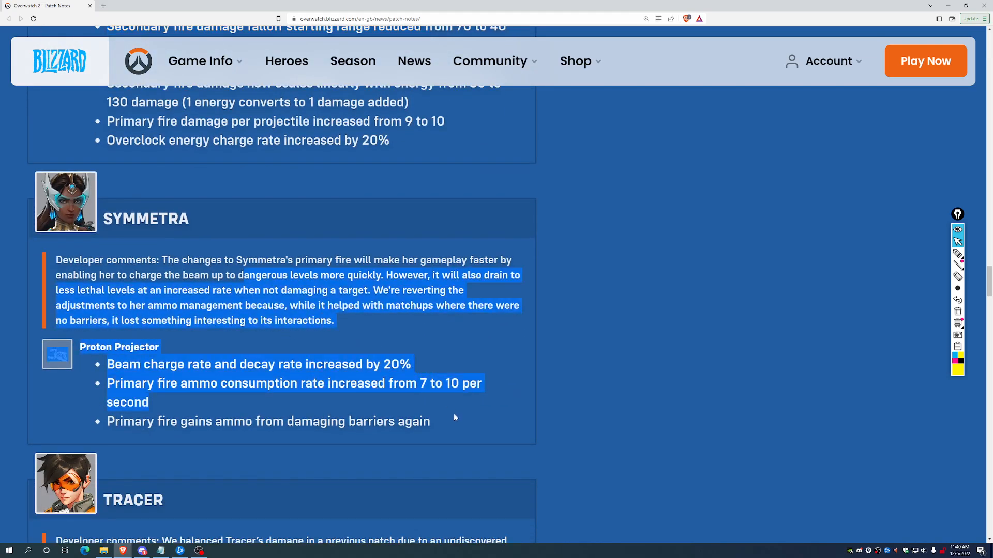
scroll(down, 3)
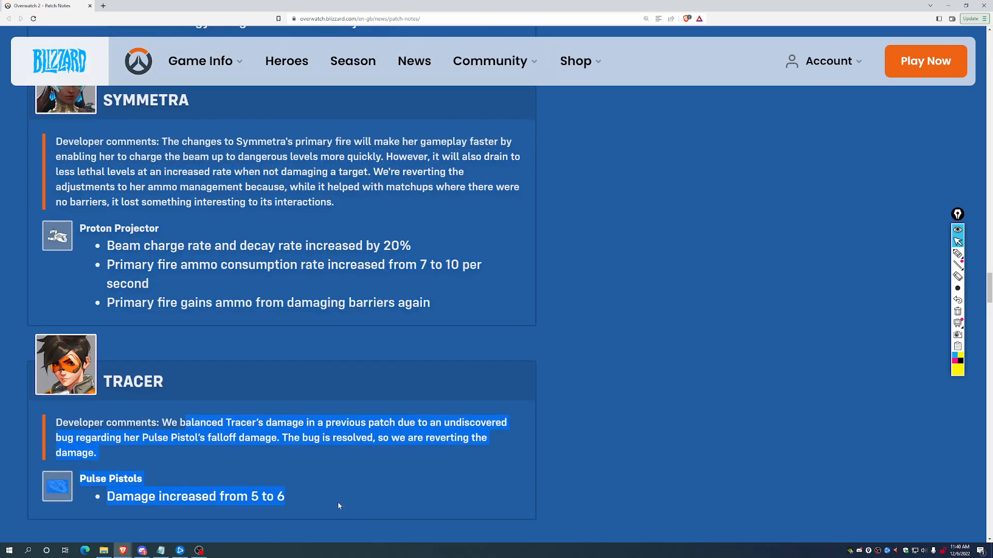
scroll(down, 3)
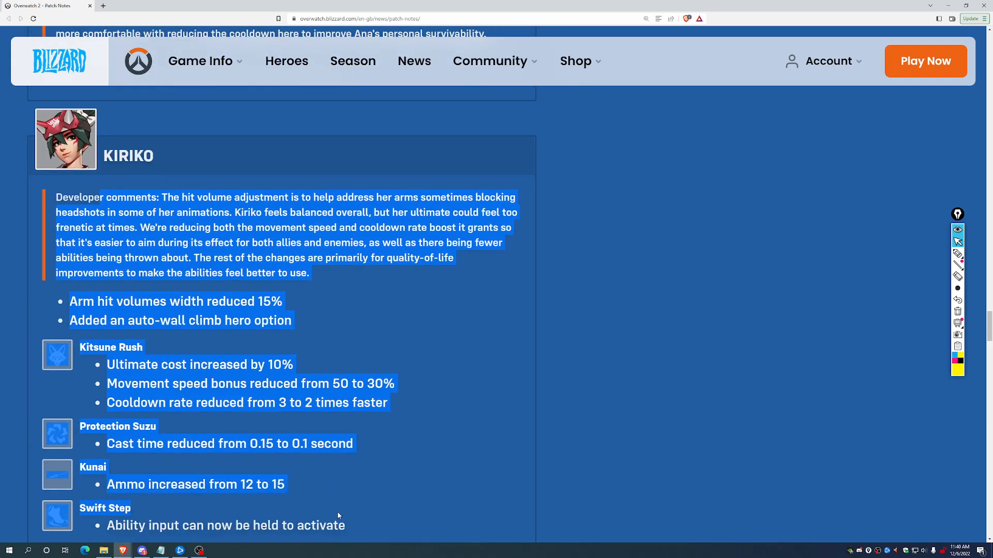
Scroll the patch notes past Kiriko, Mercy and Doomfist back to the Competitive Play updates
scroll(up, 3)
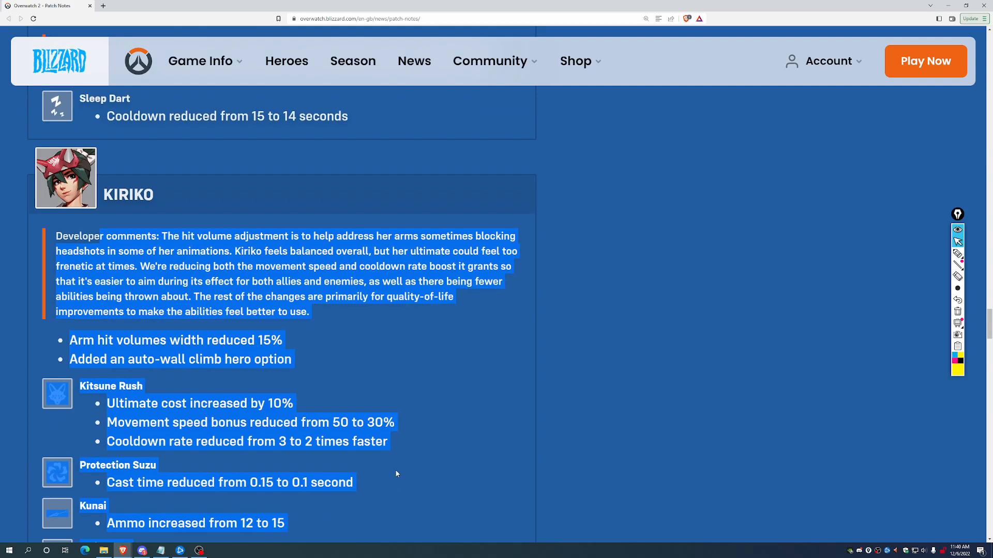
mouse_move(446, 448)
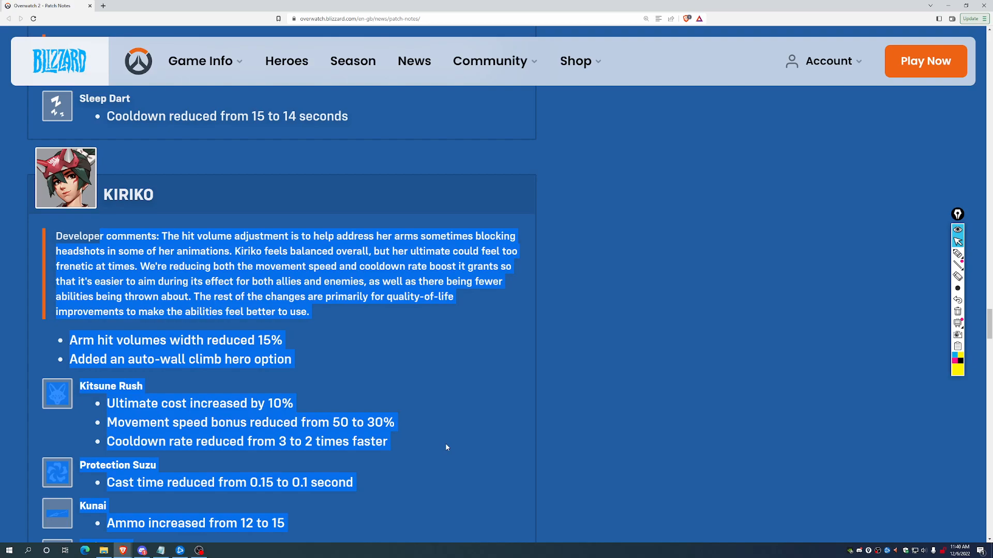
mouse_move(416, 370)
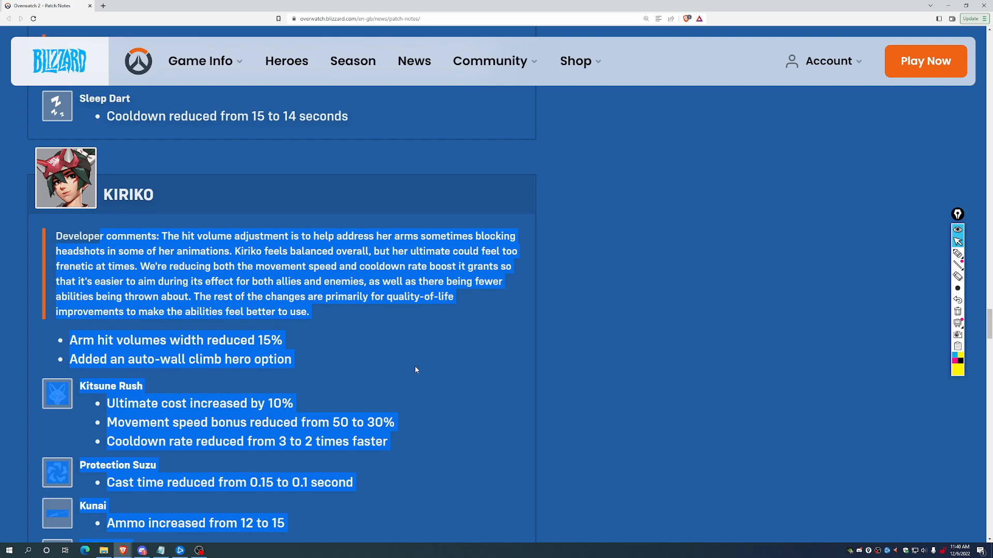
scroll(down, 3)
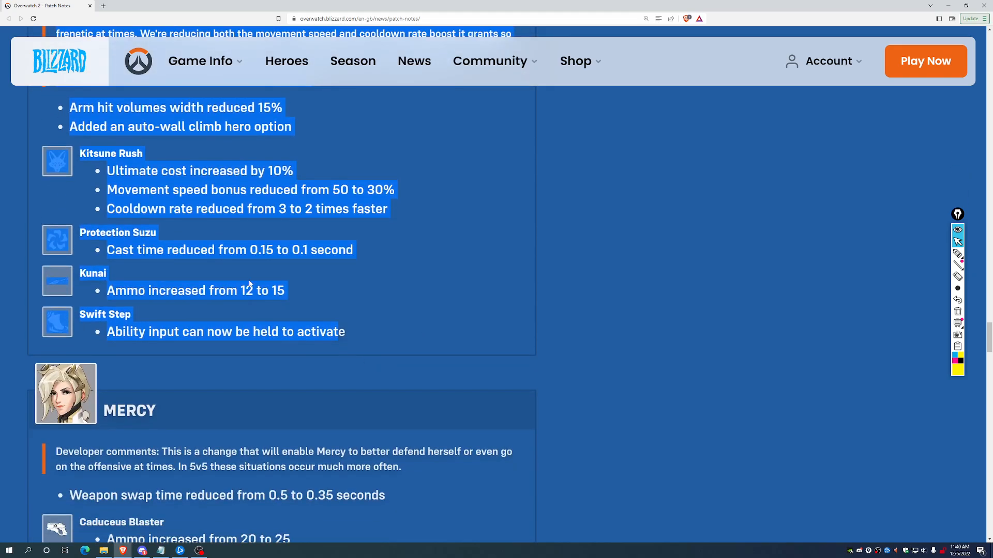
scroll(down, 3)
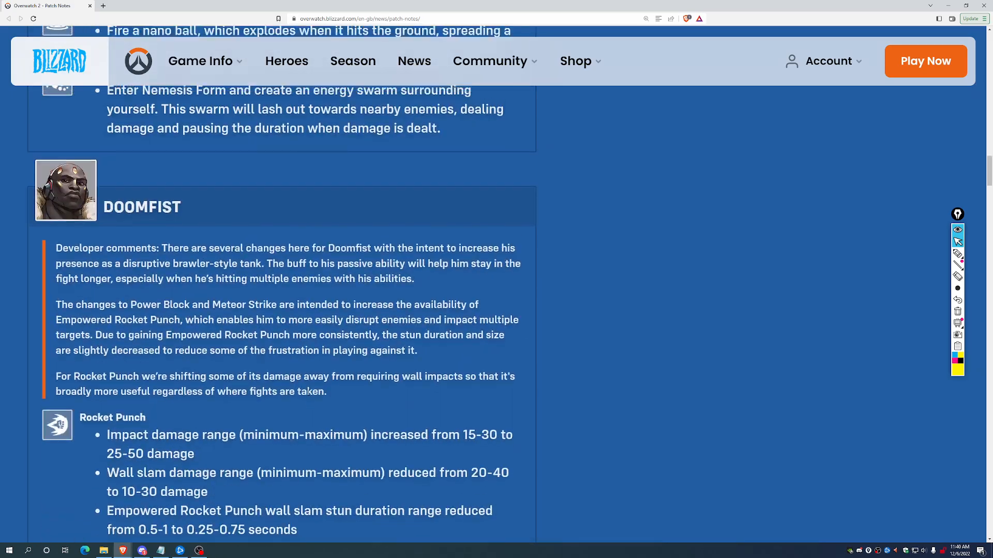
scroll(down, 3)
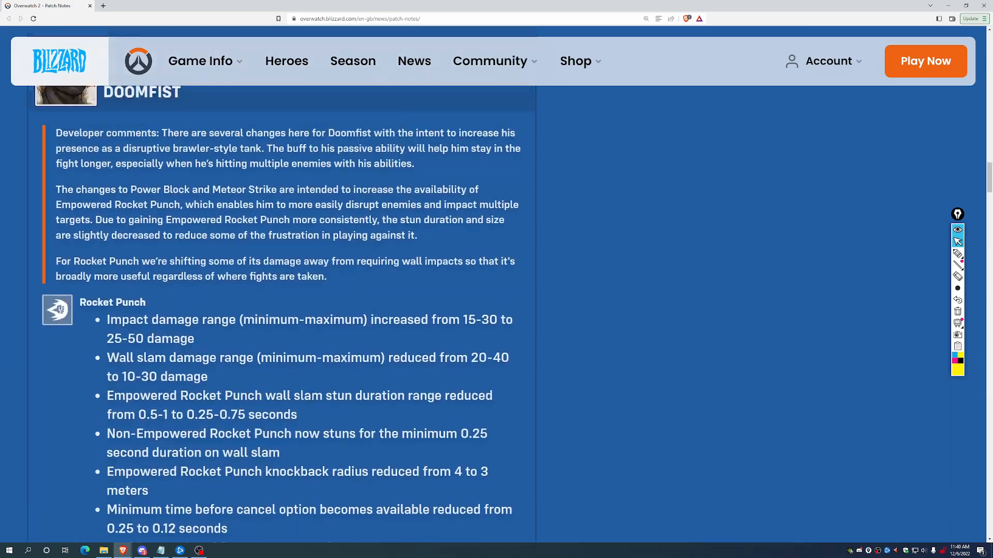
scroll(down, 3)
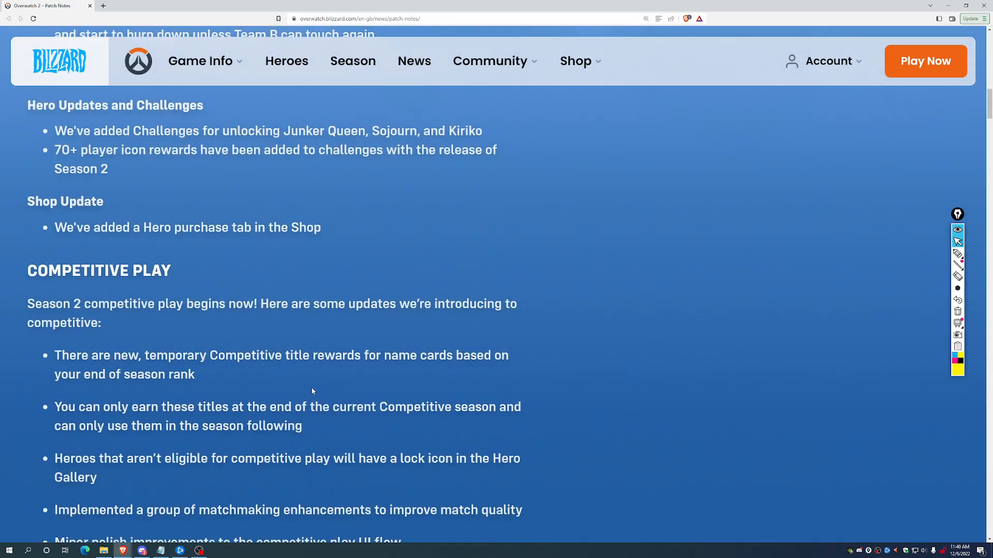